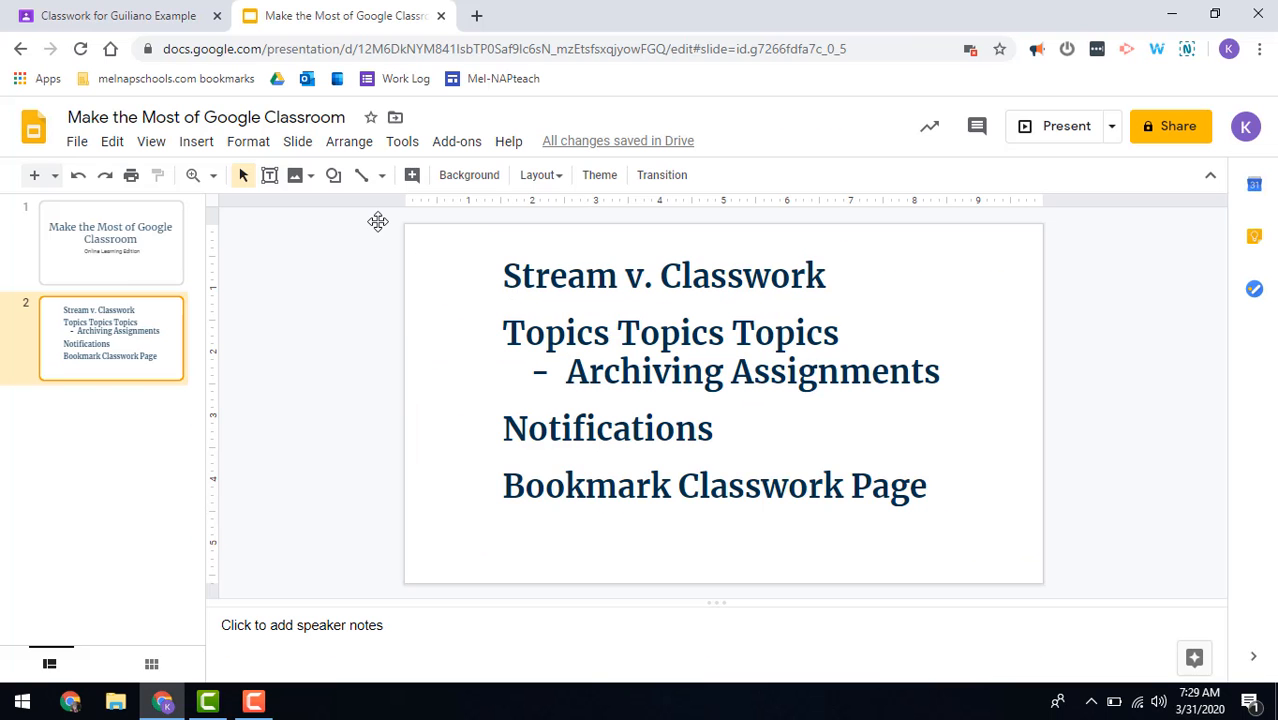
# Step: Switch from the Slides agenda to the class's Classwork page in Classroom
pyautogui.click(118, 16)
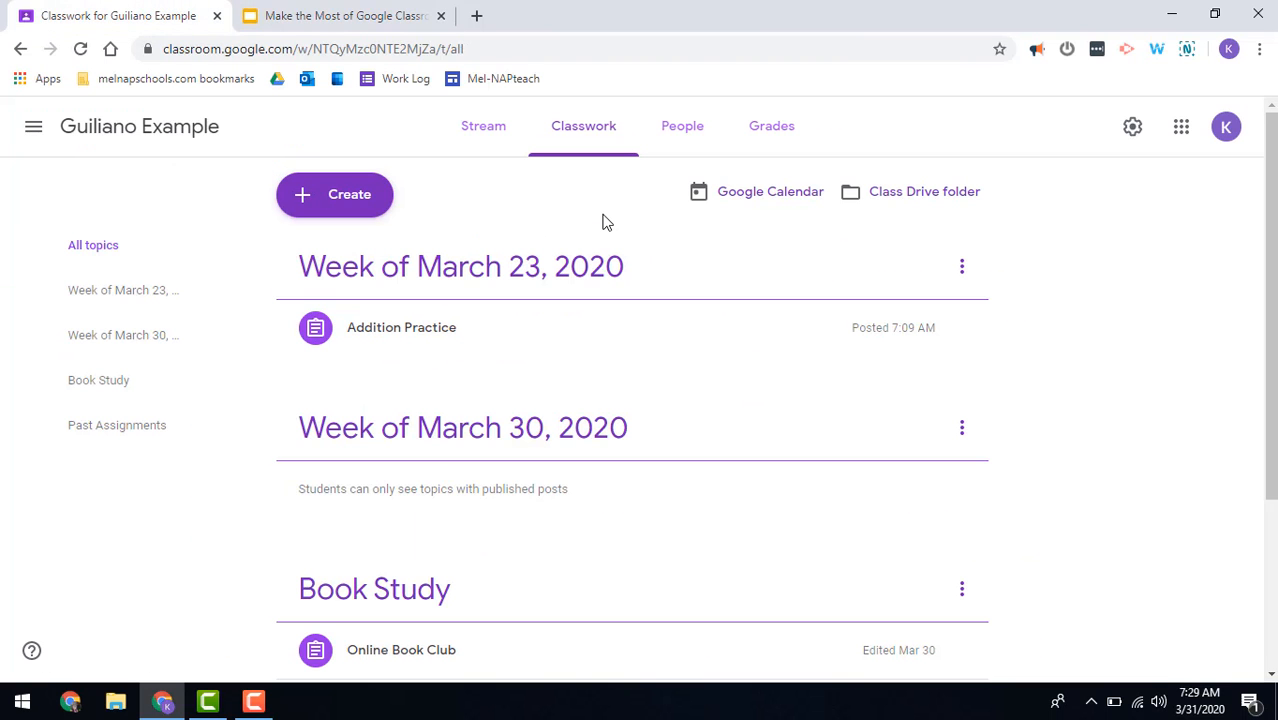
# Step: Move between the class Stream and Classwork pages, ending on Stream
pyautogui.click(484, 126)
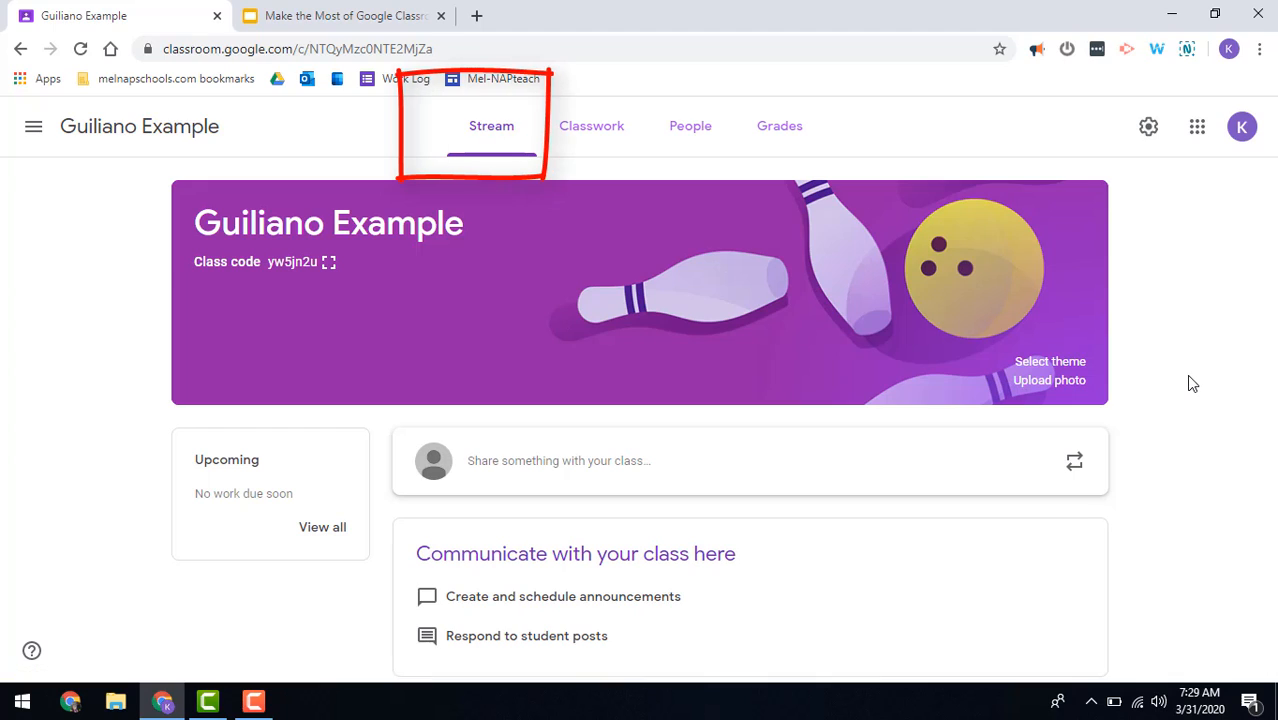
pyautogui.moveTo(1036, 352)
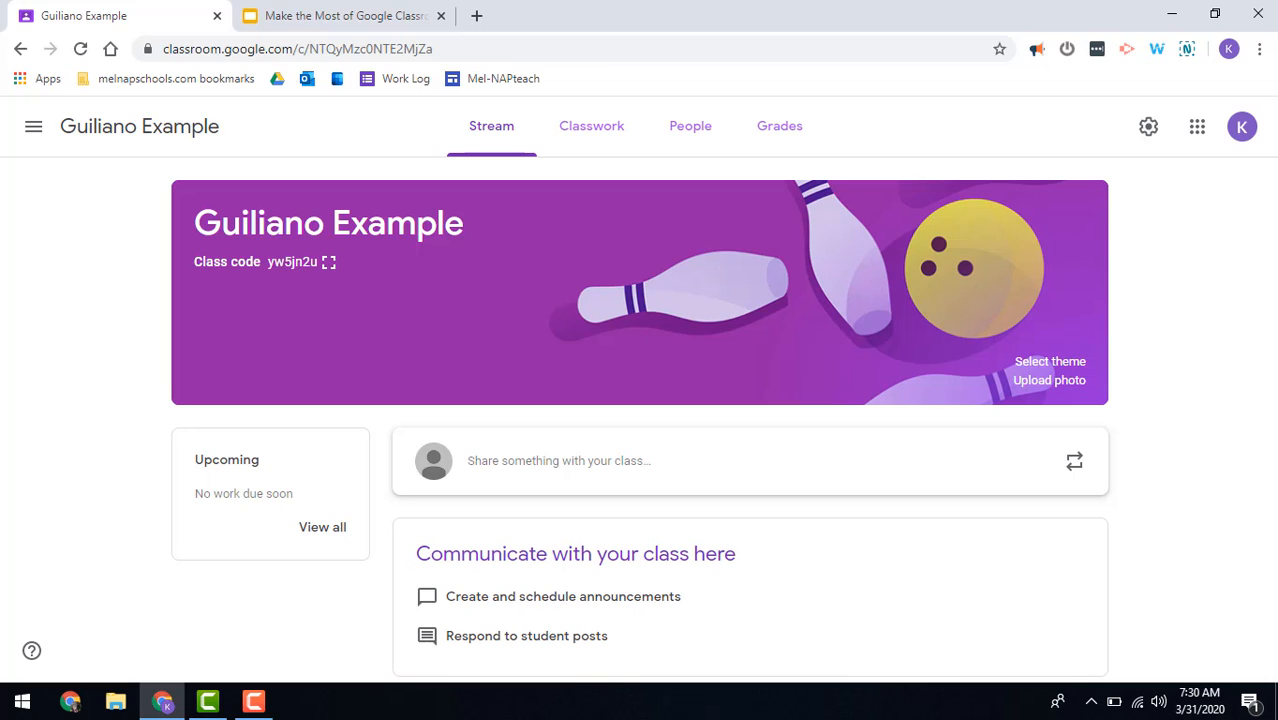
pyautogui.rightClick(592, 126)
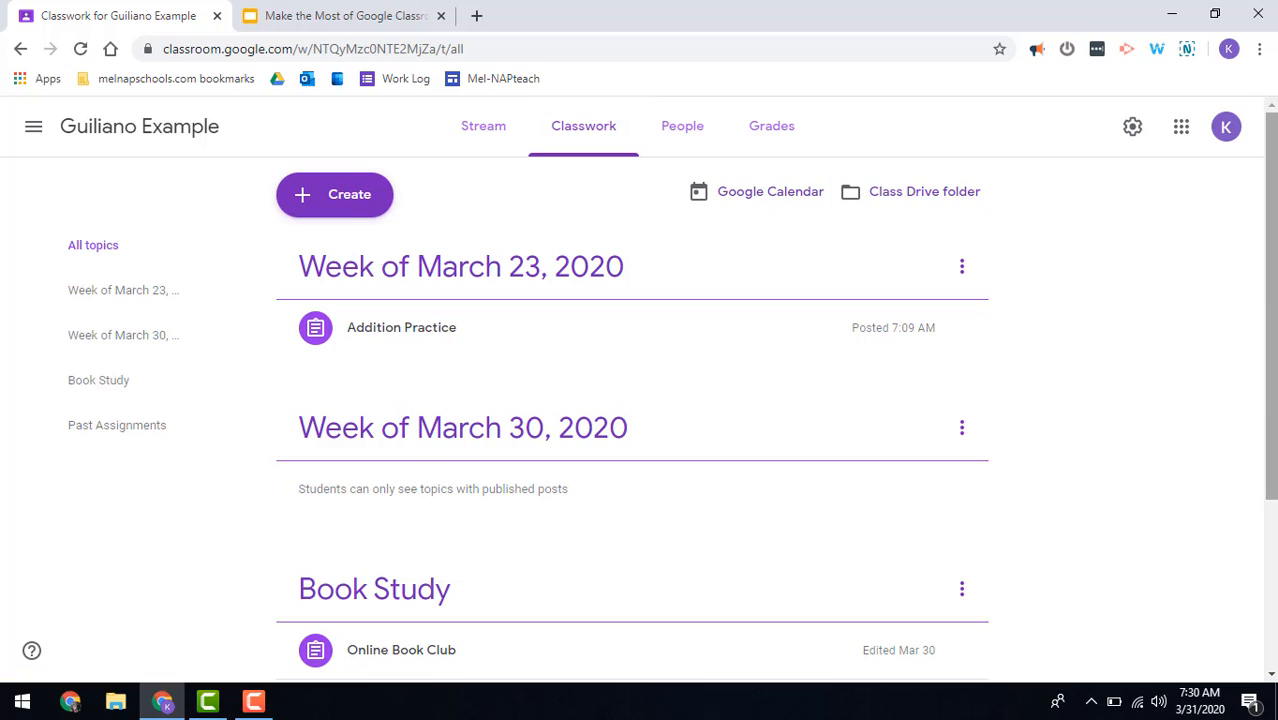
pyautogui.moveTo(968, 244)
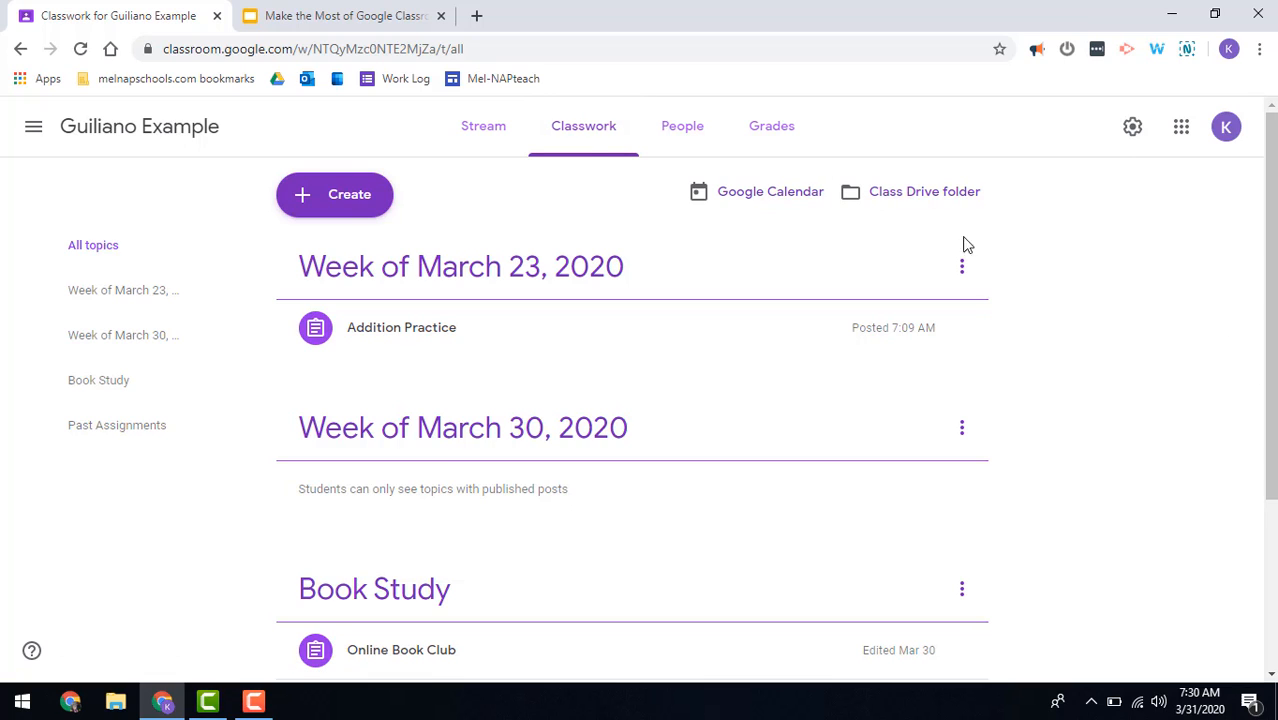
pyautogui.click(484, 124)
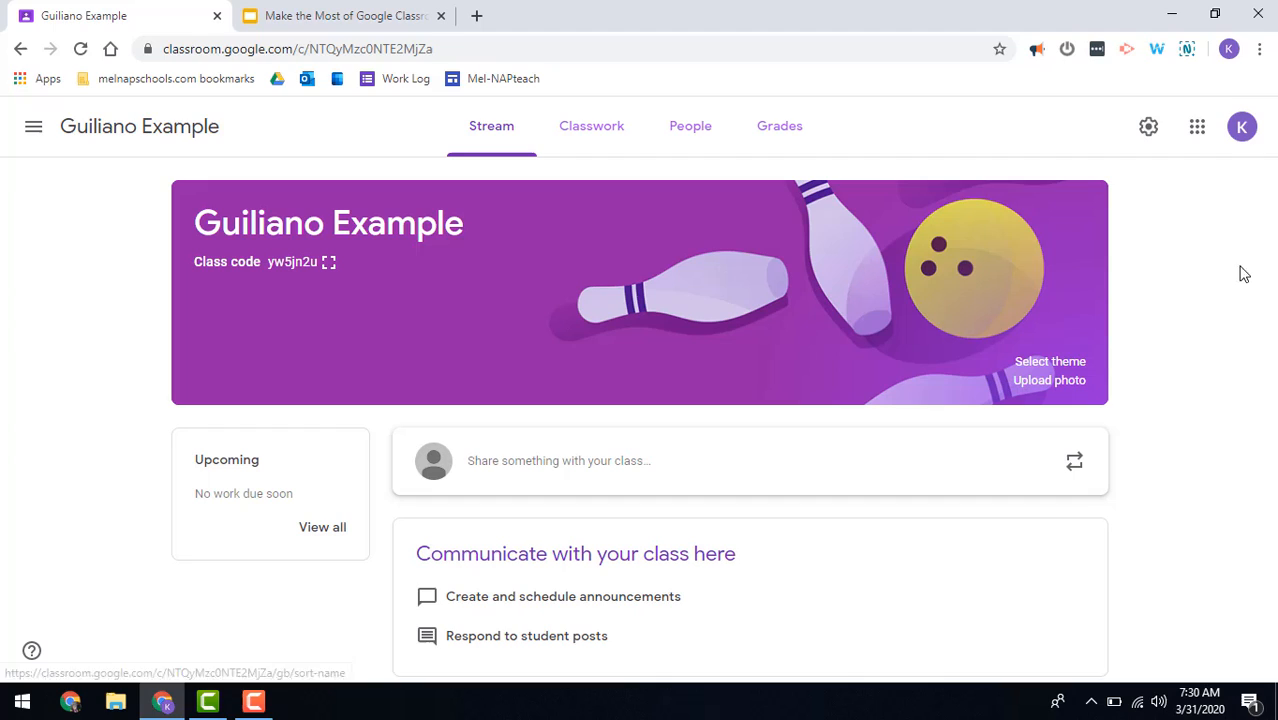
pyautogui.moveTo(1156, 320)
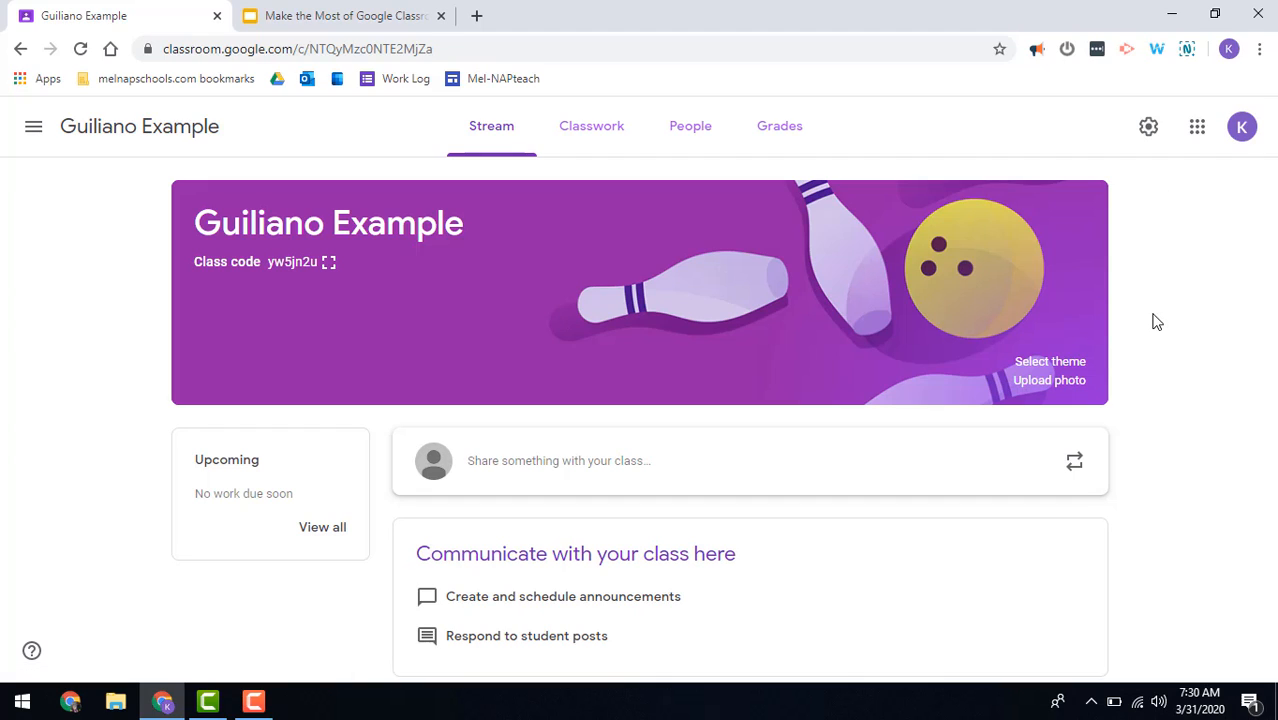
pyautogui.moveTo(1154, 292)
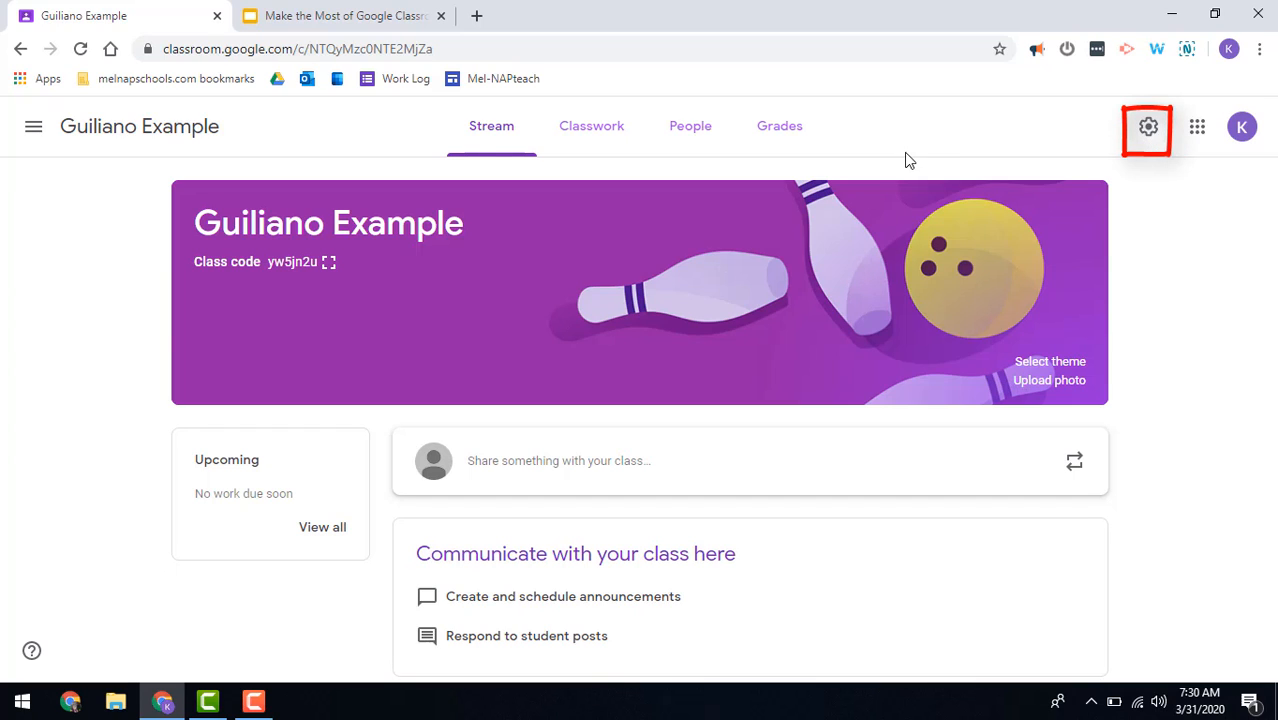
pyautogui.moveTo(1148, 128)
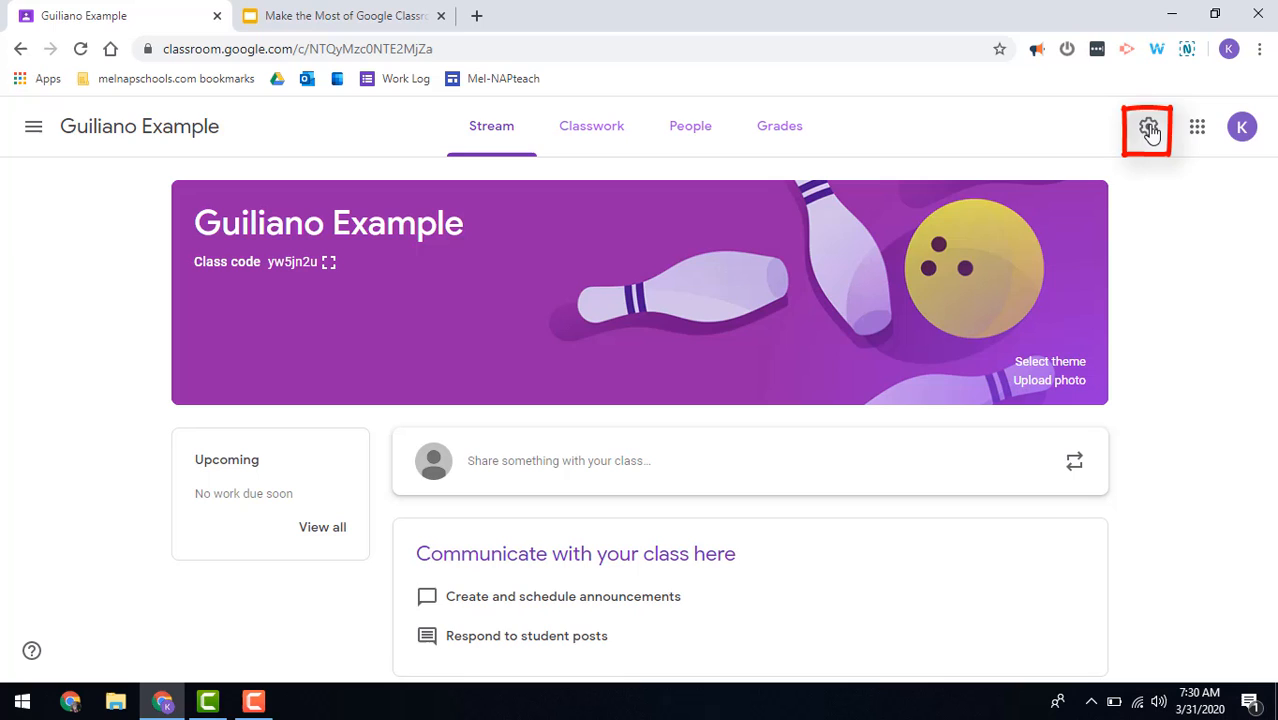
# Step: In class settings, keep classwork on the stream hidden and leave student posting unchanged
pyautogui.click(1148, 126)
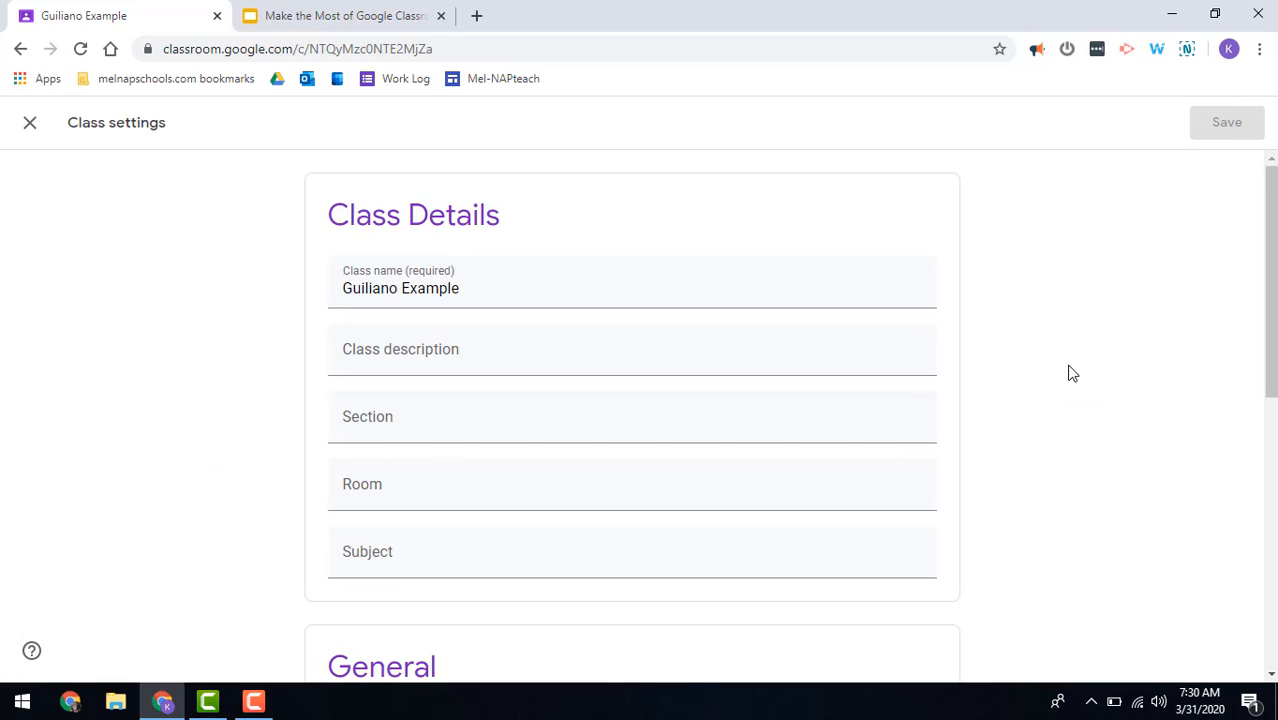
pyautogui.scroll(-3)
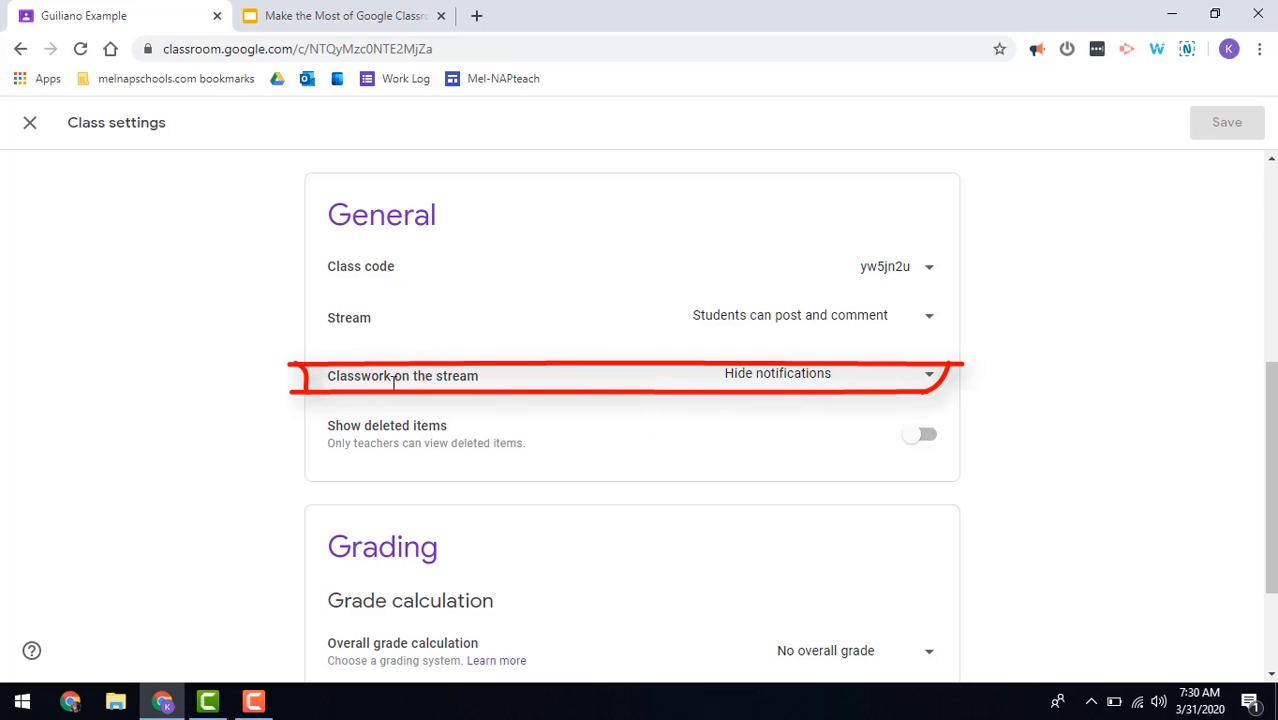
pyautogui.click(928, 374)
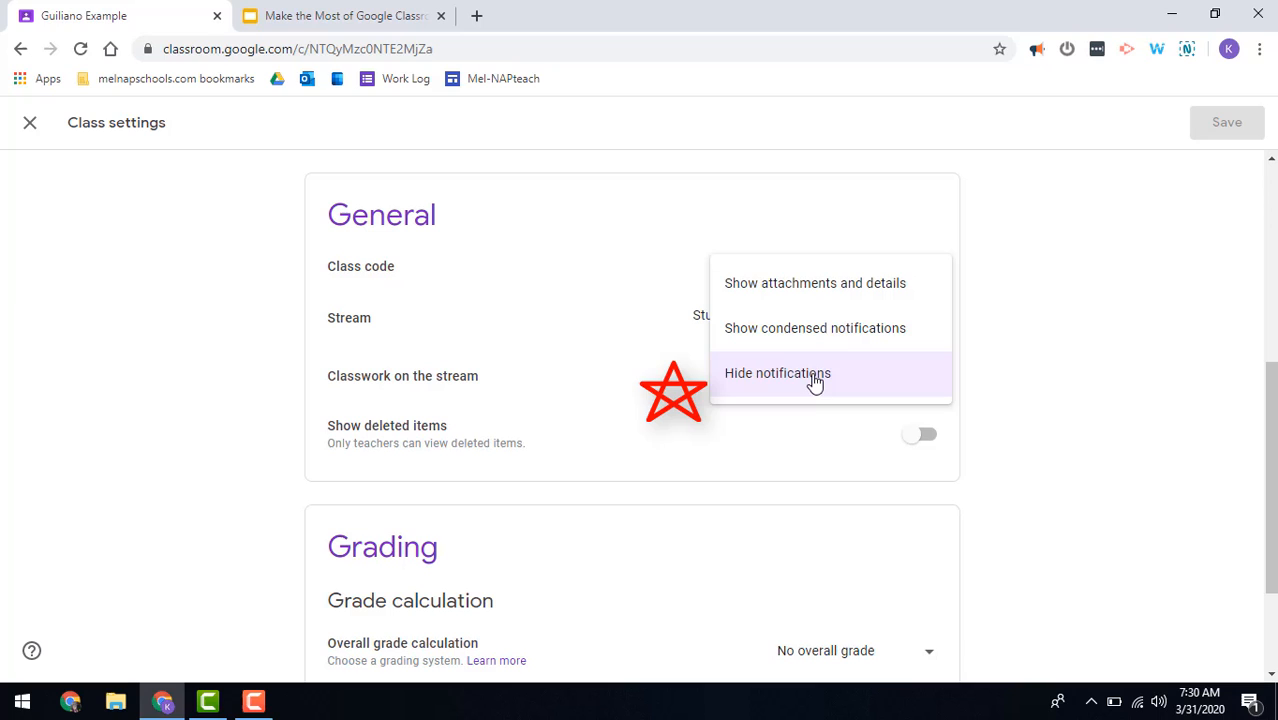
pyautogui.moveTo(864, 328)
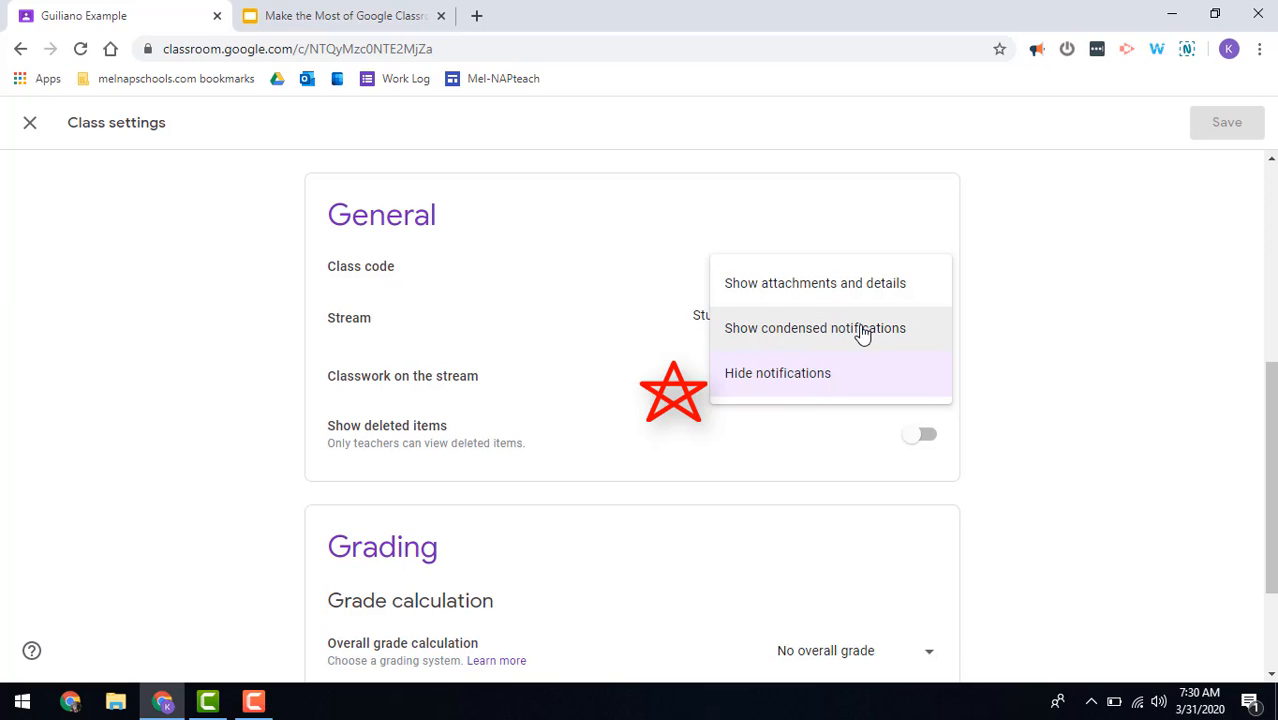
pyautogui.moveTo(776, 374)
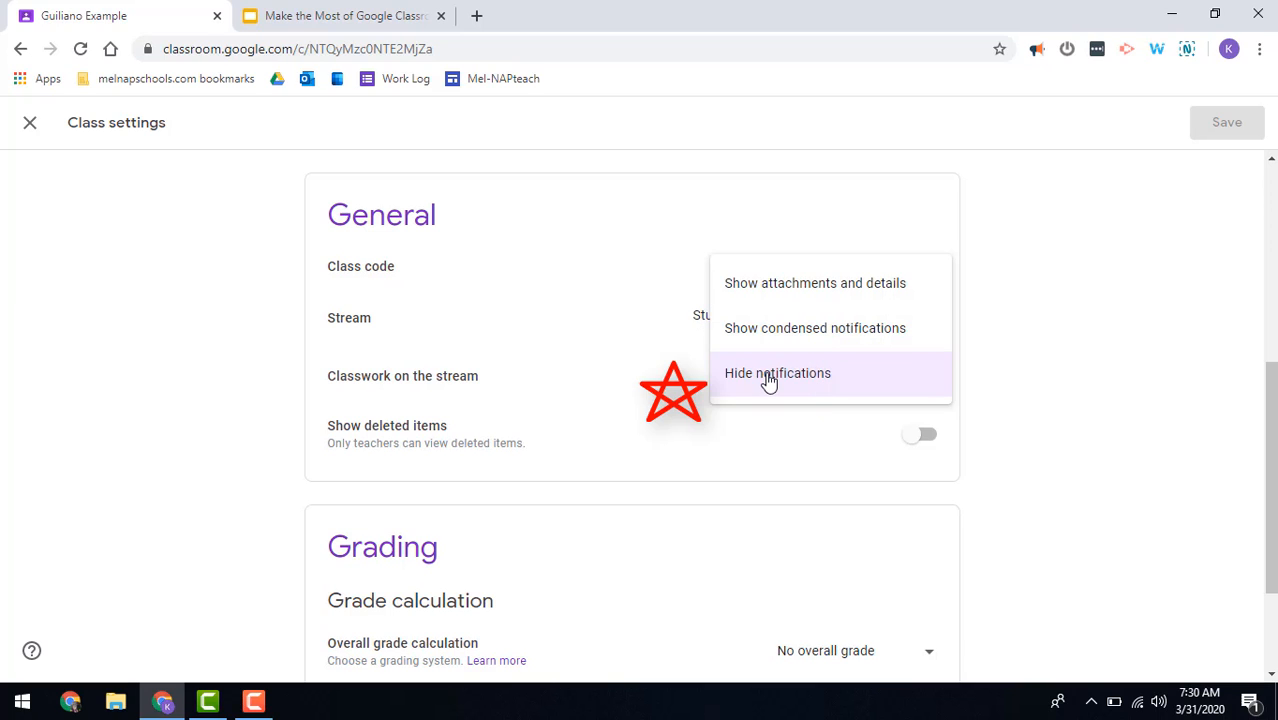
pyautogui.click(776, 374)
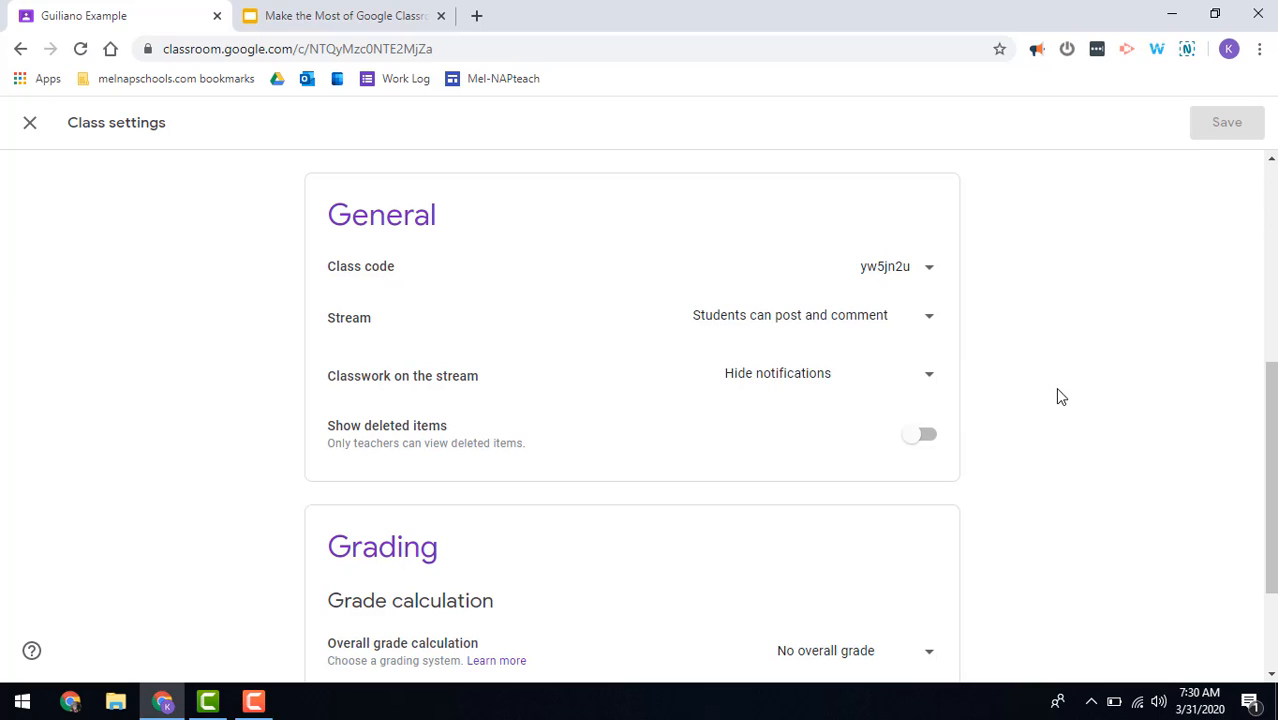
pyautogui.moveTo(408, 300)
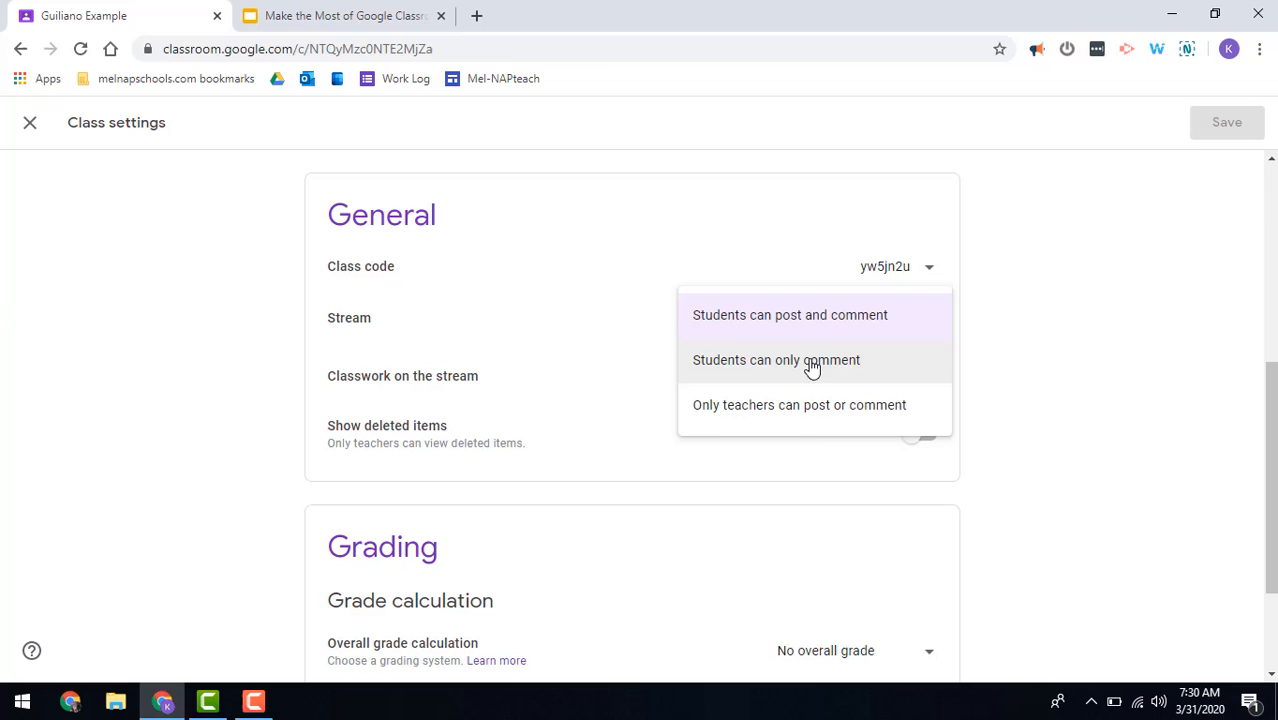
pyautogui.moveTo(1080, 364)
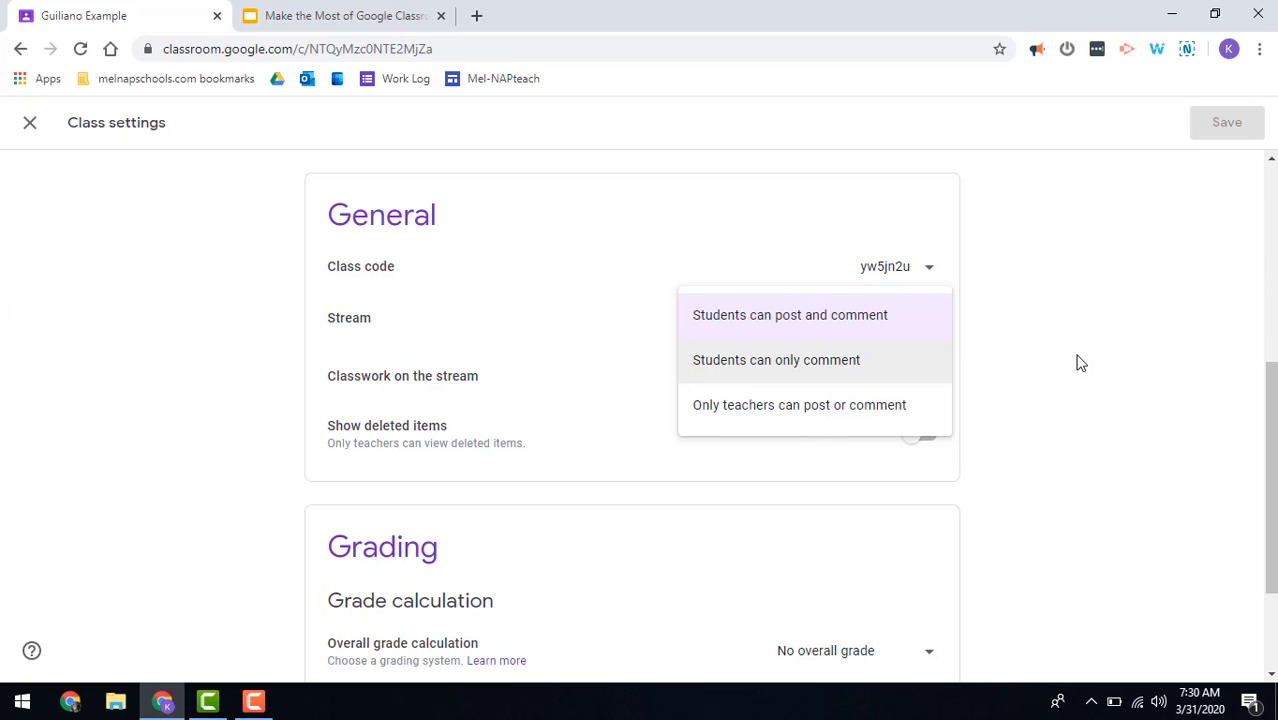
pyautogui.click(790, 314)
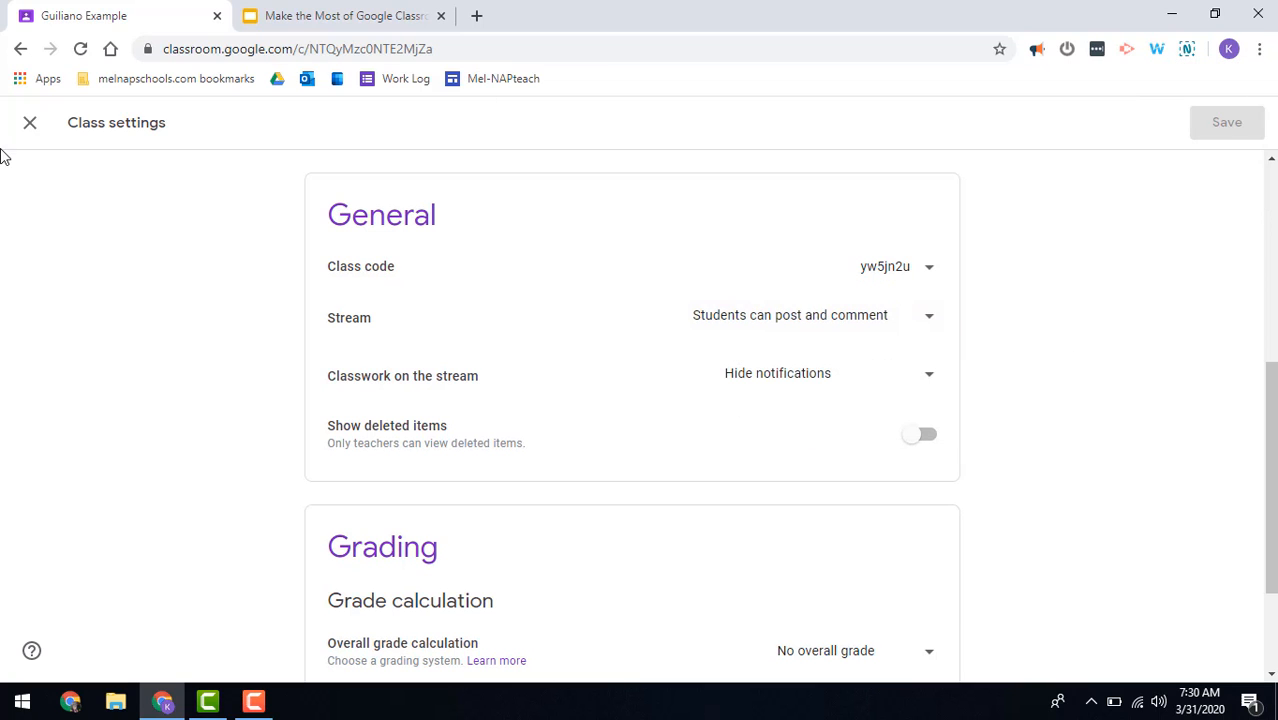
# Step: Leave class settings and return to the class's Classwork page
pyautogui.click(28, 122)
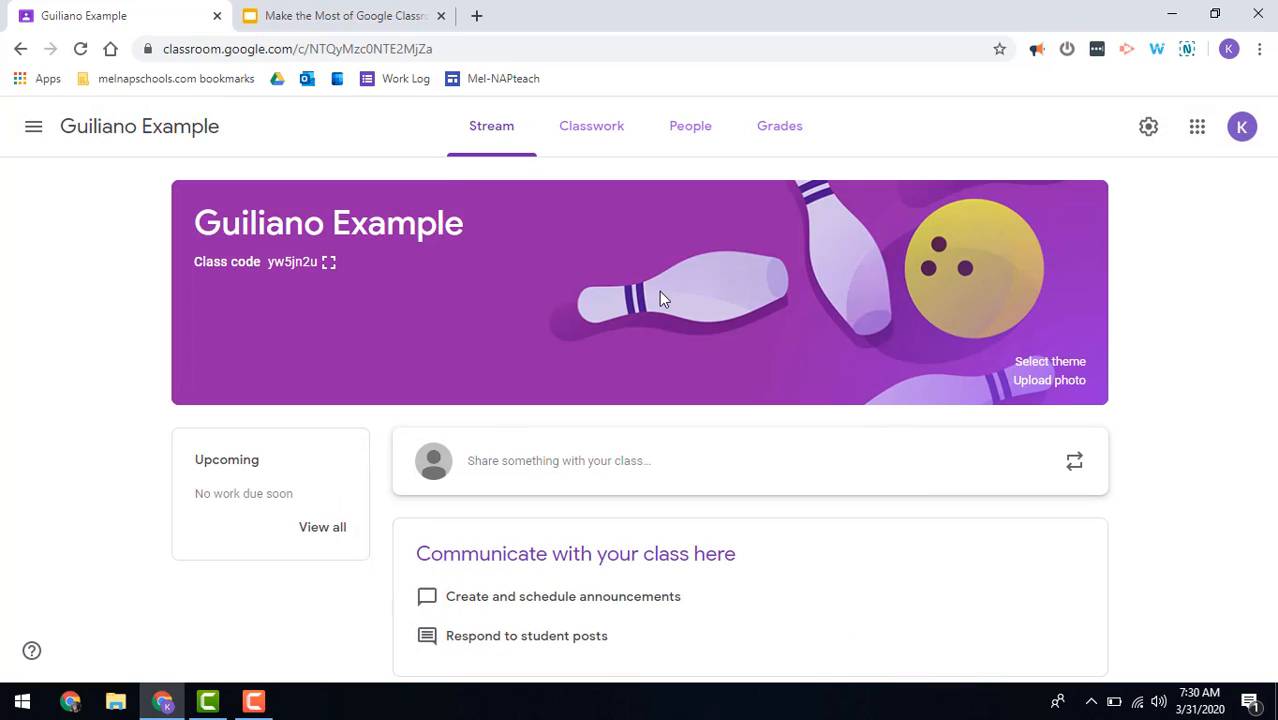
pyautogui.click(584, 124)
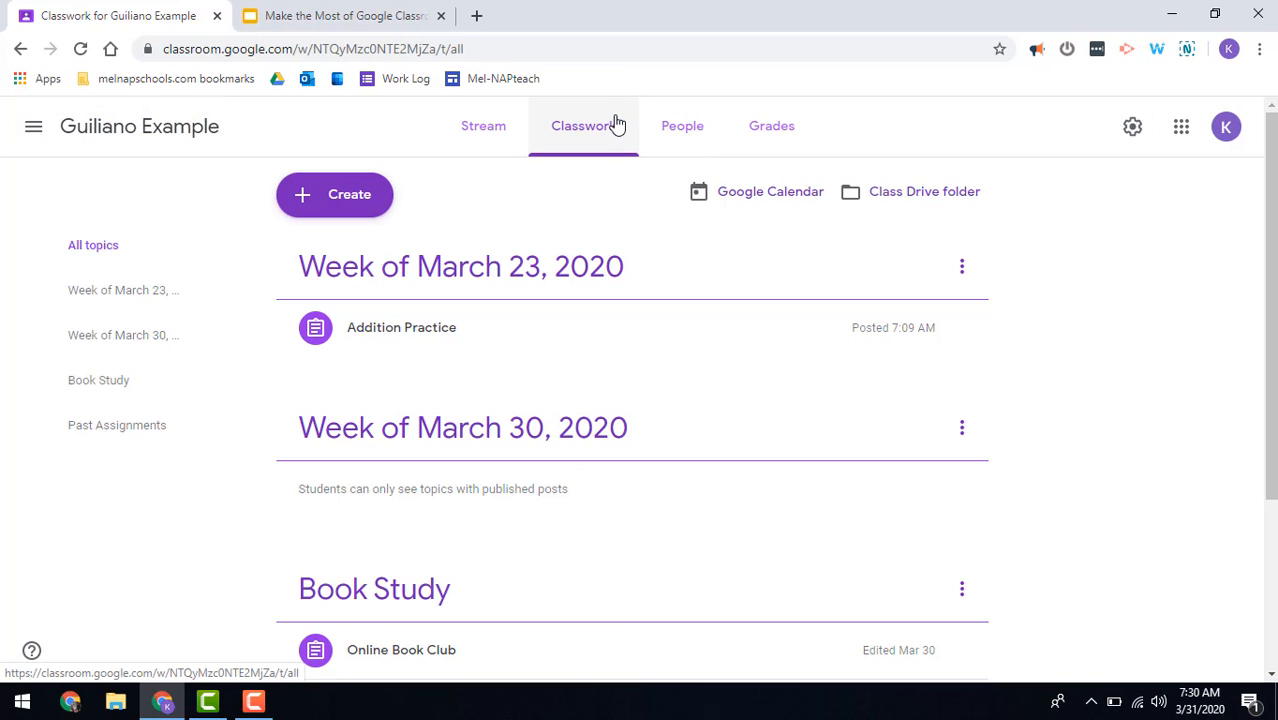
pyautogui.moveTo(1190, 316)
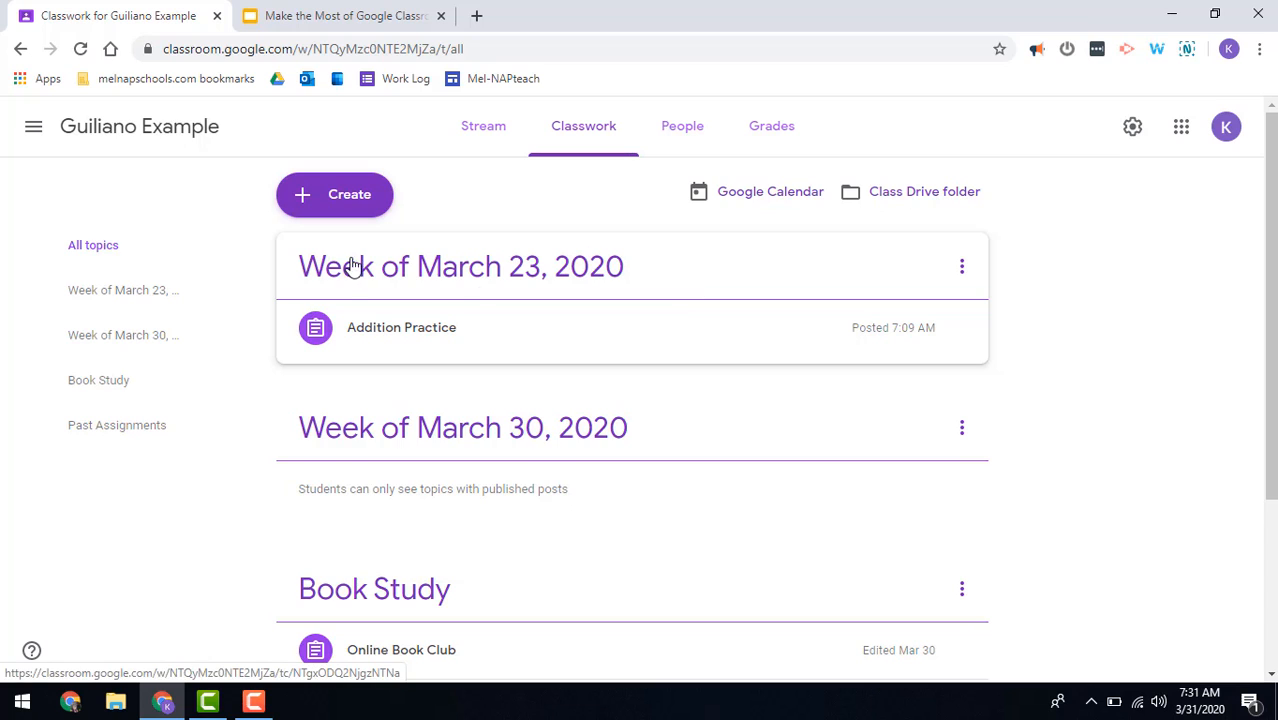
pyautogui.moveTo(584, 394)
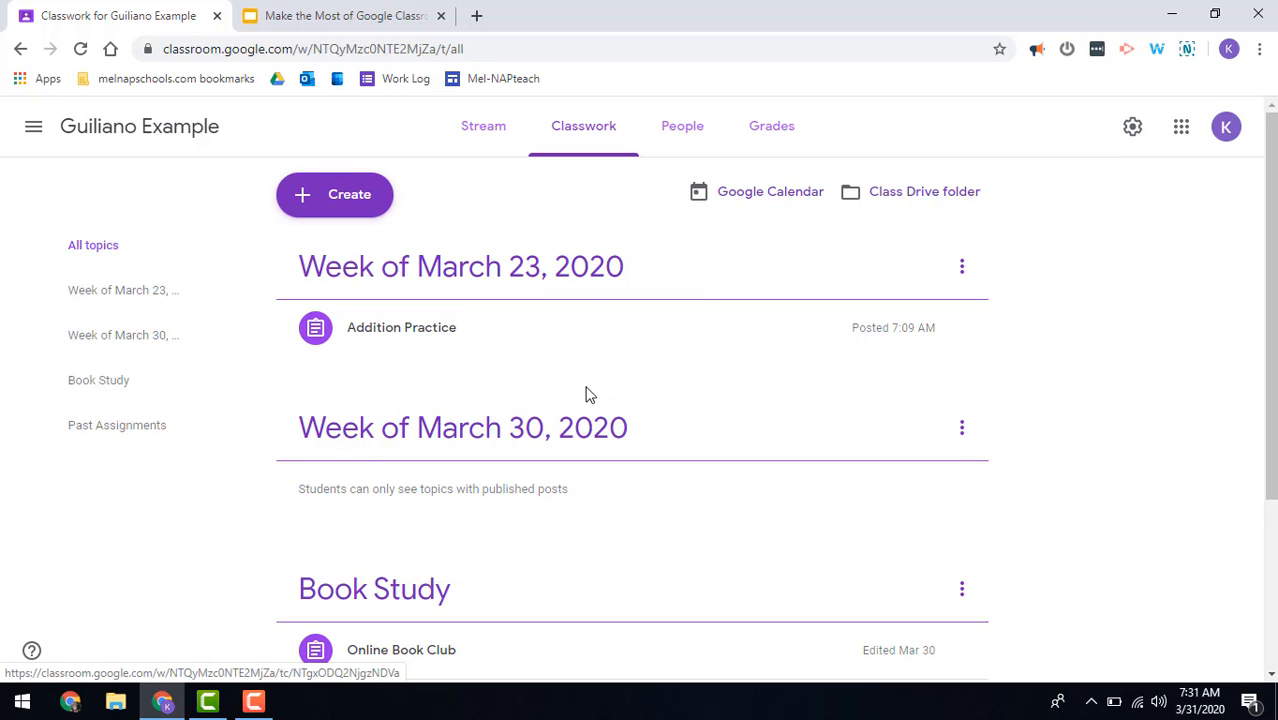
pyautogui.moveTo(334, 194)
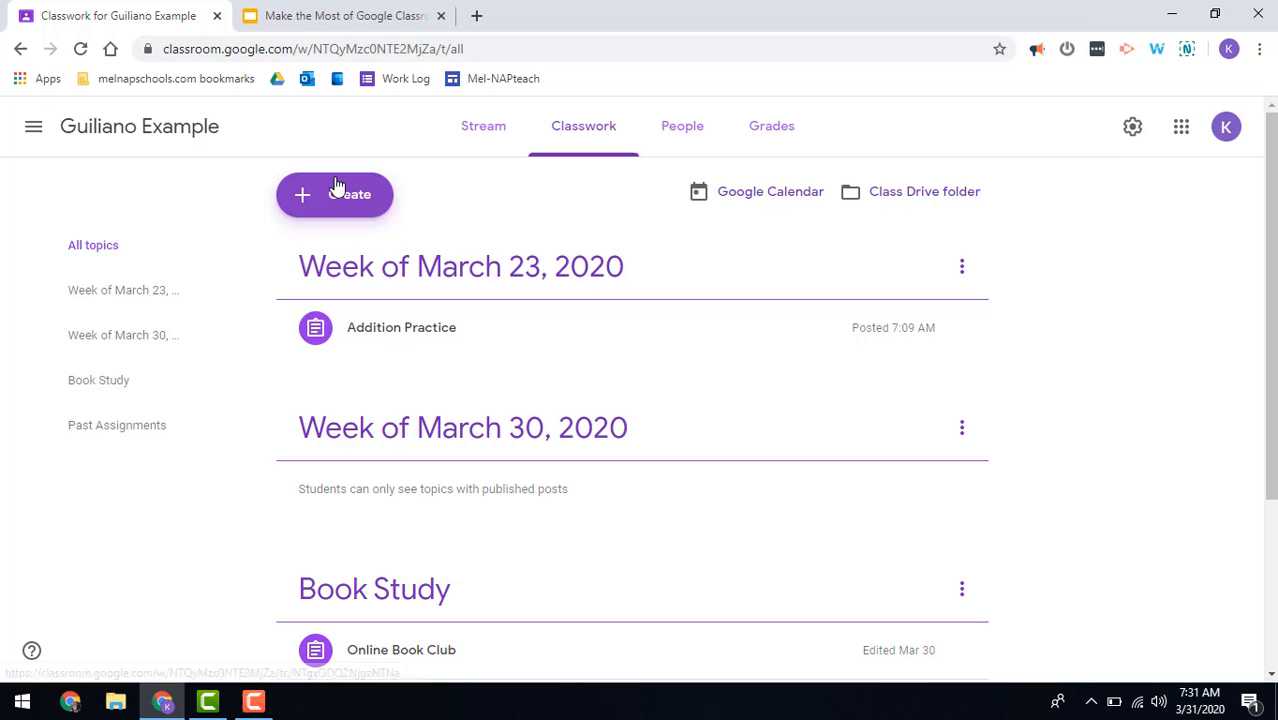
# Step: Create a new Classwork topic named 'April 13, 2020'
pyautogui.click(334, 194)
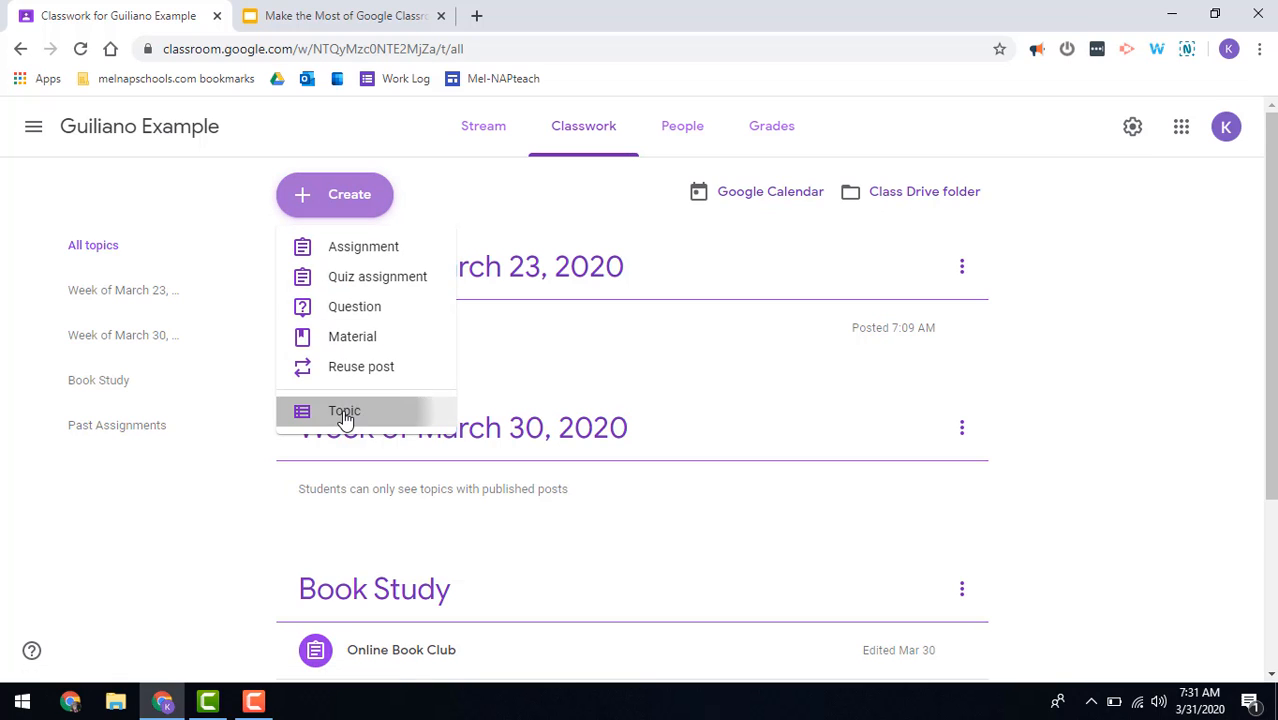
pyautogui.click(344, 412)
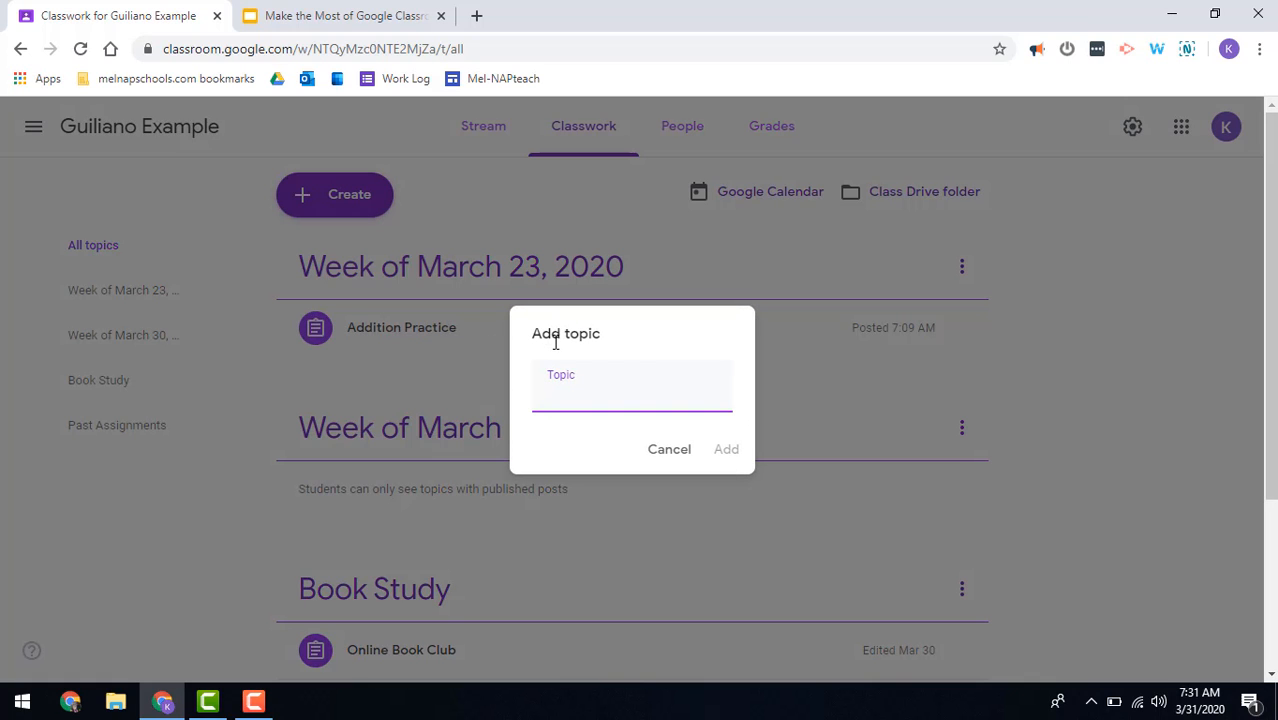
pyautogui.write('A')
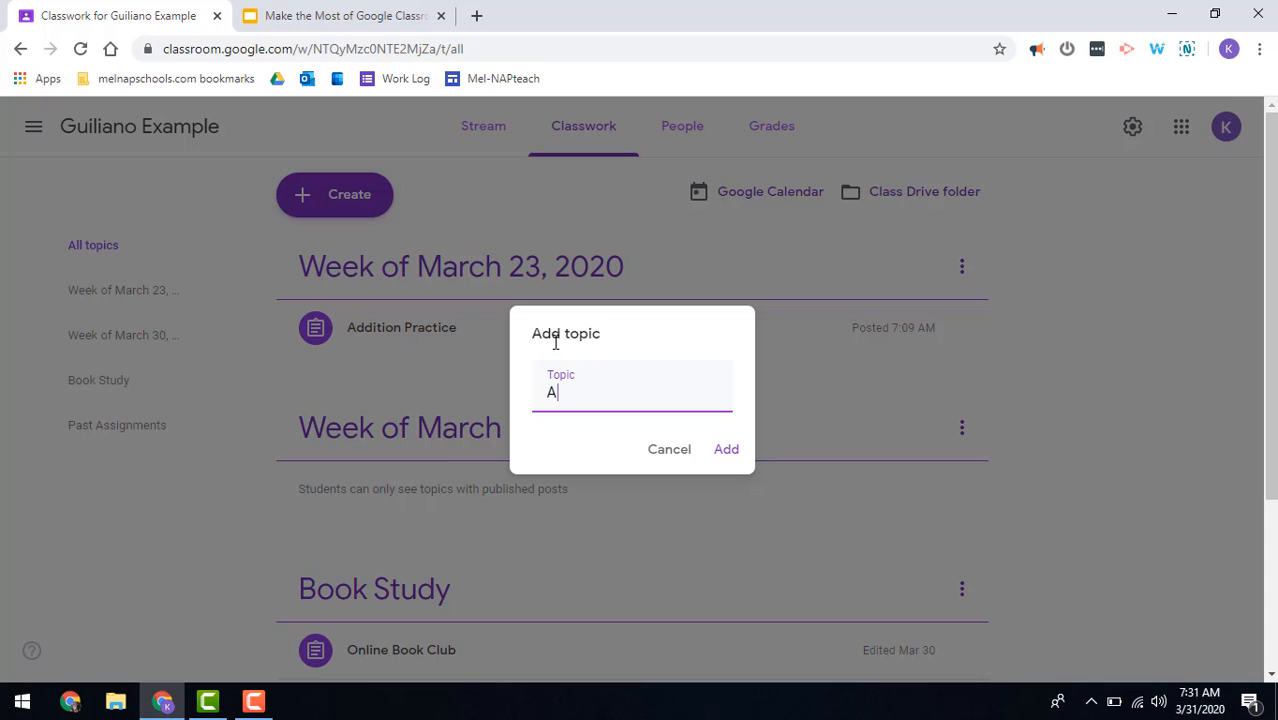
pyautogui.write('pril 13, 20')
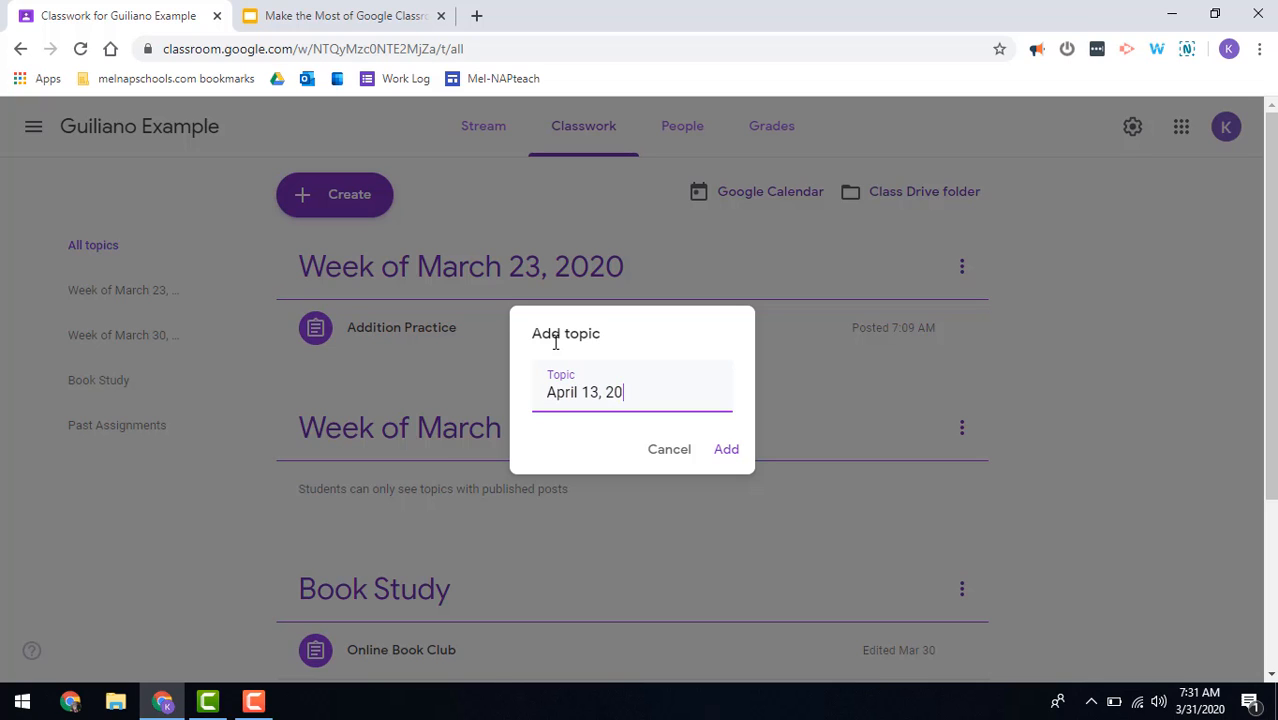
pyautogui.click(726, 448)
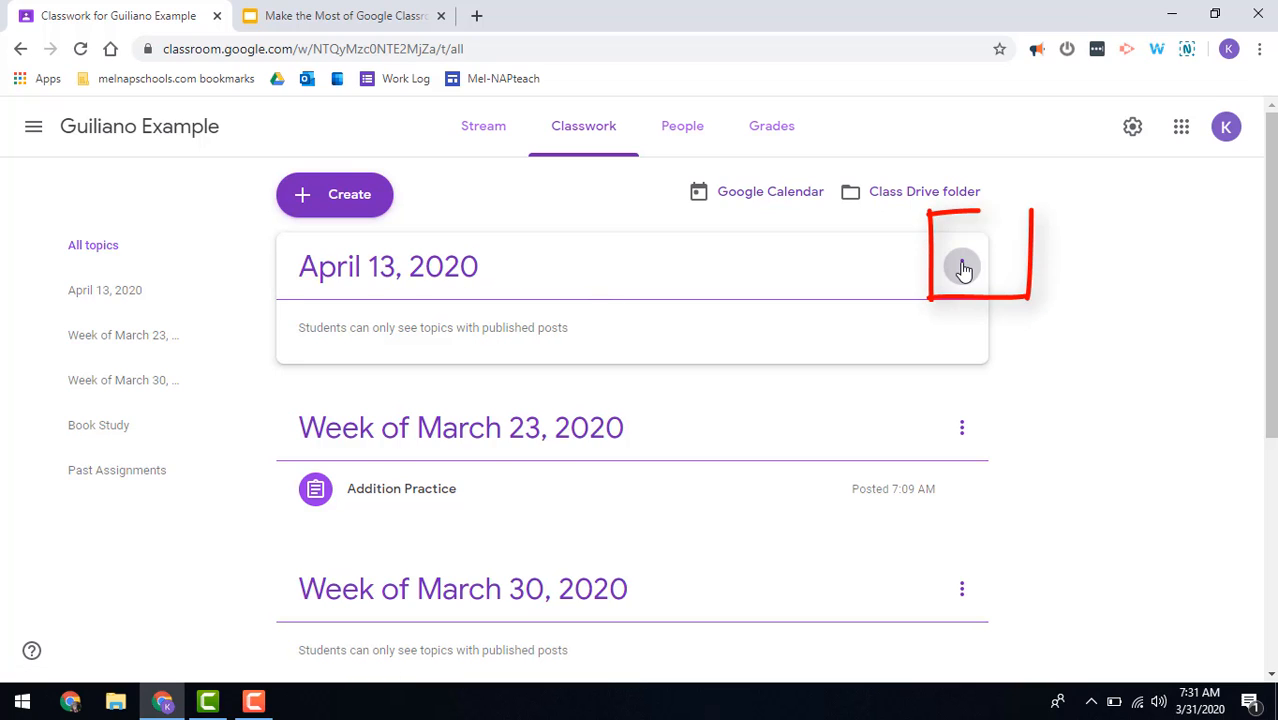
# Step: Rename the topic to 'Week of April 13, 2020'
pyautogui.click(960, 266)
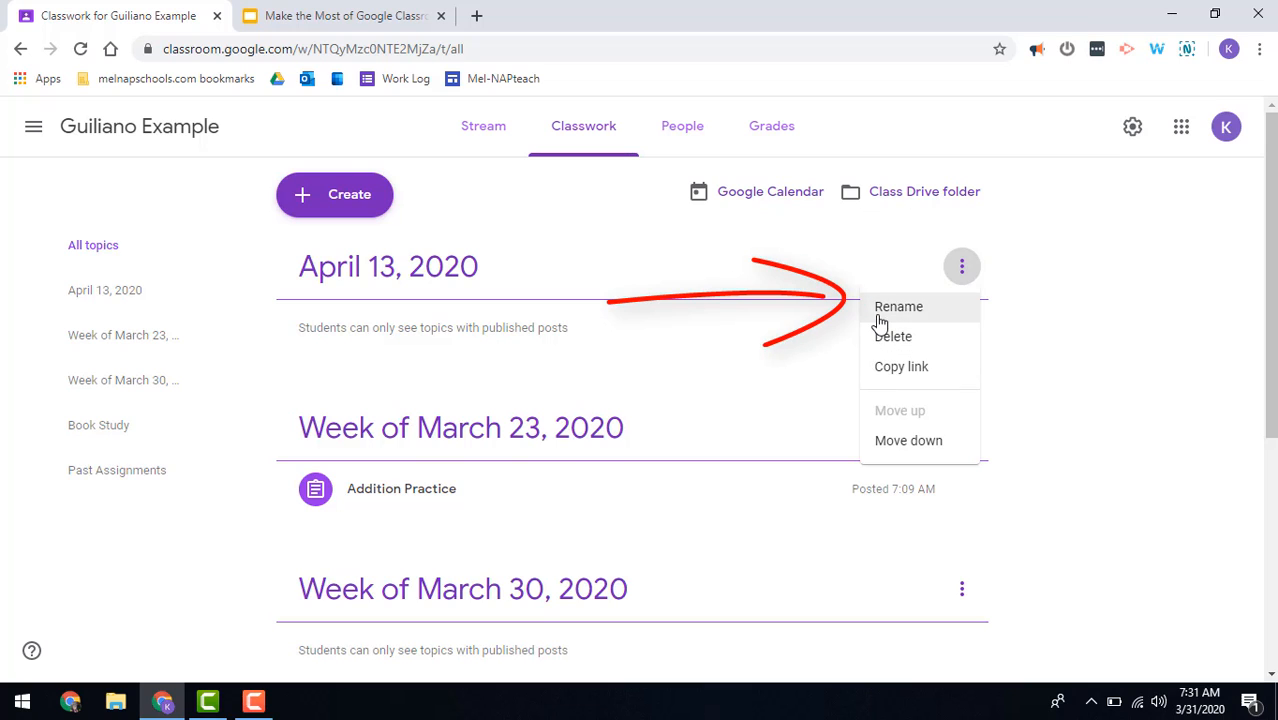
pyautogui.click(898, 306)
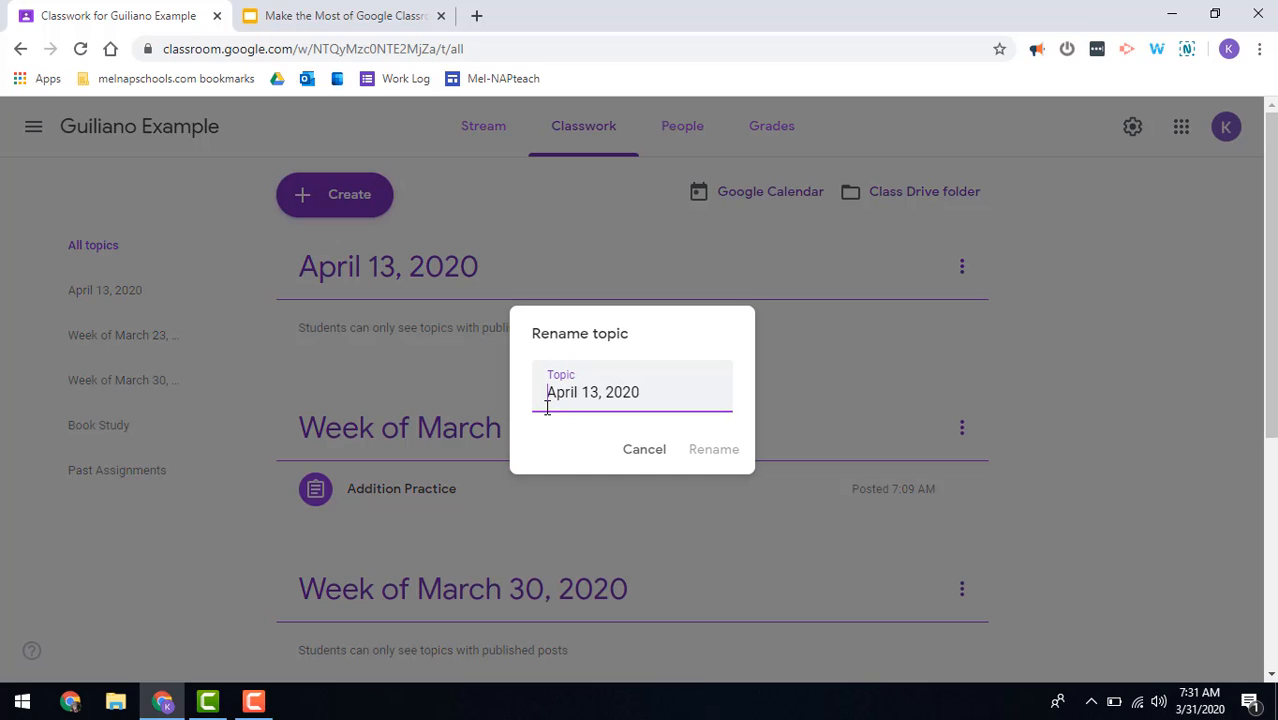
pyautogui.write('Week of')
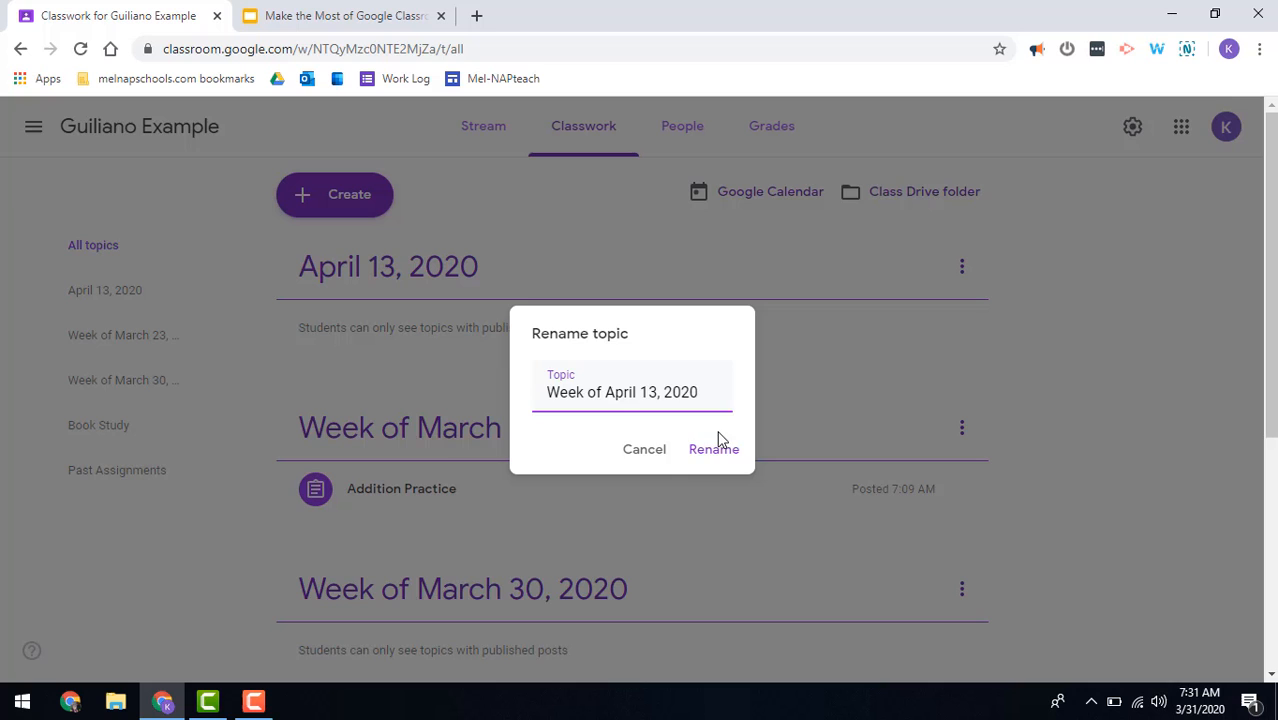
pyautogui.click(714, 448)
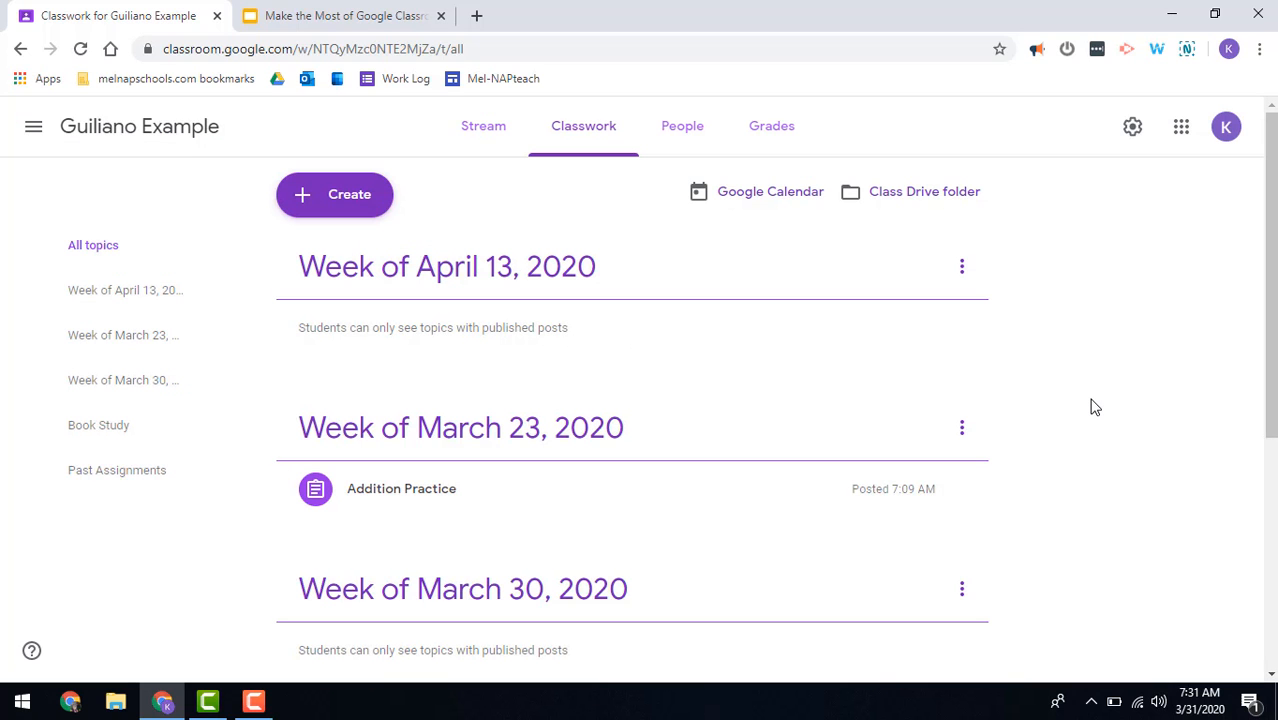
pyautogui.moveTo(1064, 464)
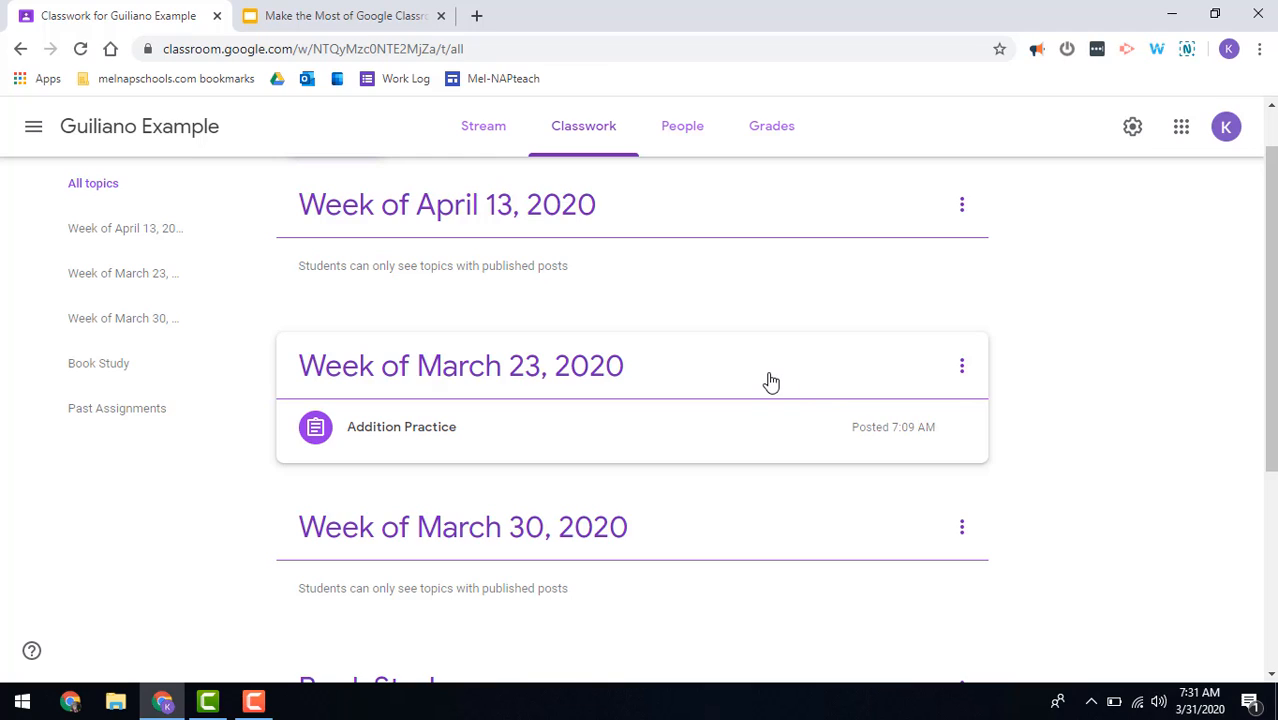
pyautogui.moveTo(752, 378)
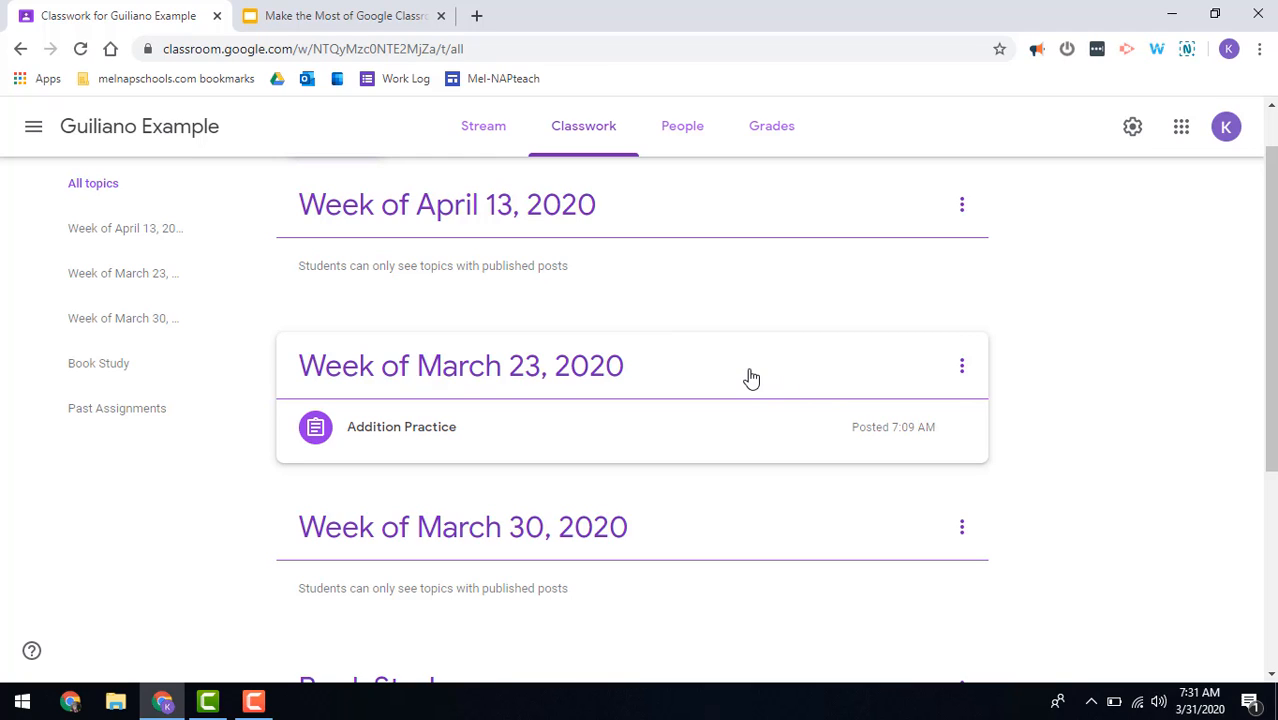
pyautogui.moveTo(696, 376)
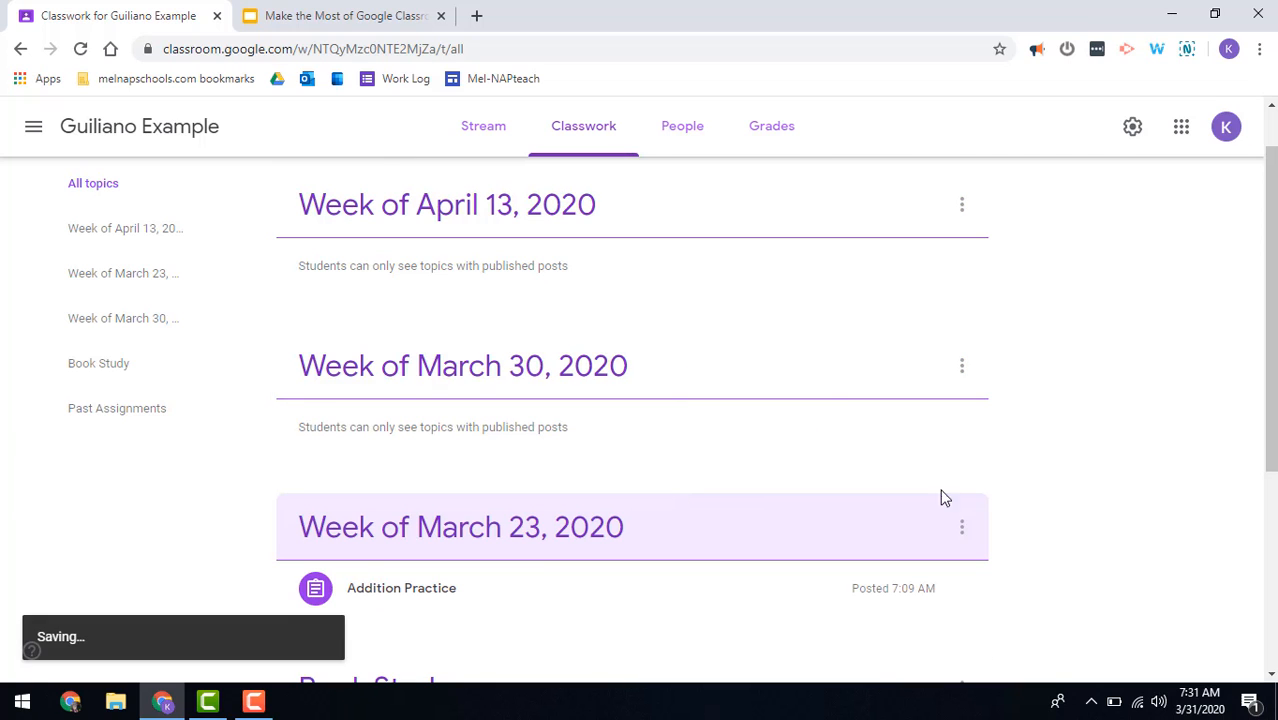
# Step: Reorder topics so Week of March 23, 2020 sits below Week of March 30, 2020
pyautogui.scroll(3)
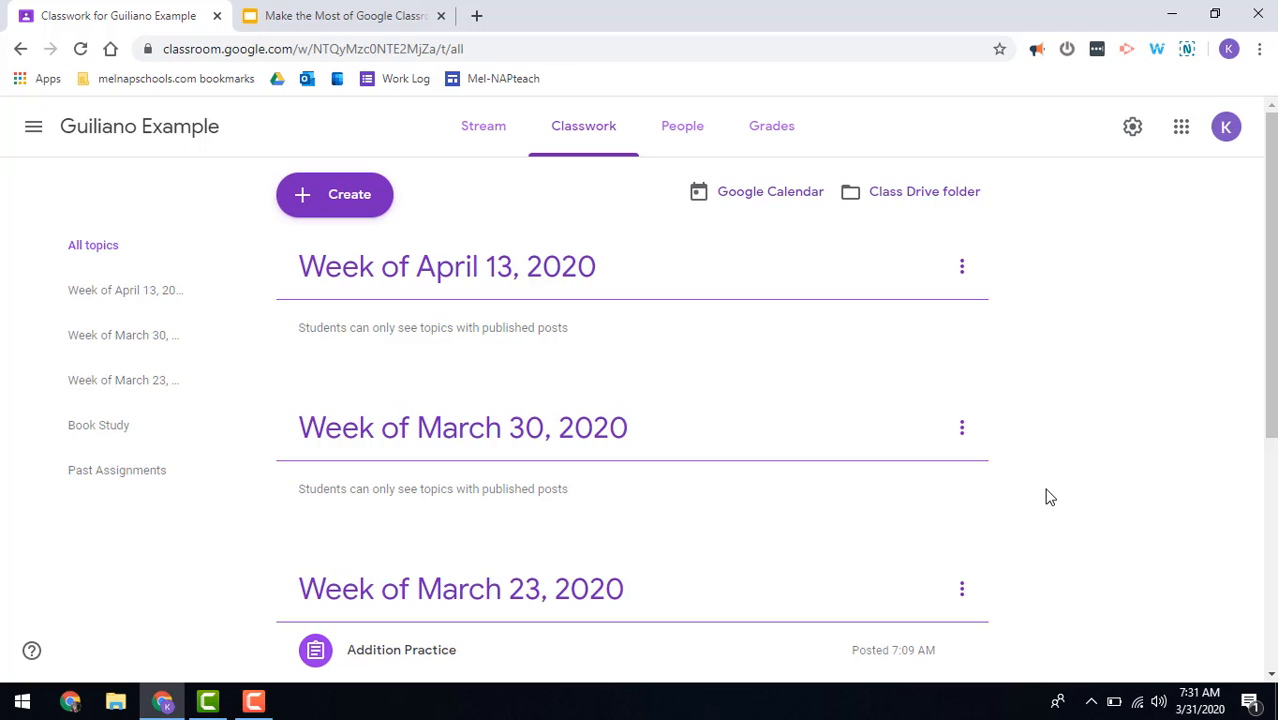
pyautogui.moveTo(390, 194)
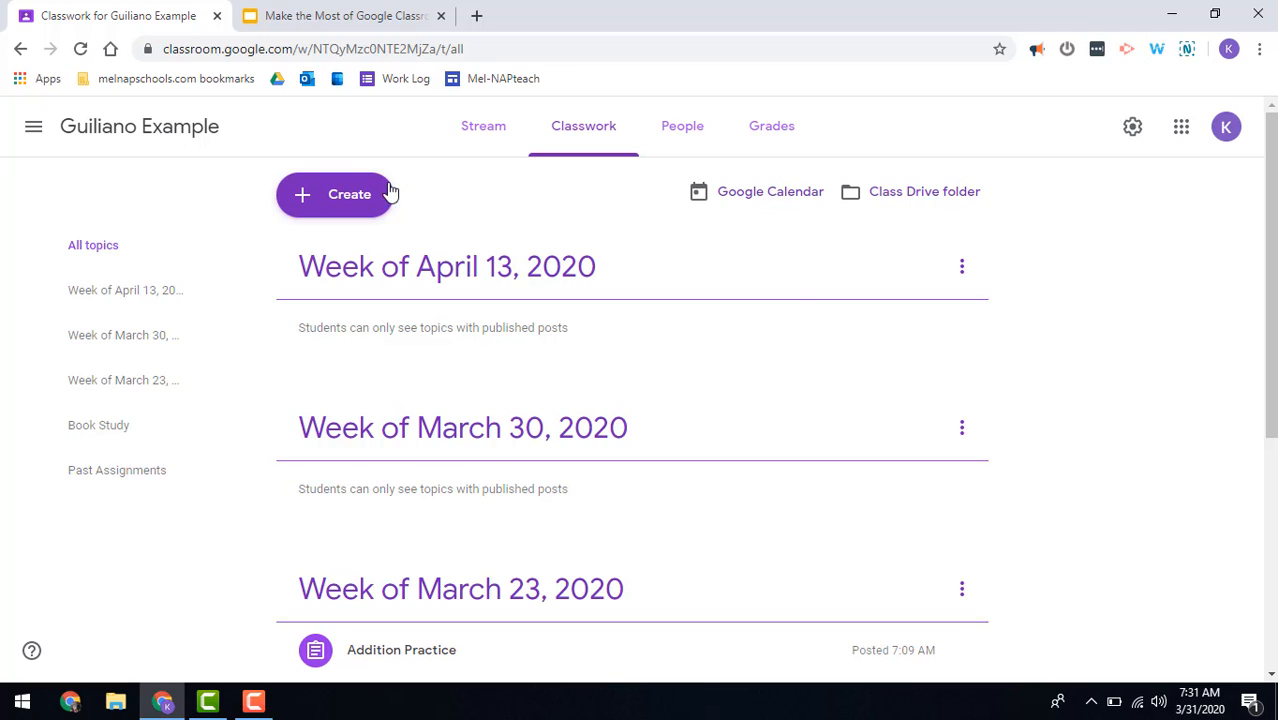
# Step: Start a new assignment titled 'Reading Assignment' for all students
pyautogui.click(336, 194)
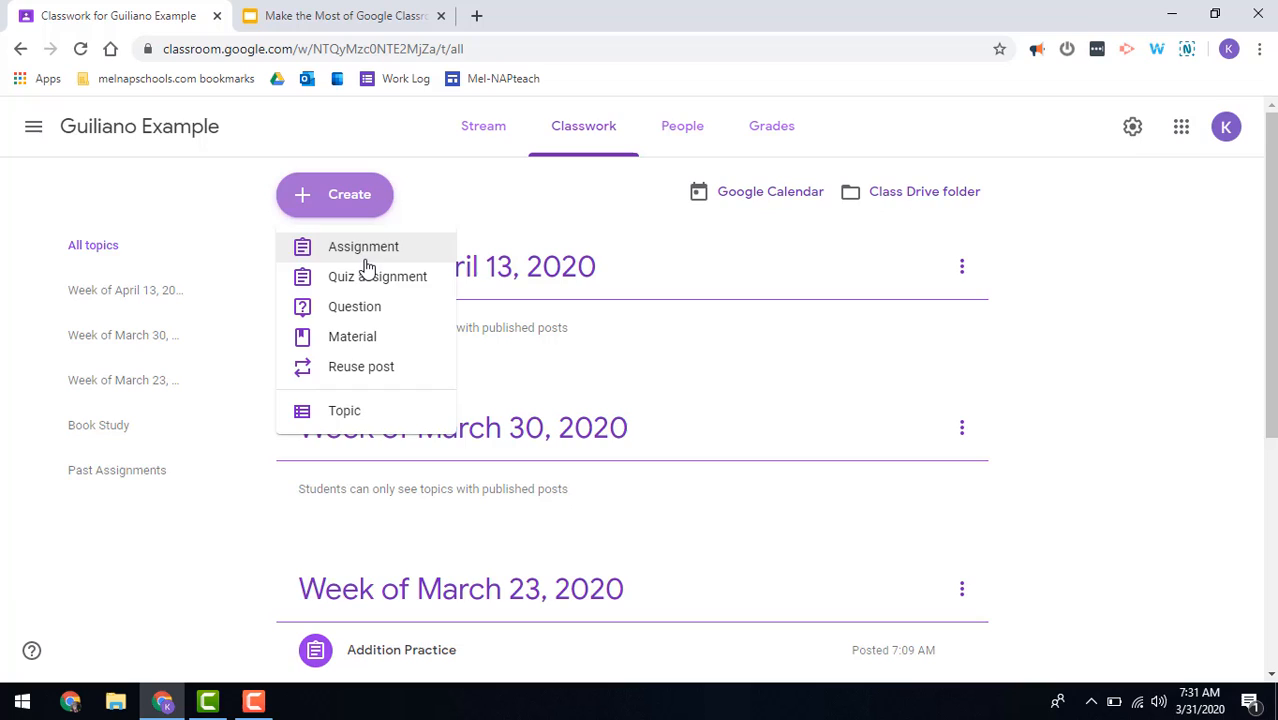
pyautogui.click(364, 246)
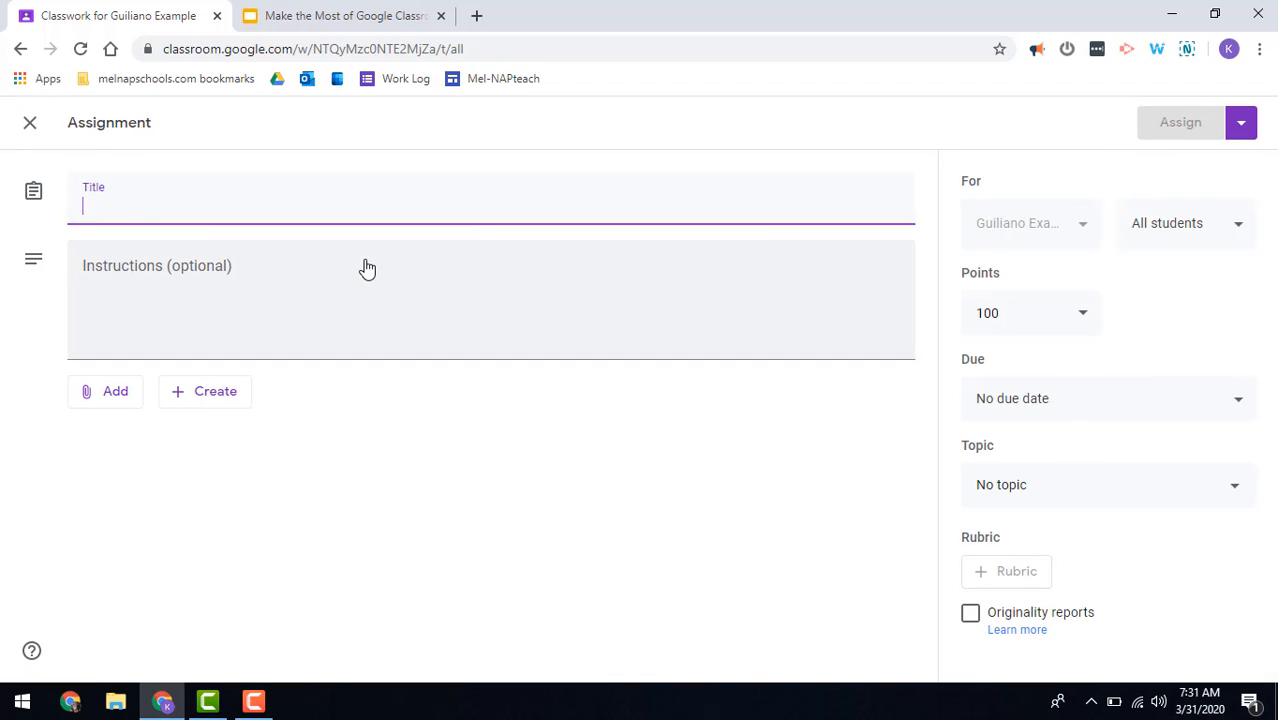
pyautogui.write('Reading')
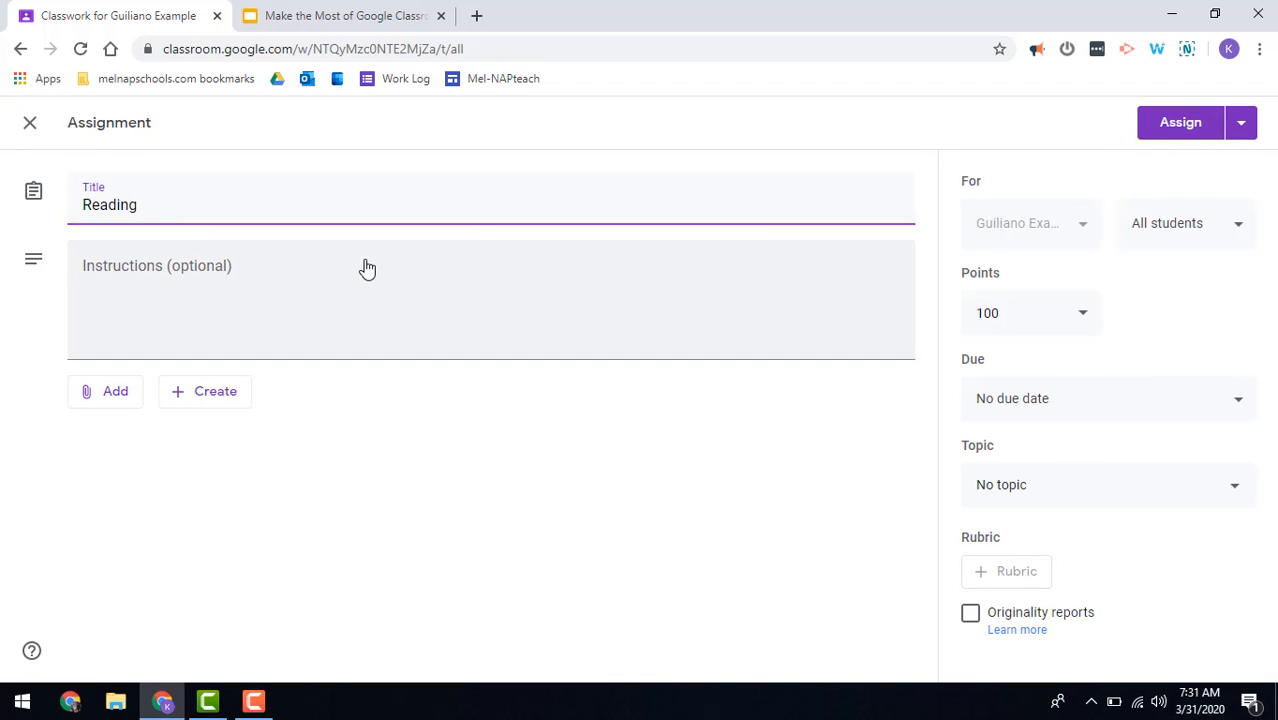
pyautogui.write('Assignment')
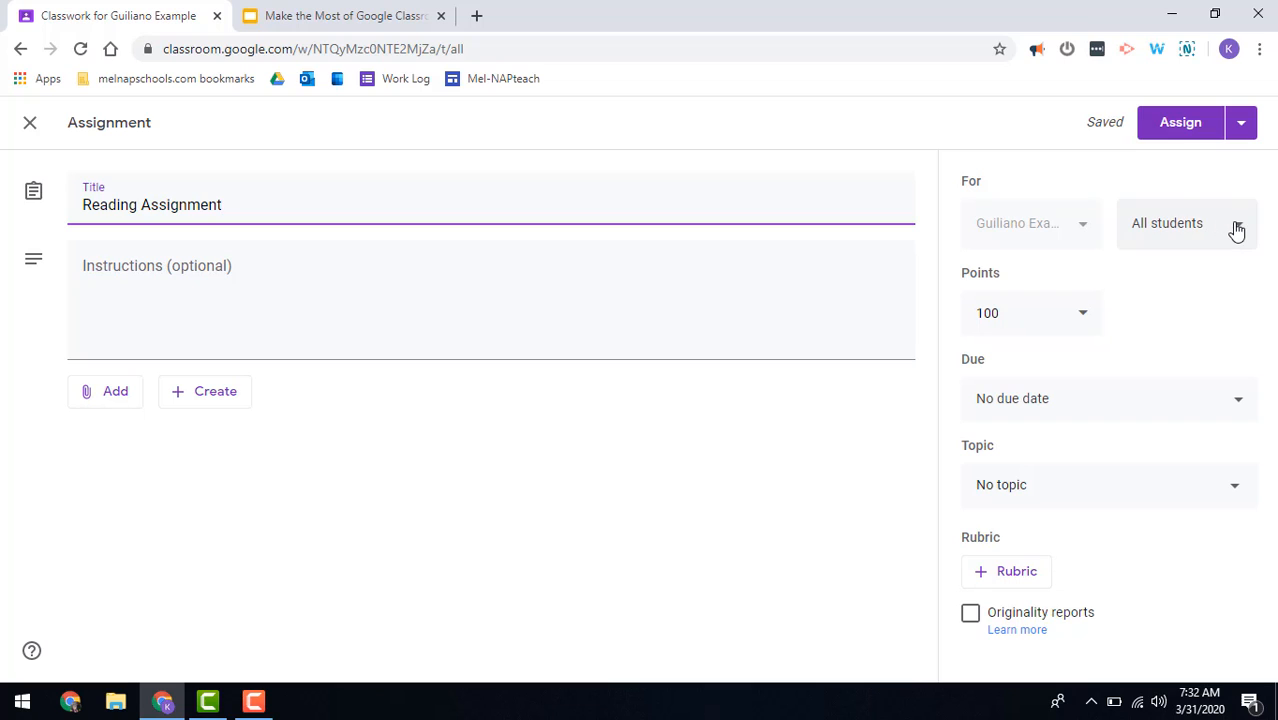
pyautogui.click(1186, 224)
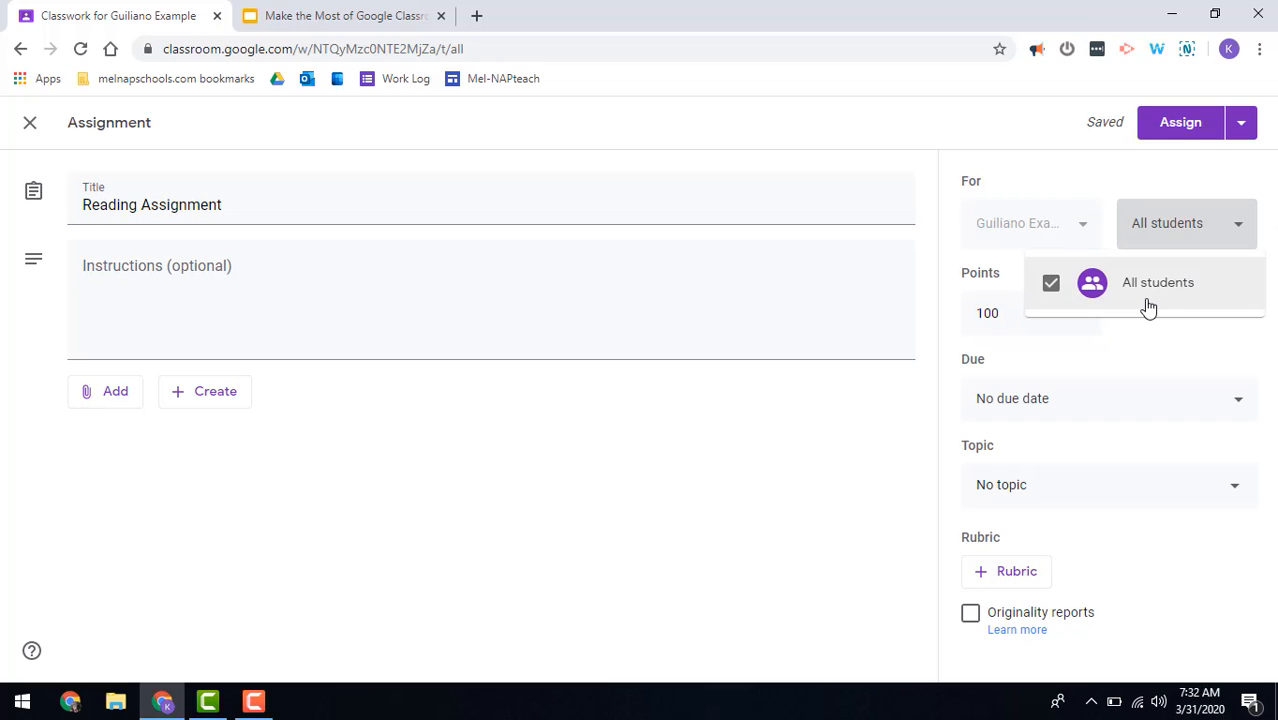
pyautogui.moveTo(1088, 404)
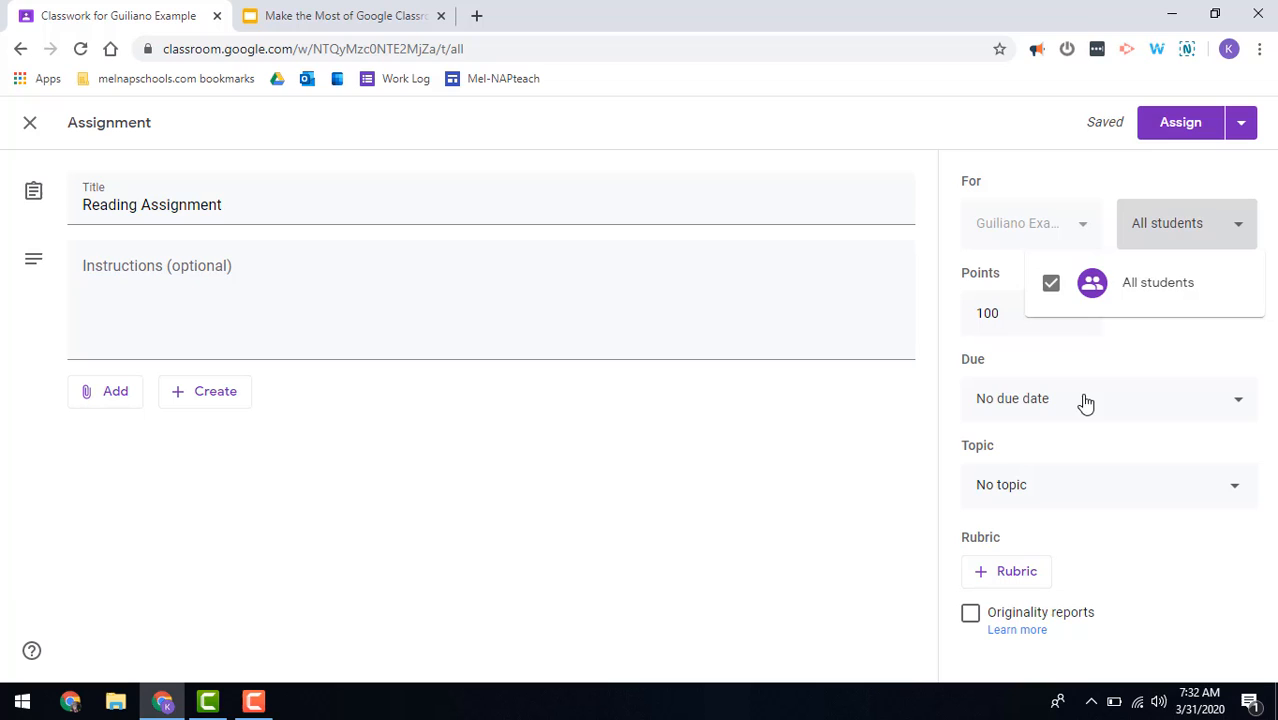
pyautogui.moveTo(1220, 566)
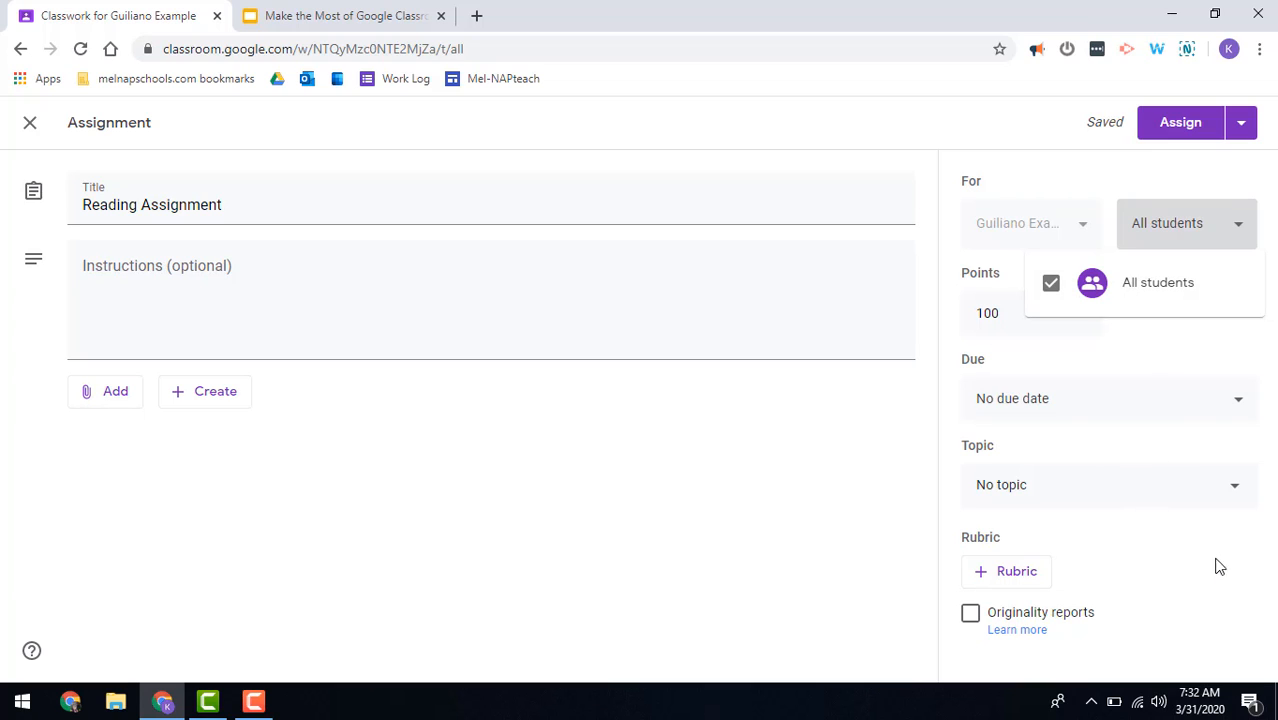
pyautogui.moveTo(1184, 344)
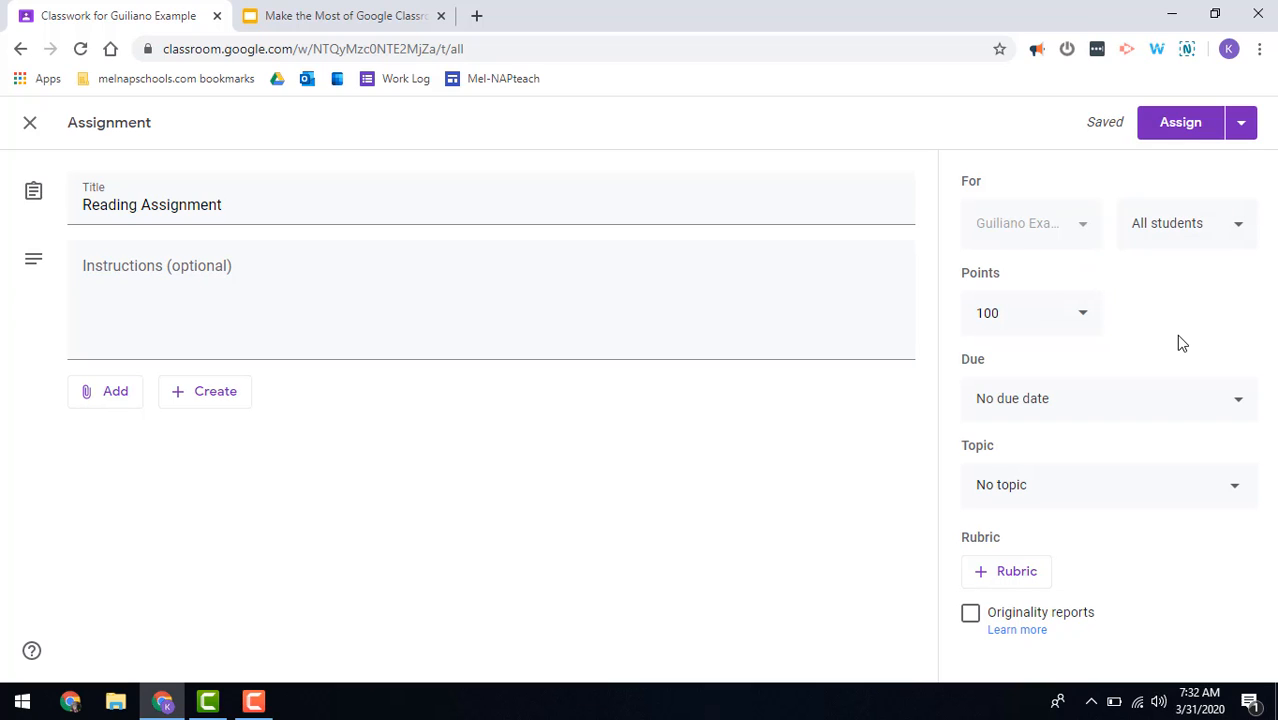
pyautogui.moveTo(1064, 500)
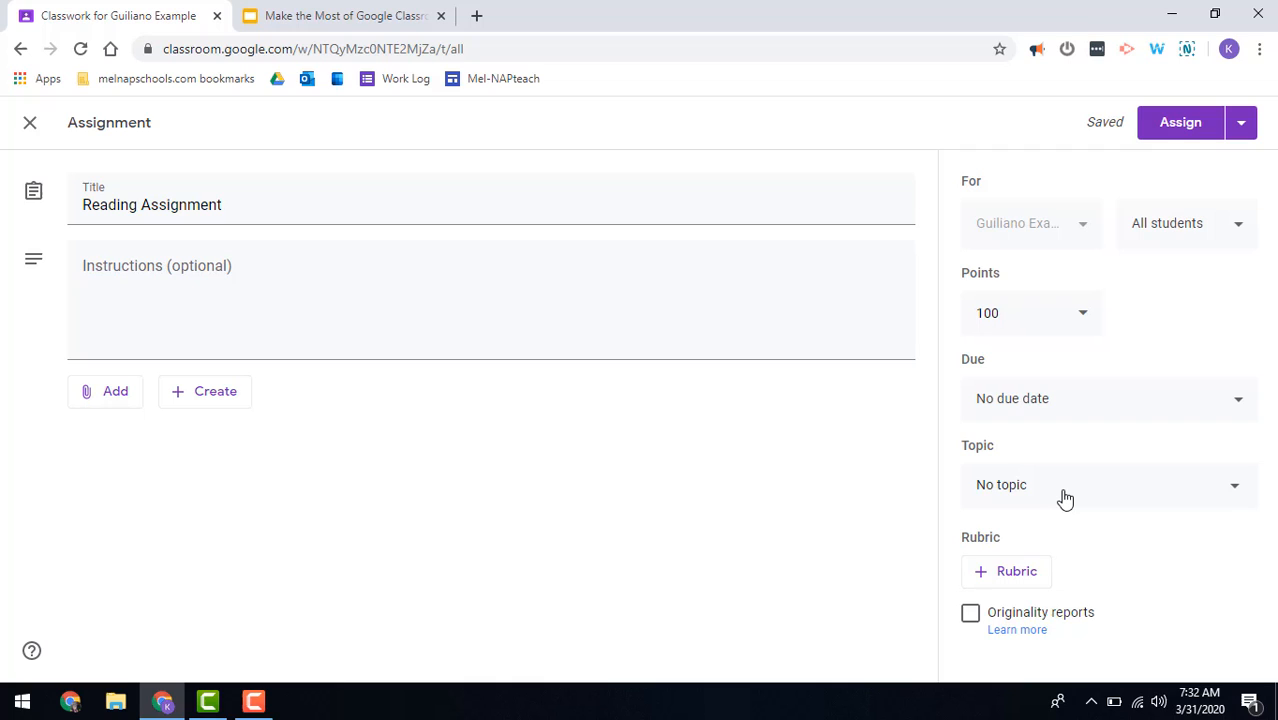
# Step: File the Reading Assignment under the Week of April 13, 2020 topic
pyautogui.click(1108, 484)
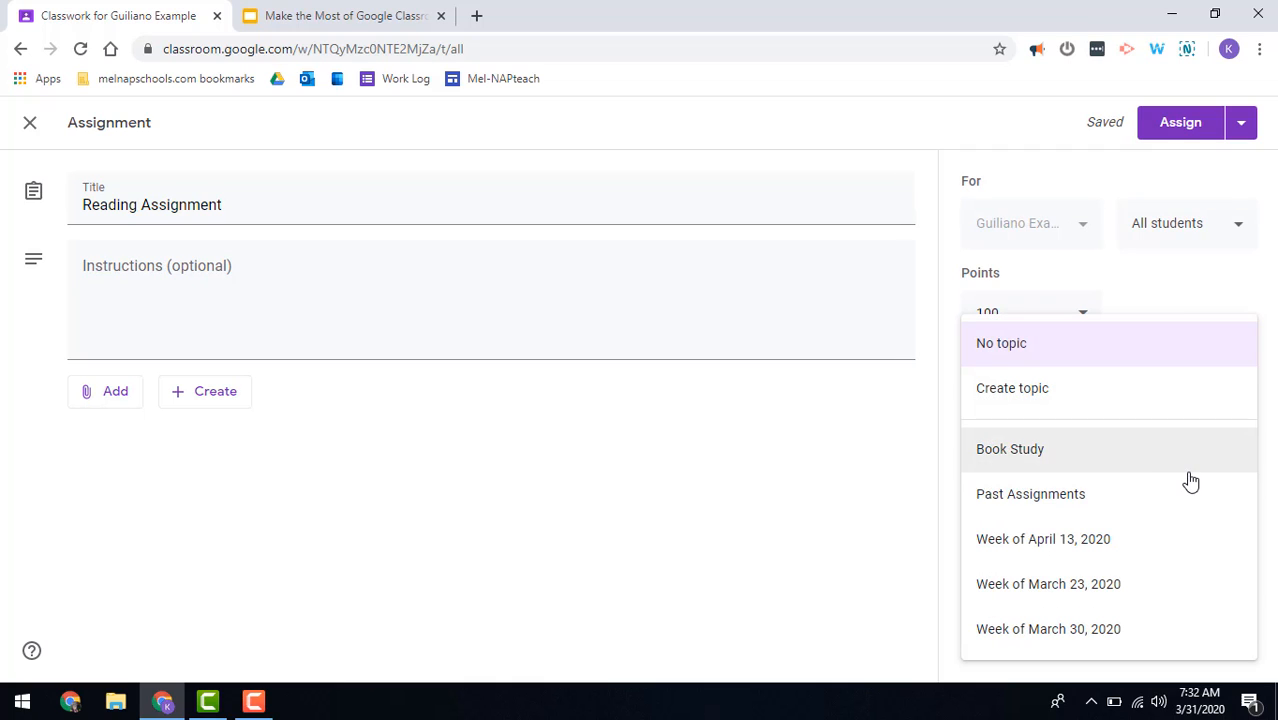
pyautogui.moveTo(1024, 412)
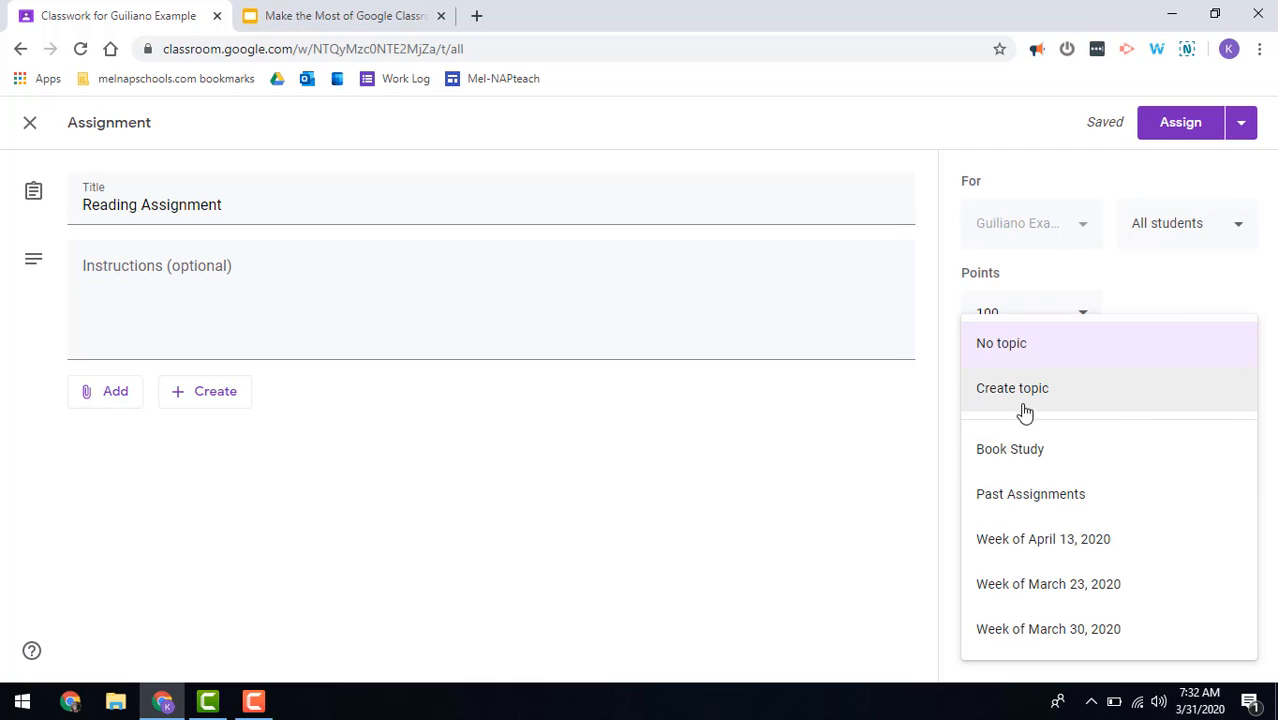
pyautogui.moveTo(1060, 506)
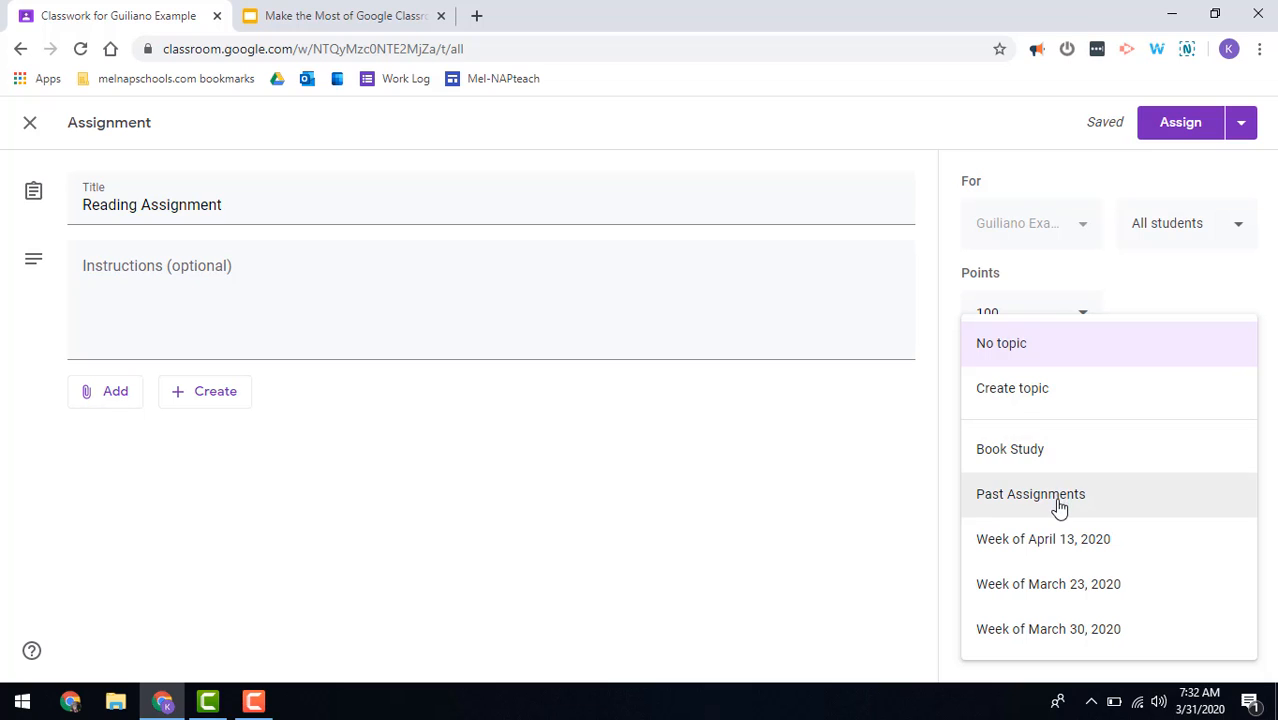
pyautogui.moveTo(1084, 590)
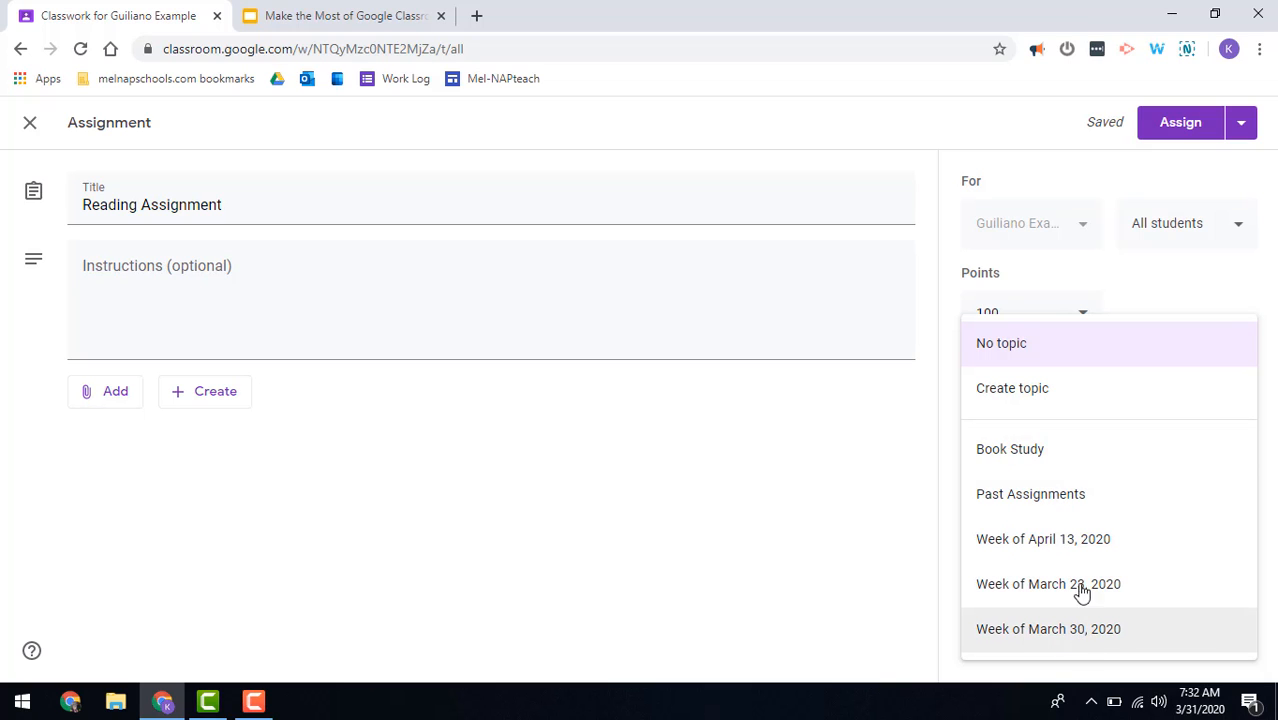
pyautogui.click(1044, 540)
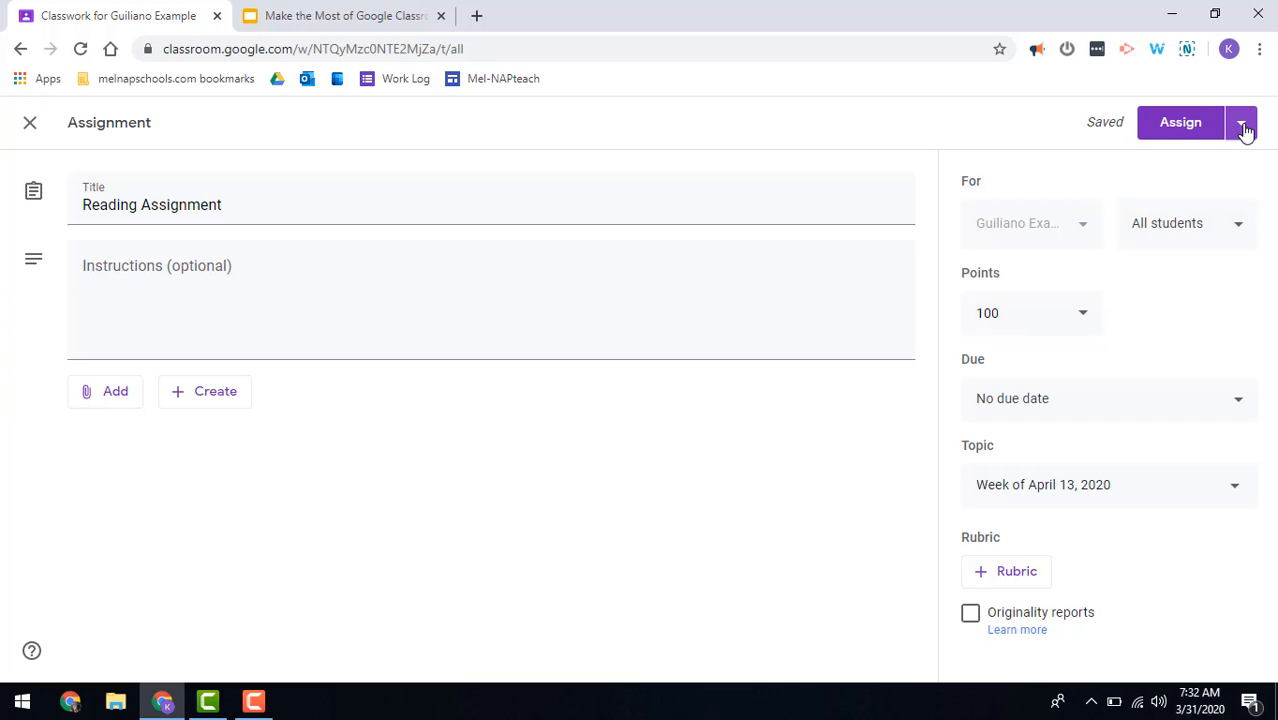
pyautogui.moveTo(1180, 122)
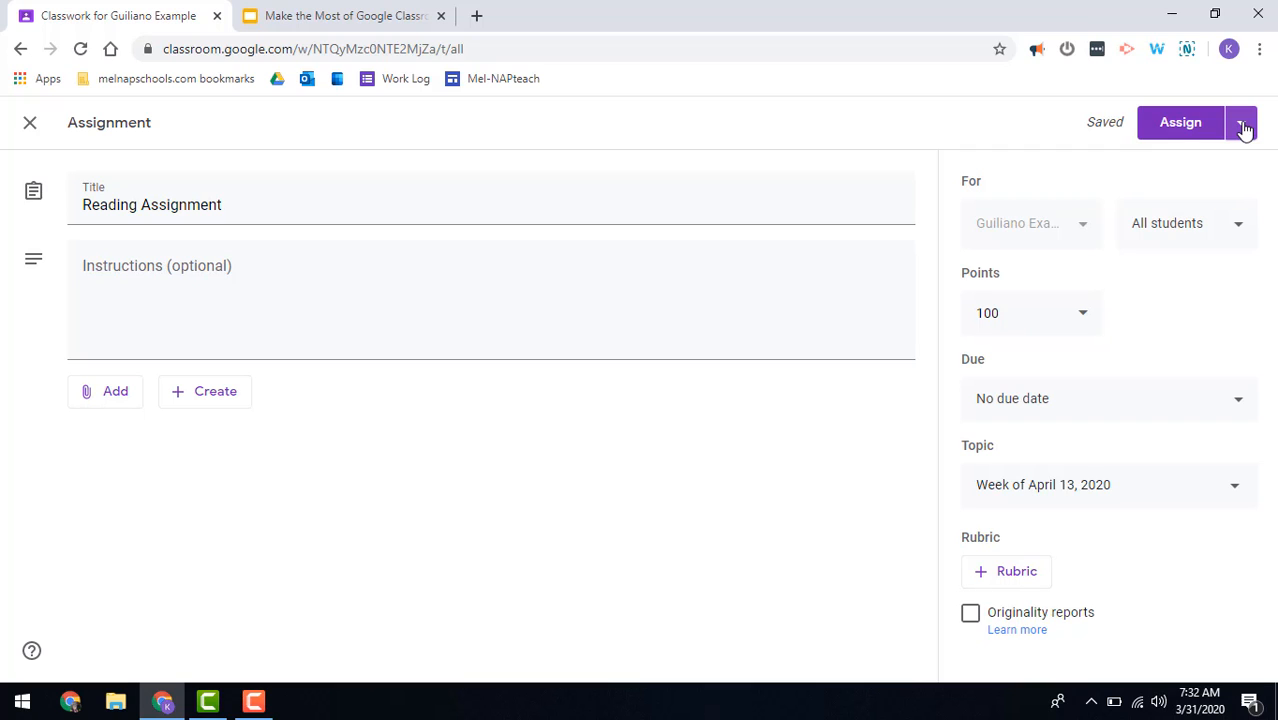
# Step: Schedule the assignment to post on April 13, 2020 at 8:00 AM
pyautogui.click(1244, 122)
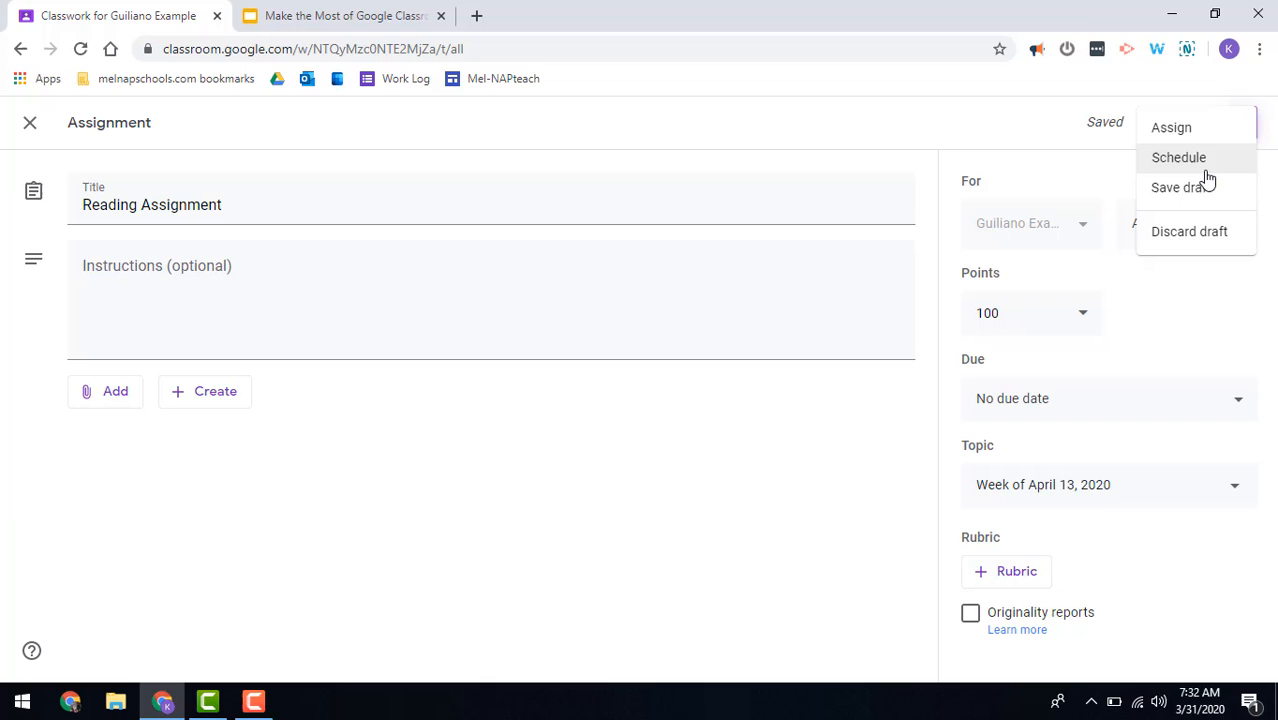
pyautogui.click(1178, 156)
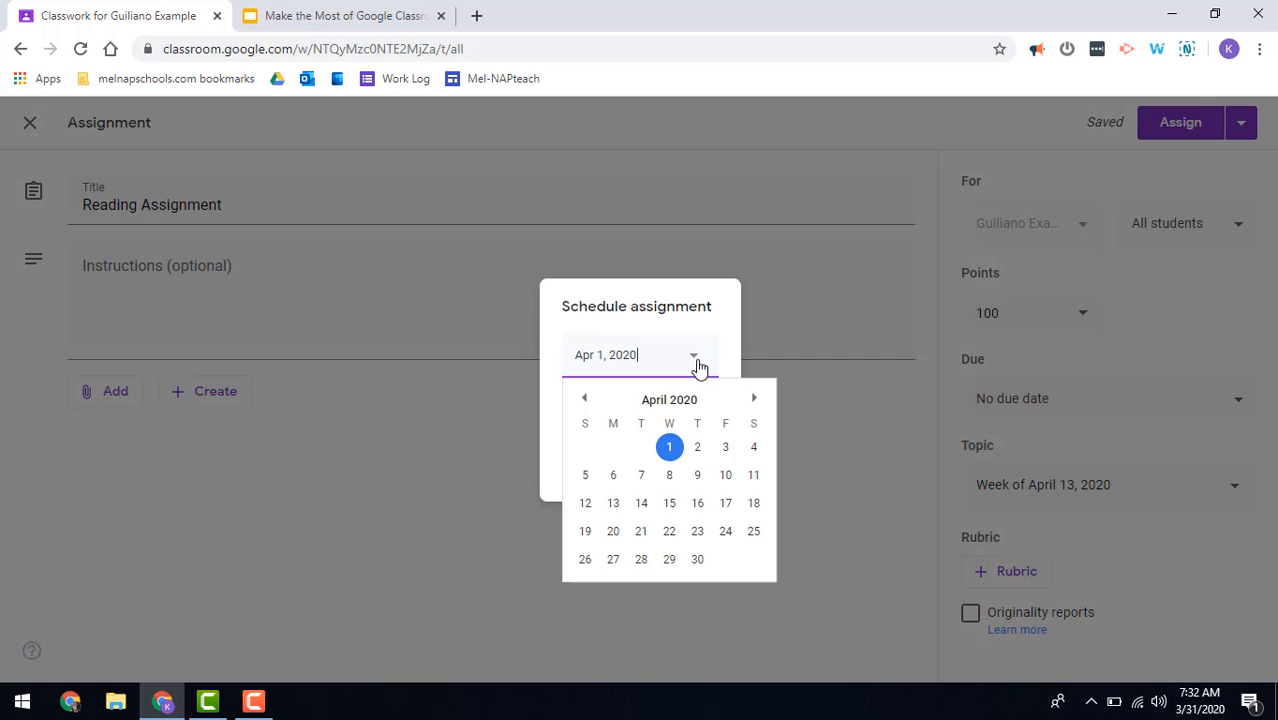
pyautogui.click(612, 504)
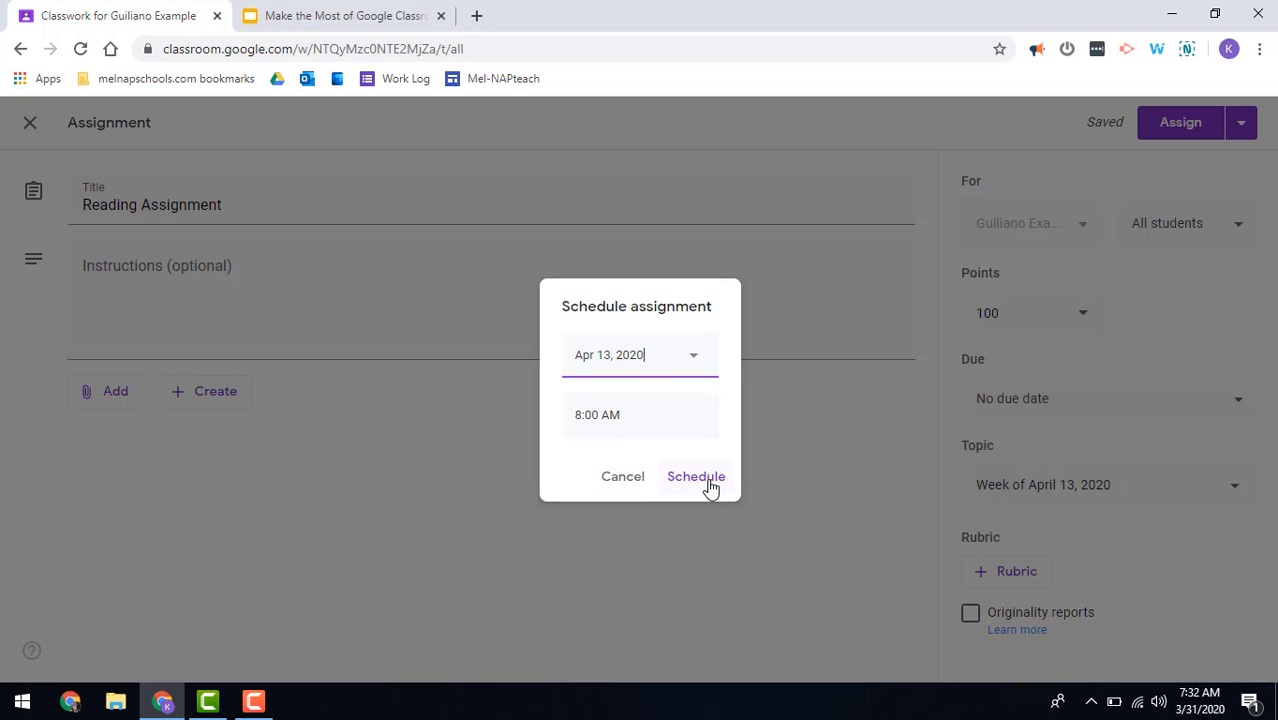
pyautogui.click(696, 476)
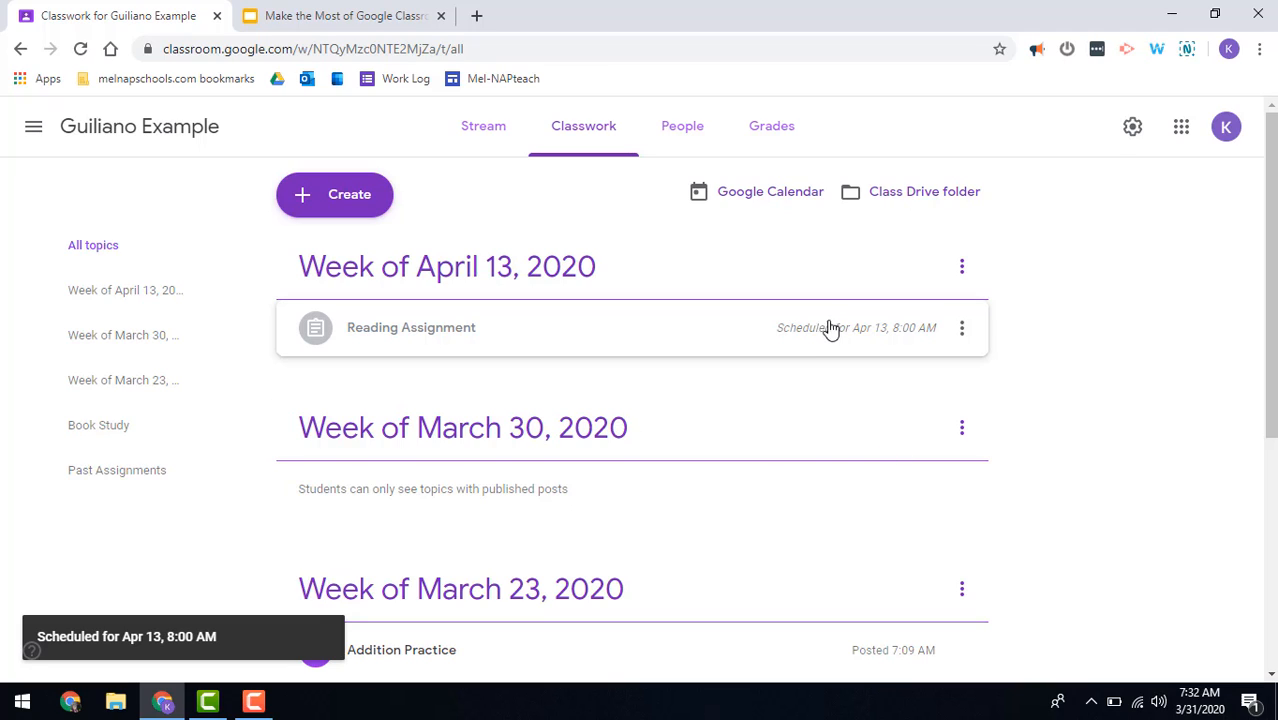
pyautogui.moveTo(1048, 360)
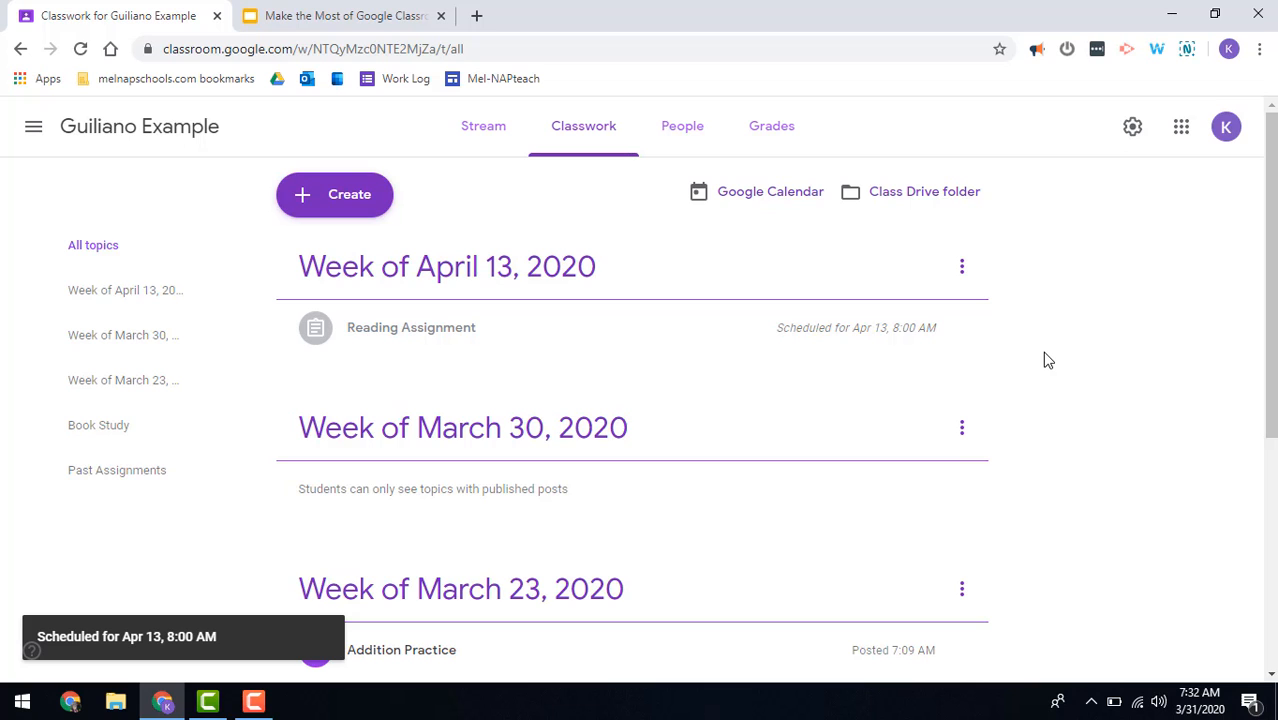
pyautogui.scroll(-3)
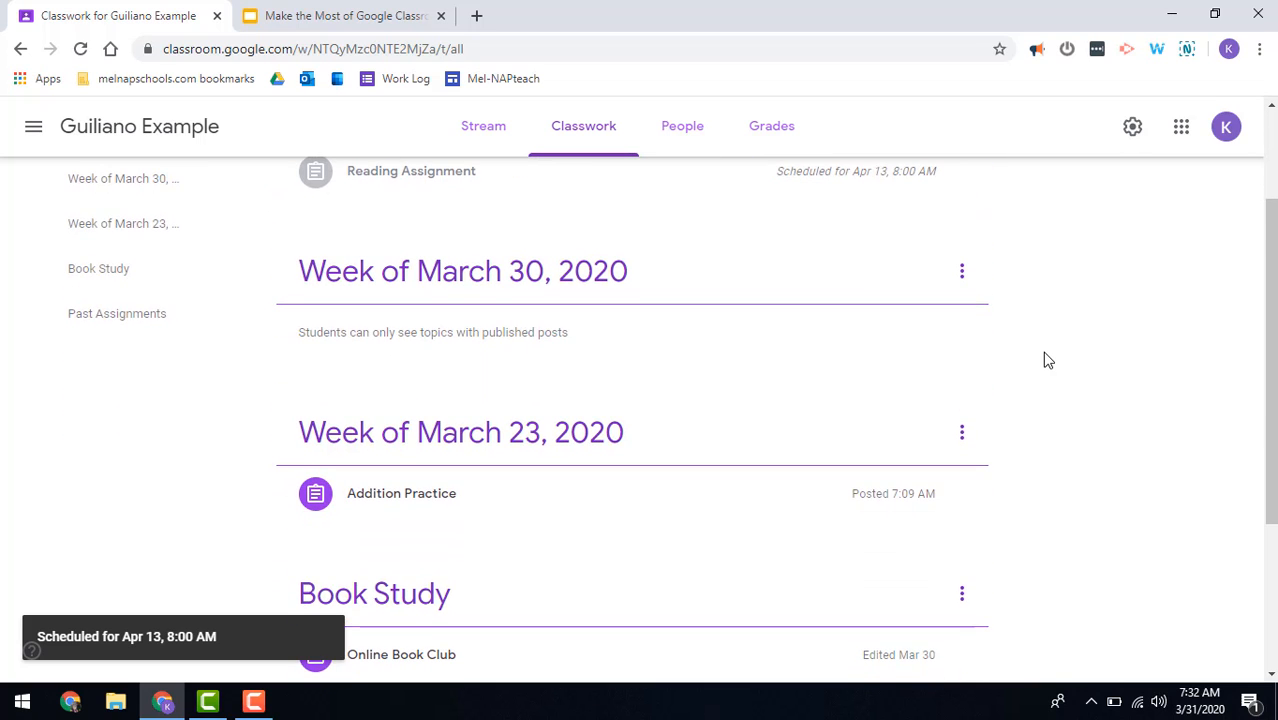
pyautogui.scroll(-3)
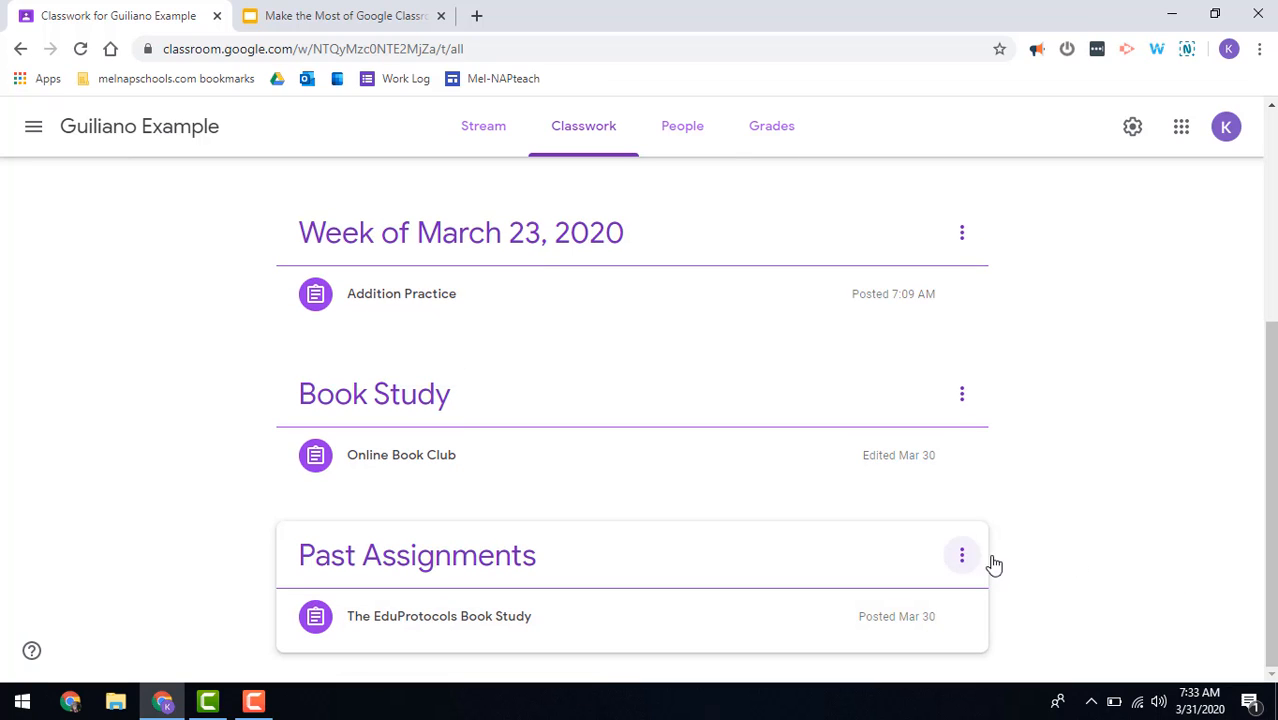
pyautogui.moveTo(1088, 552)
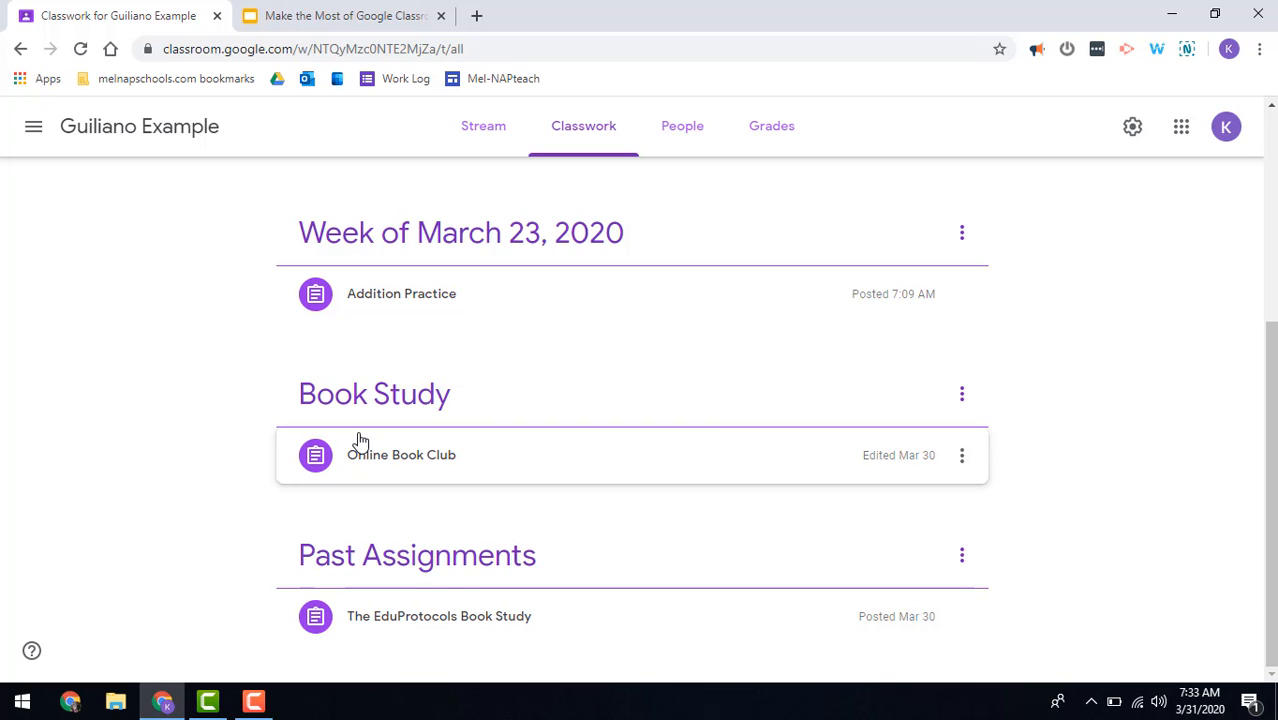
pyautogui.scroll(3)
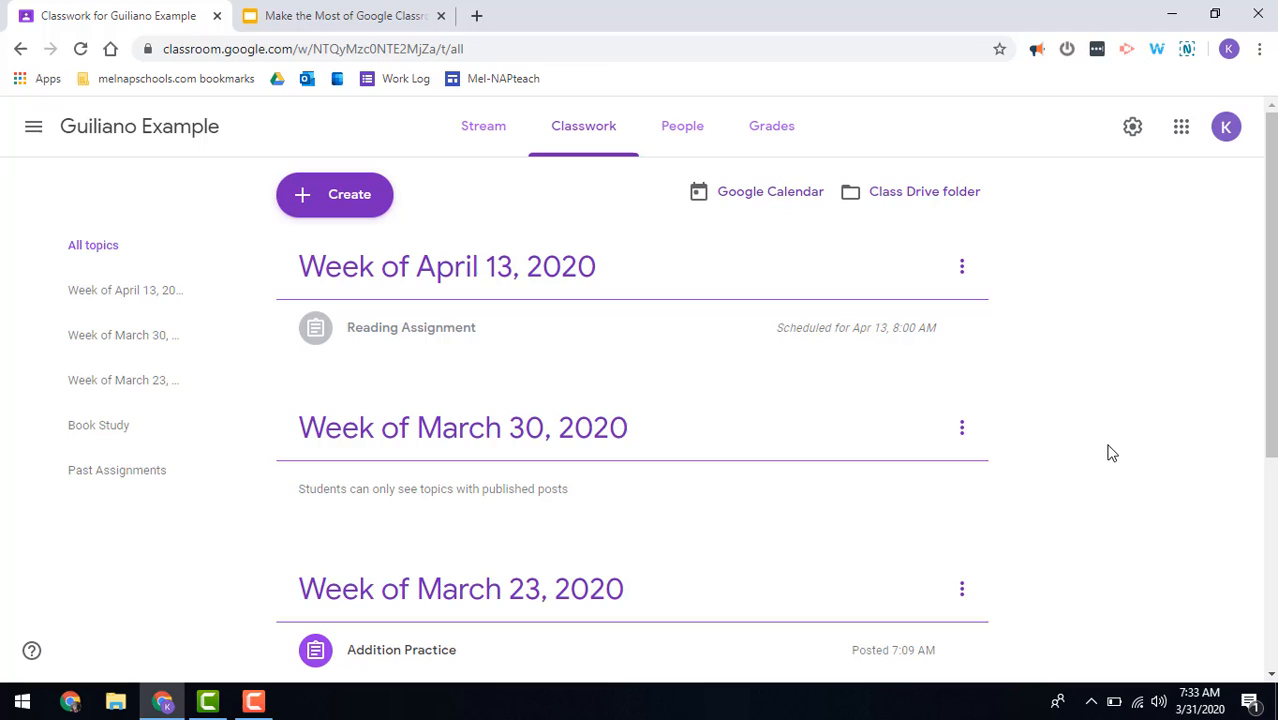
pyautogui.moveTo(262, 80)
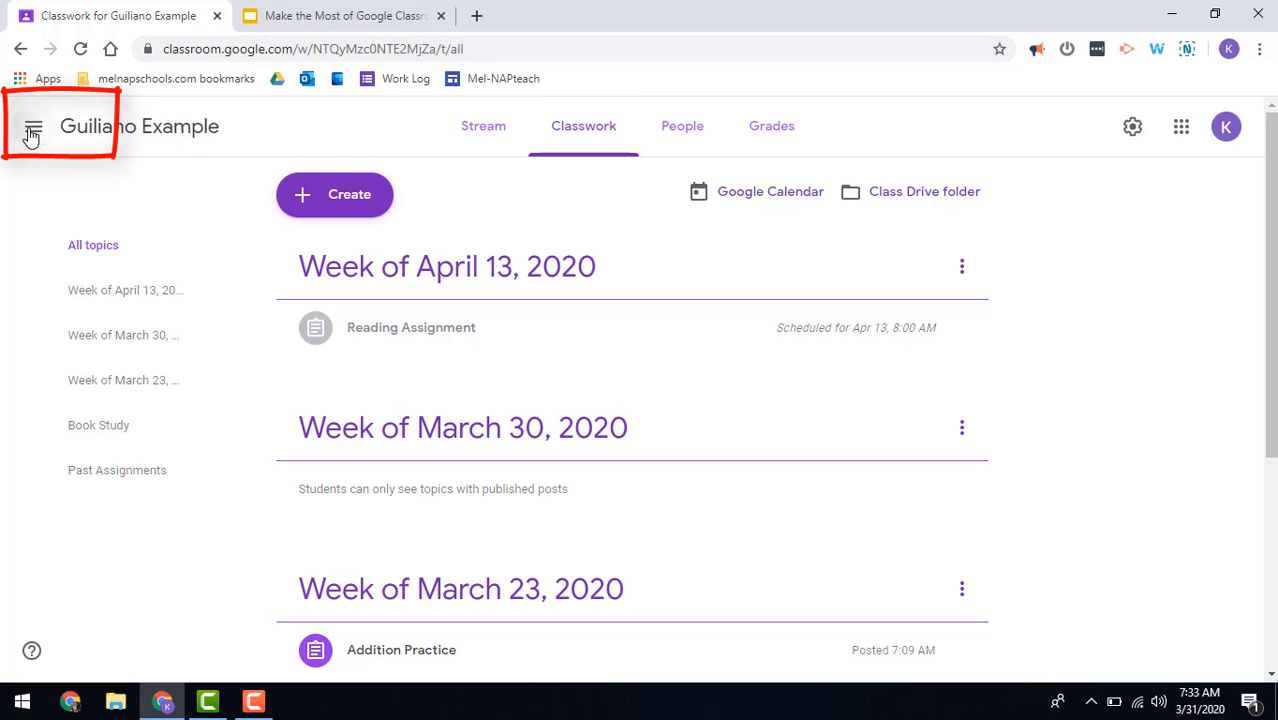
pyautogui.moveTo(168, 136)
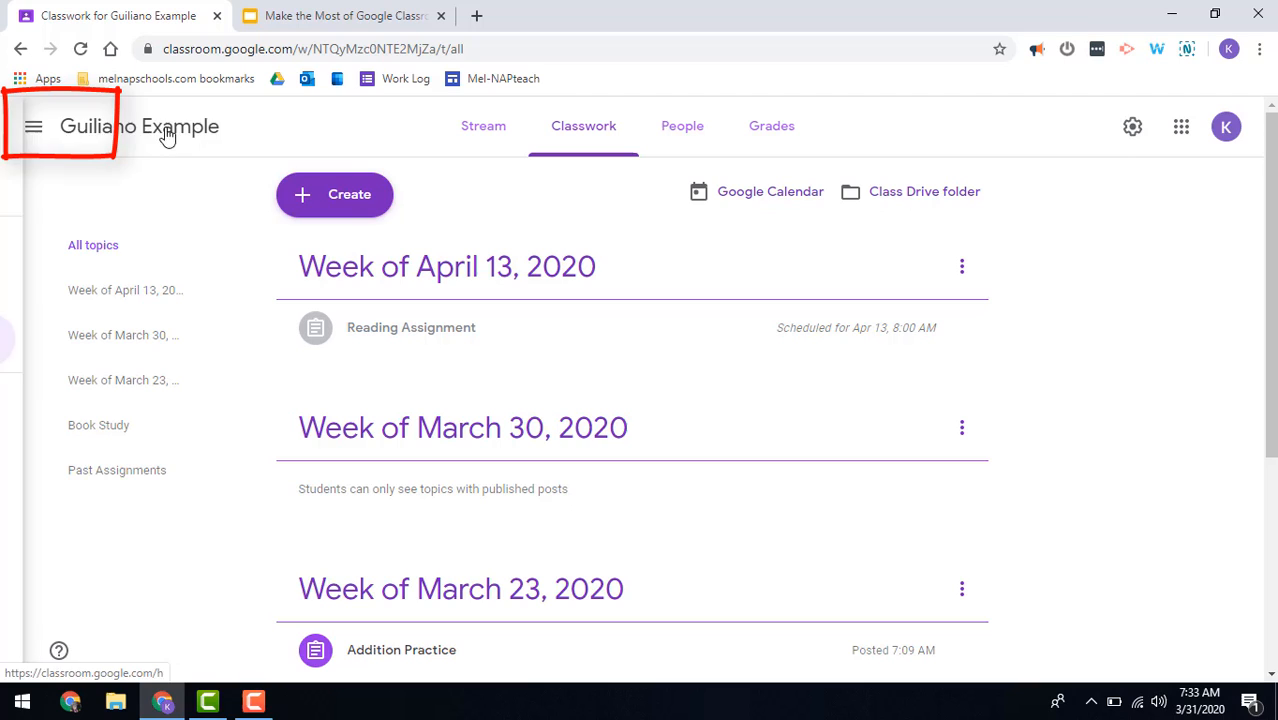
# Step: Go to the Classroom-wide Settings page from the main navigation menu
pyautogui.click(32, 126)
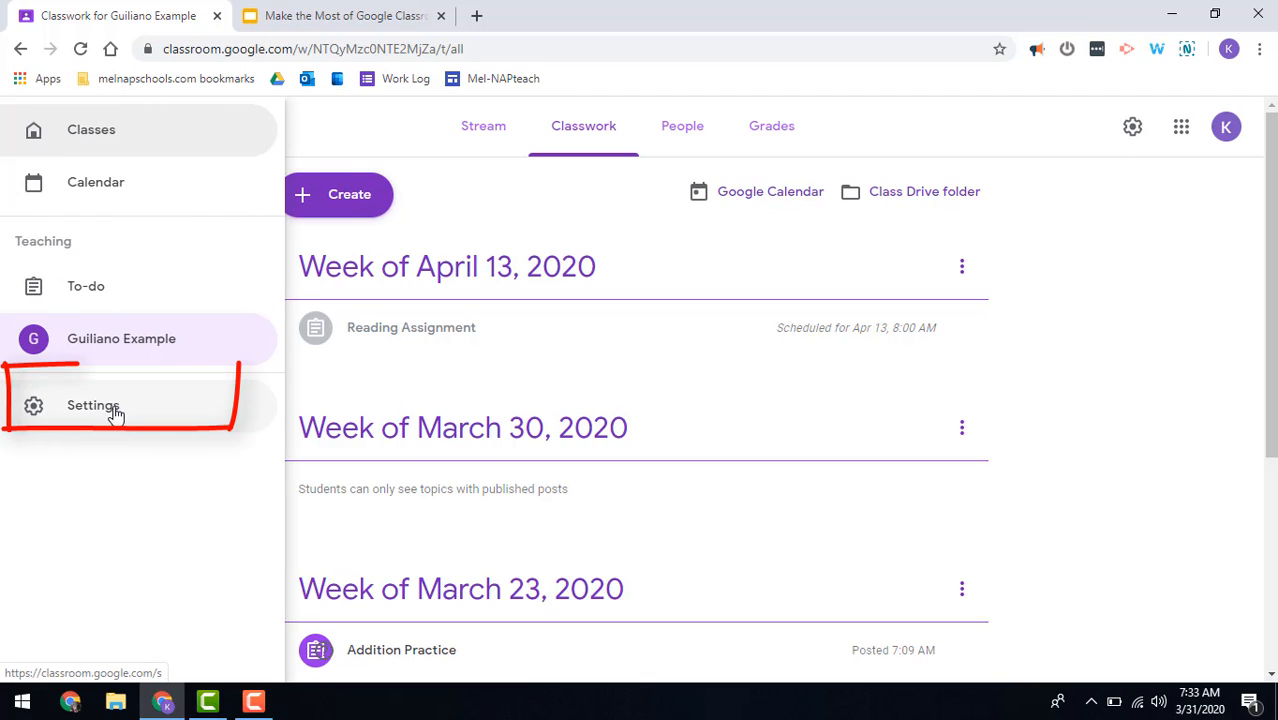
pyautogui.click(92, 404)
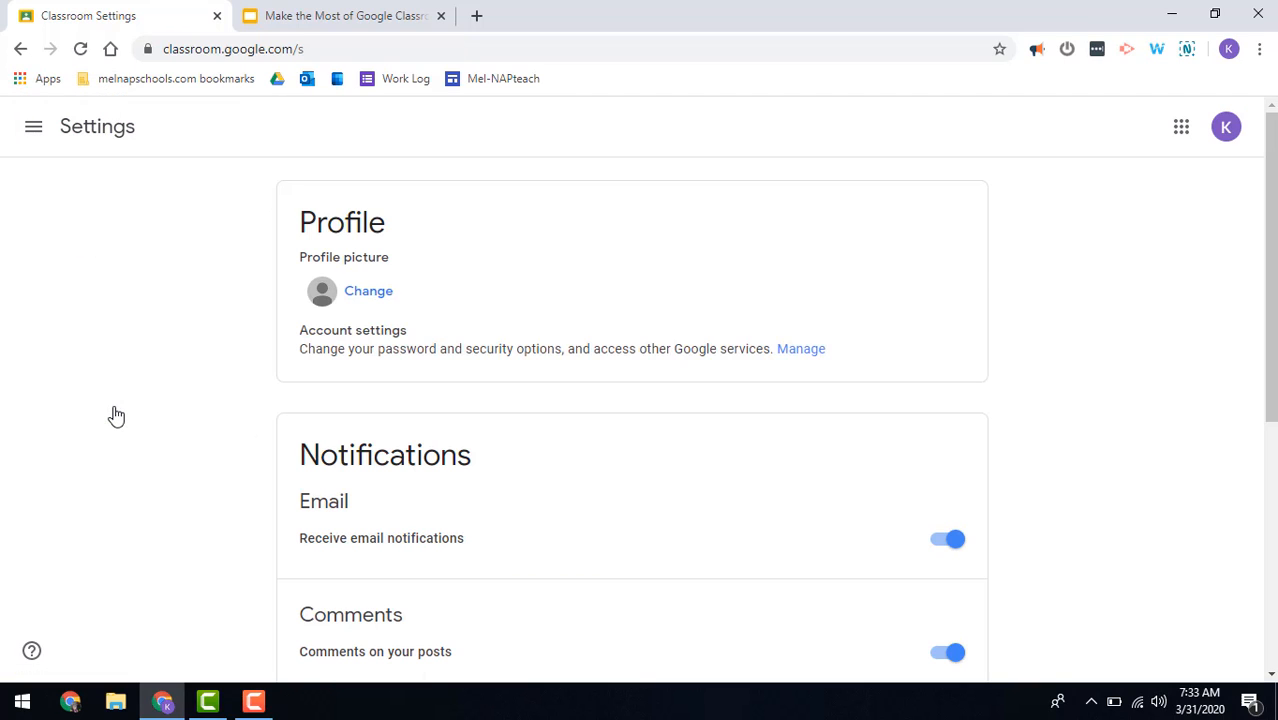
# Step: Toggle off email notifications and expand the per-class notification settings
pyautogui.scroll(-3)
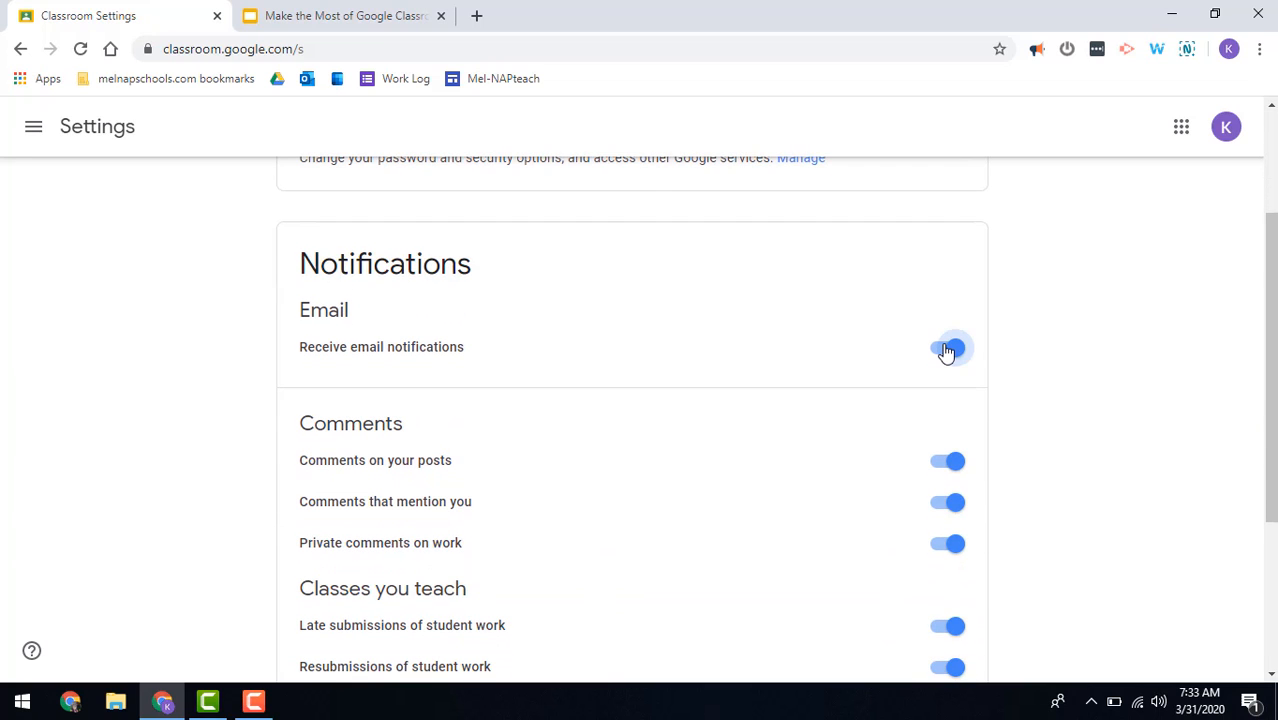
pyautogui.click(948, 348)
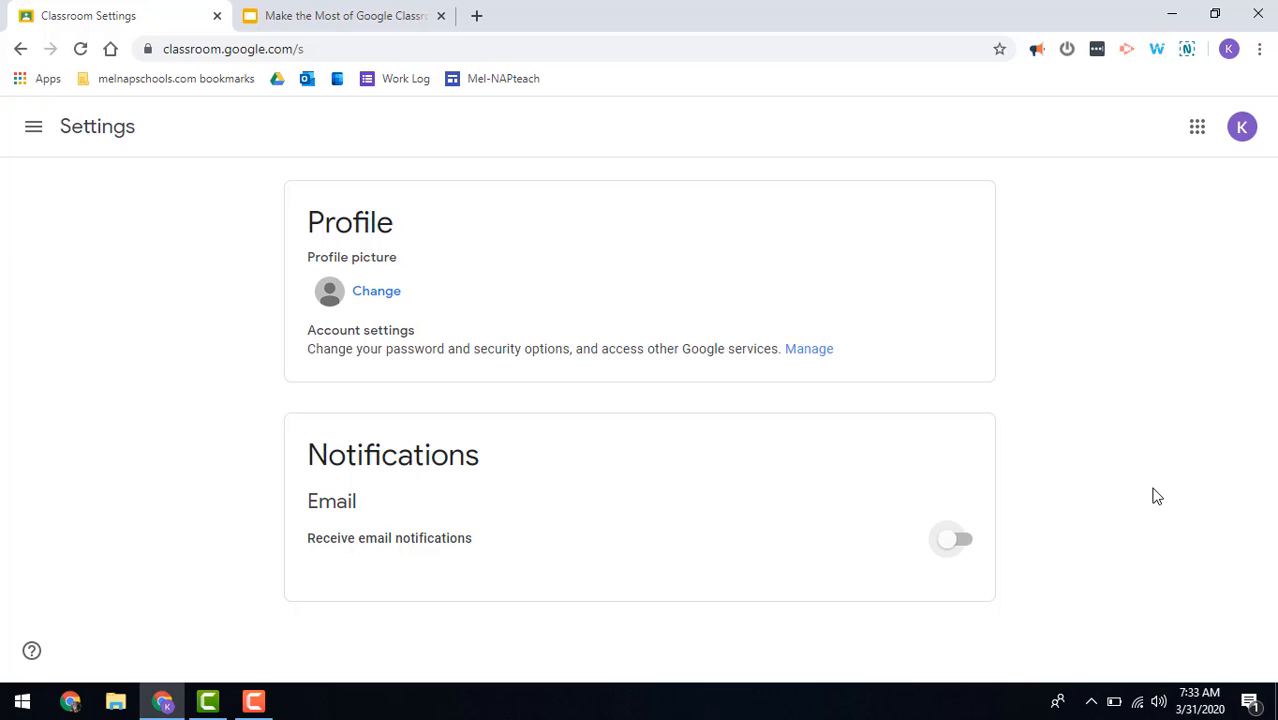
pyautogui.moveTo(956, 540)
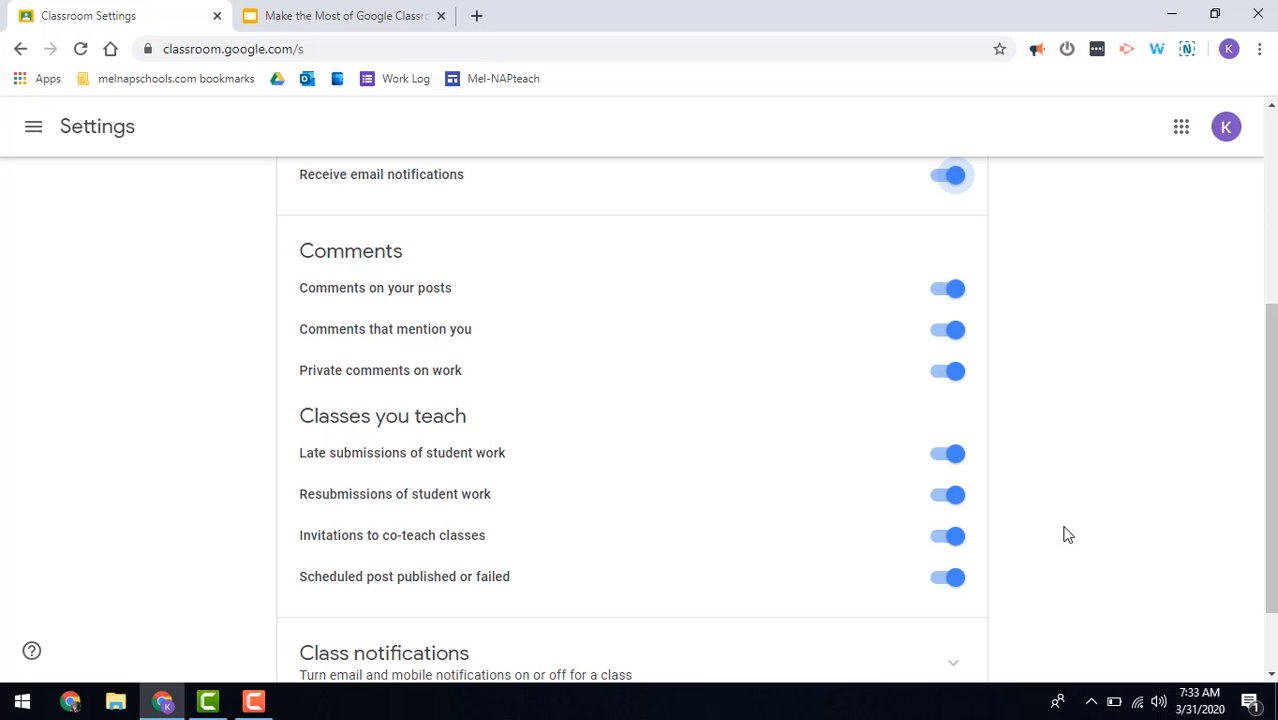
pyautogui.moveTo(476, 524)
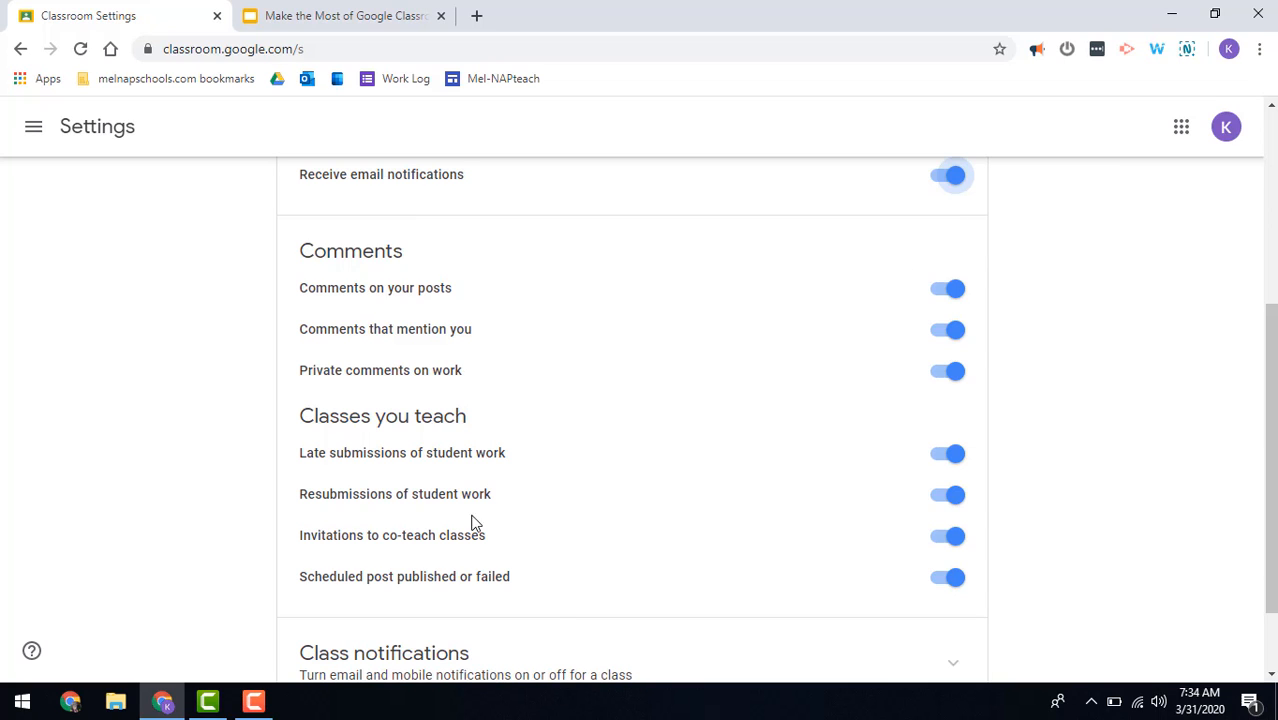
pyautogui.scroll(-3)
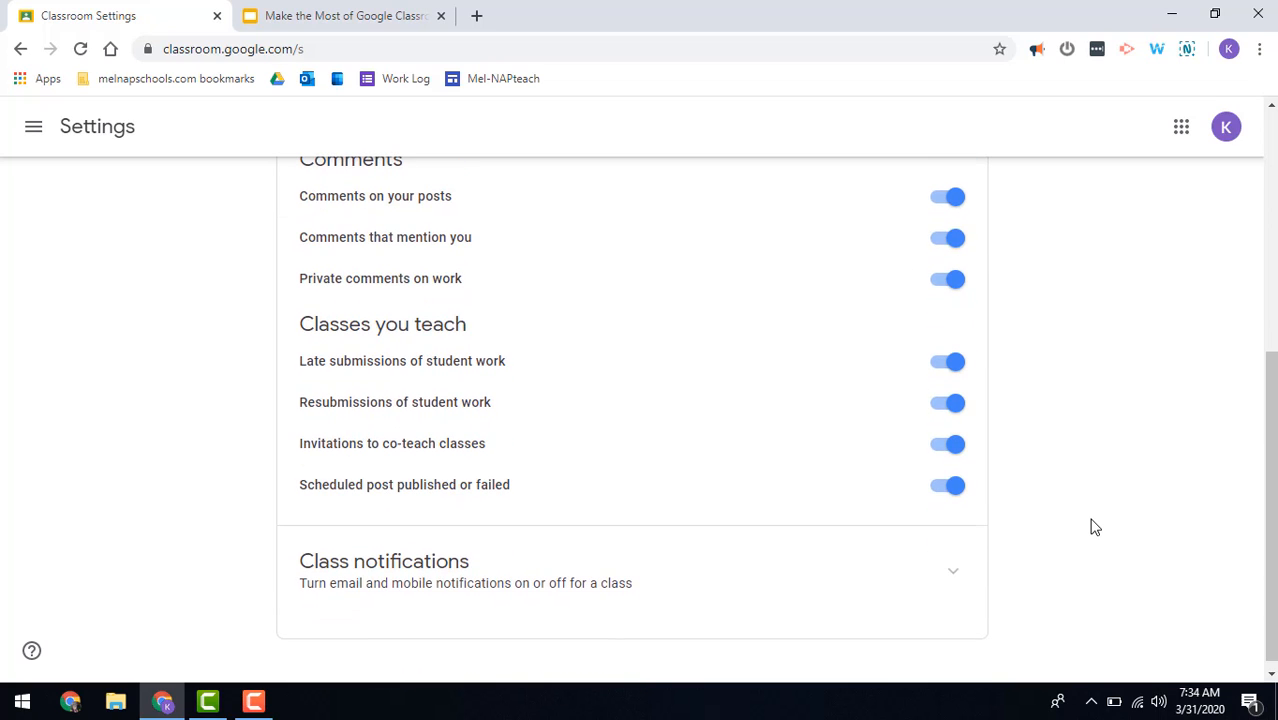
pyautogui.moveTo(956, 576)
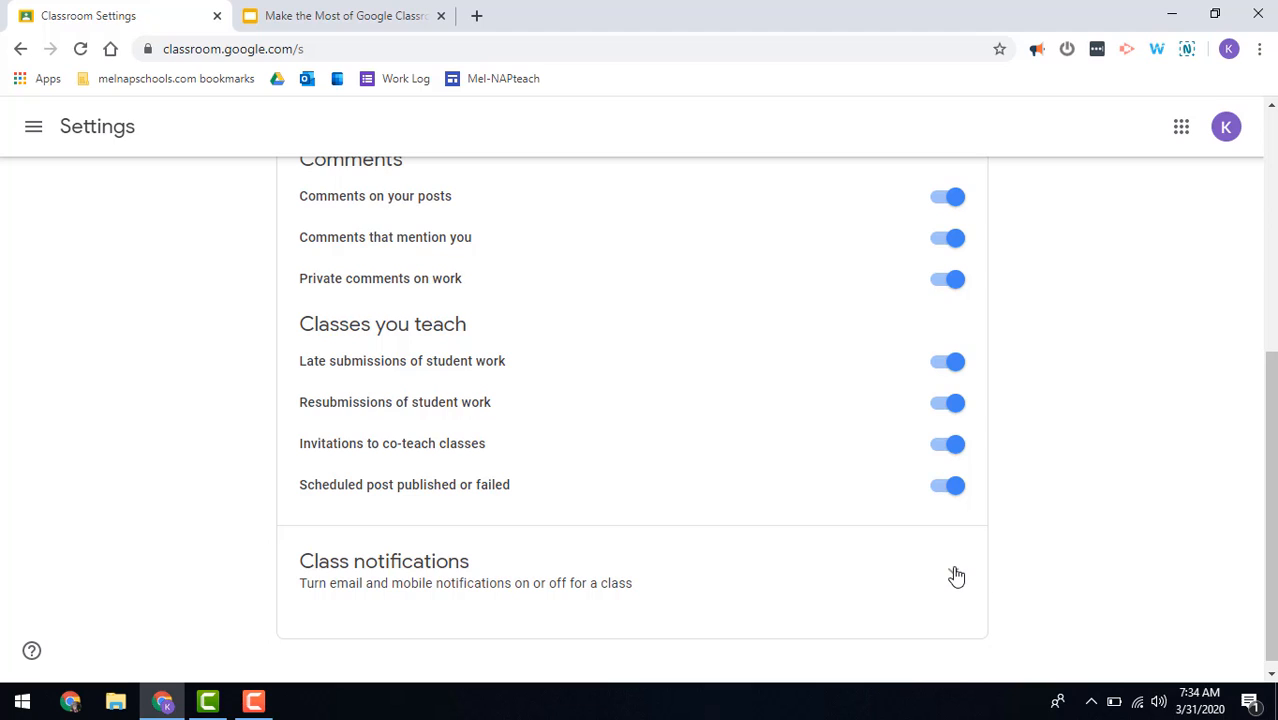
pyautogui.click(952, 576)
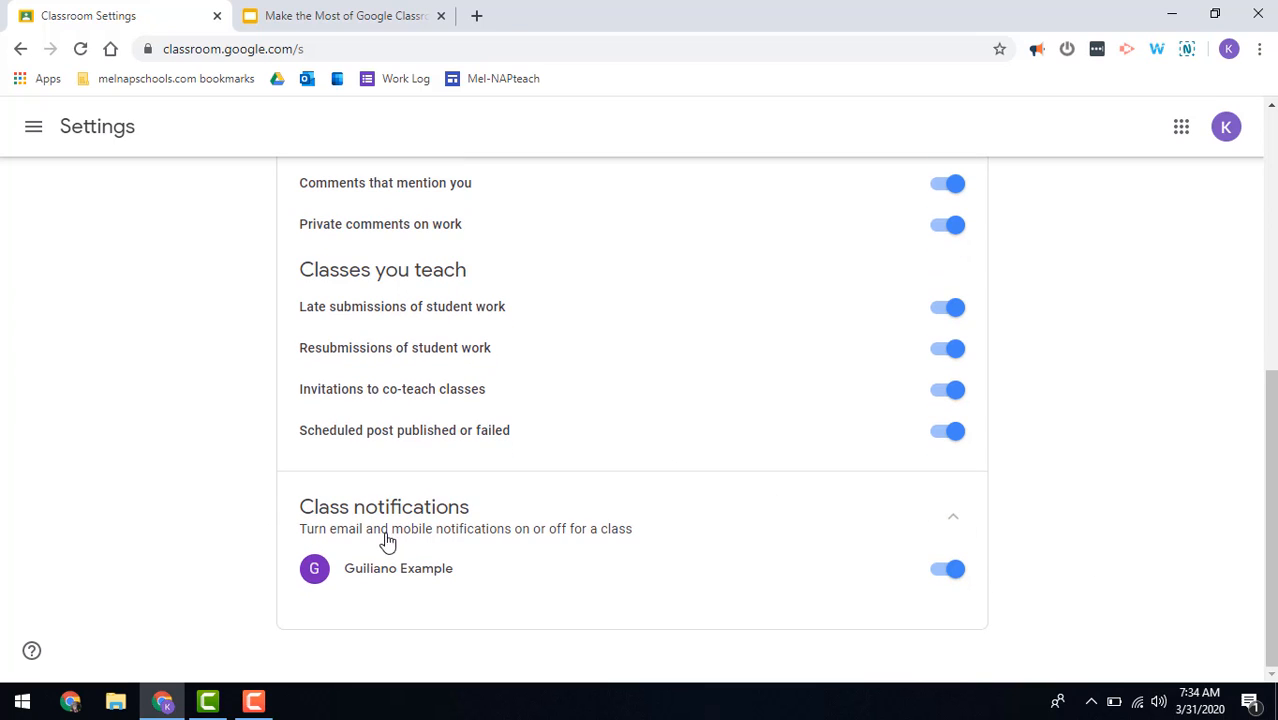
pyautogui.moveTo(420, 568)
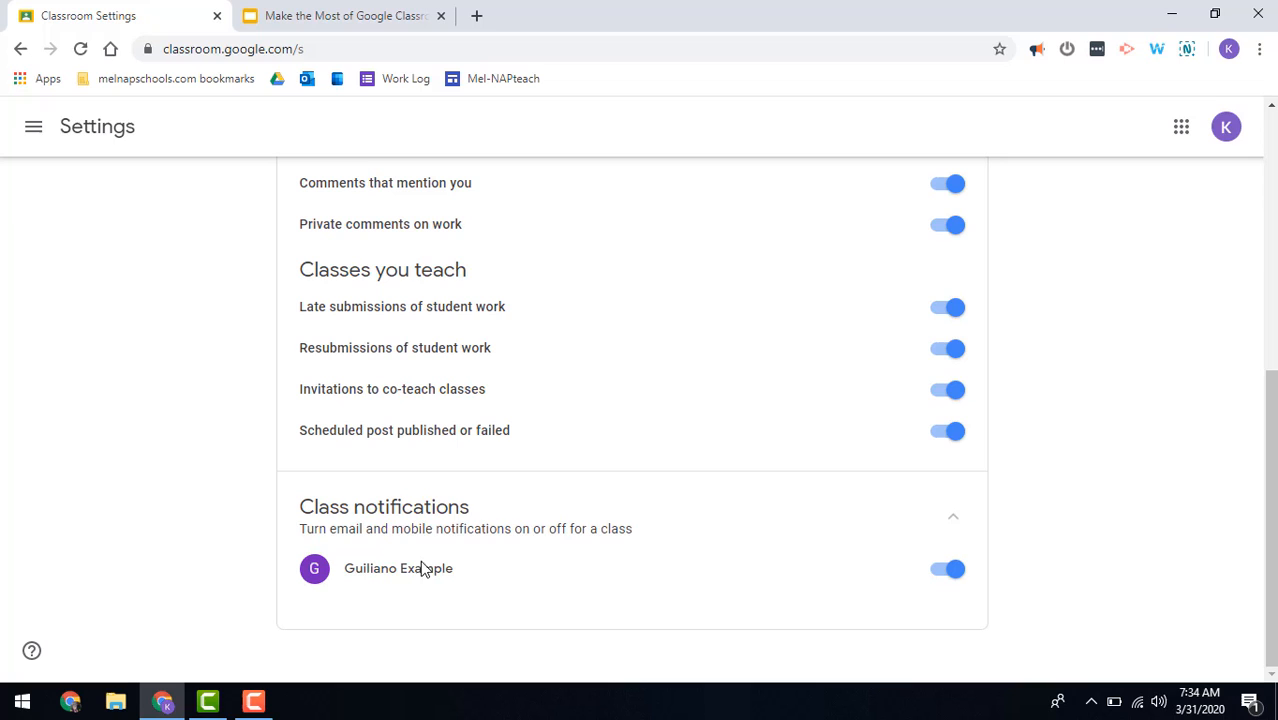
pyautogui.moveTo(1252, 512)
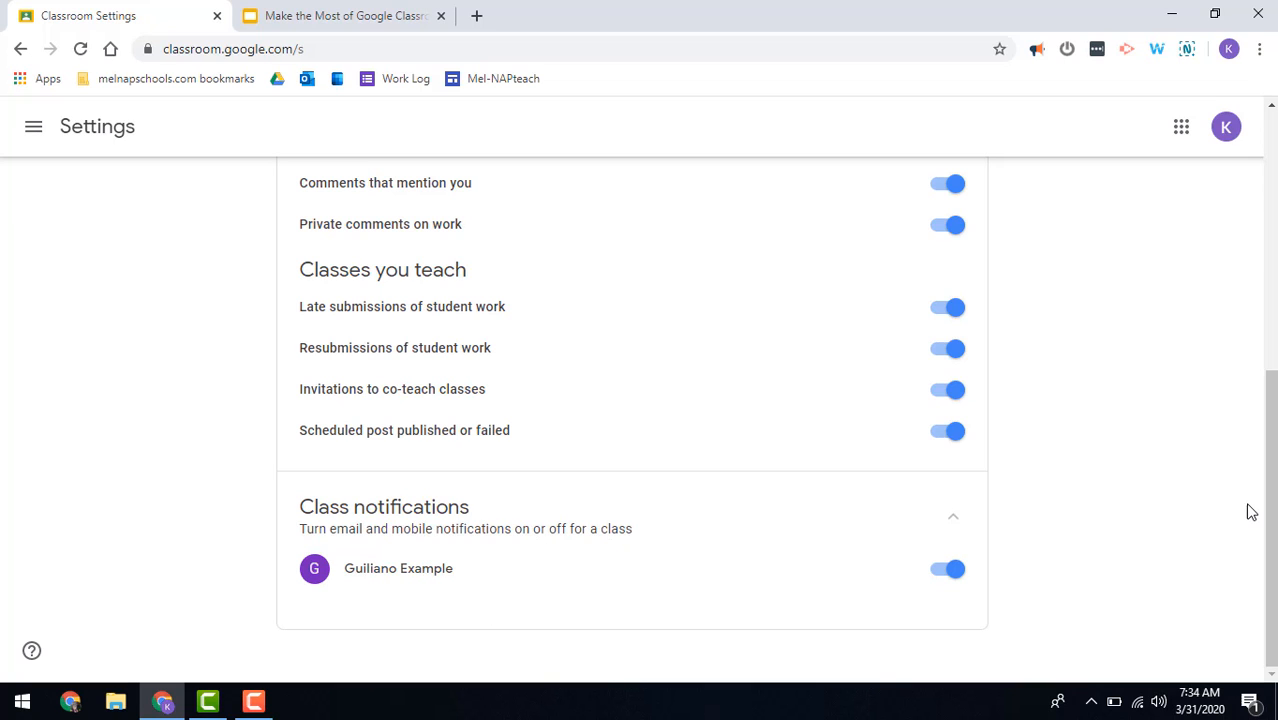
# Step: Check the Guiliano Example class notifications are on, then return to the Profile section
pyautogui.scroll(3)
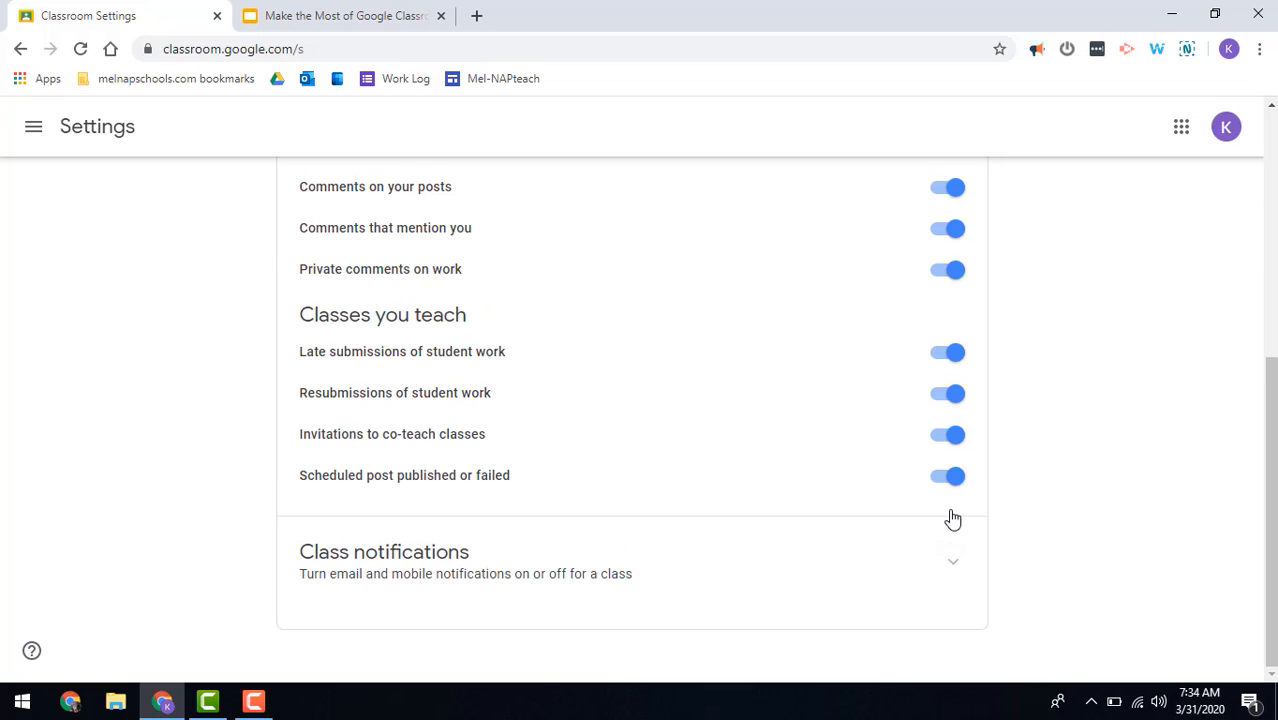
pyautogui.click(952, 560)
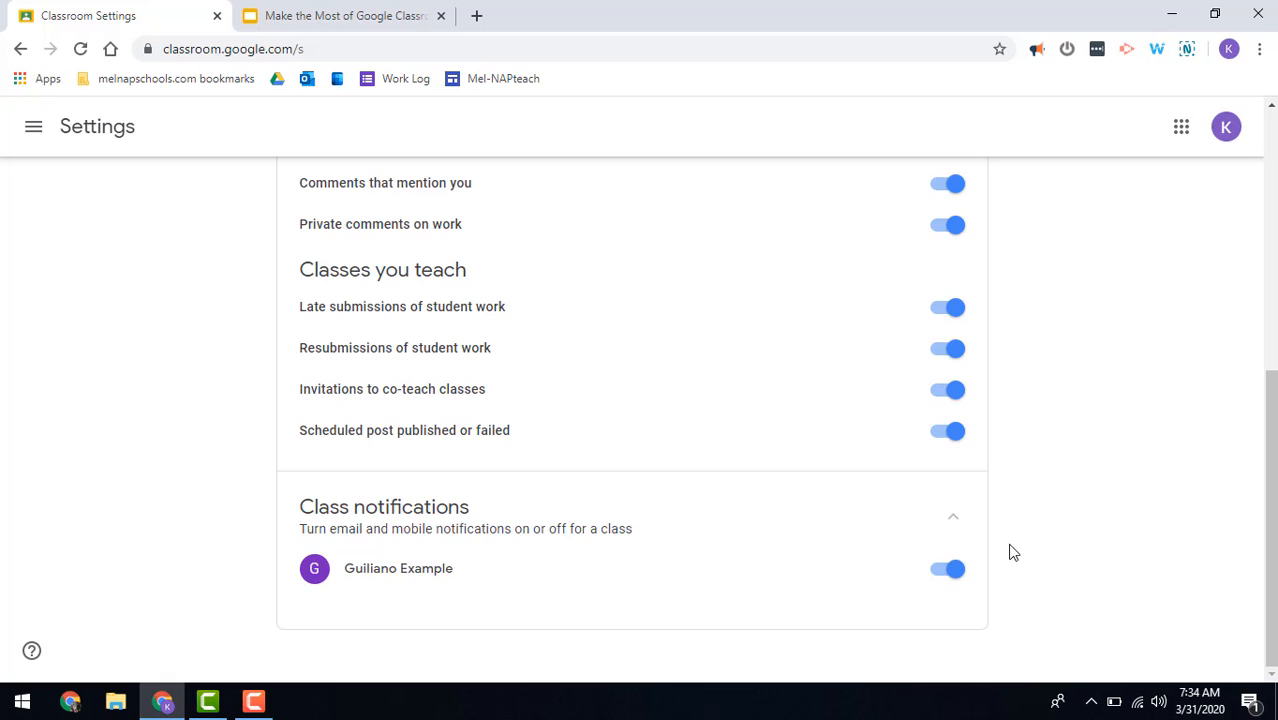
pyautogui.scroll(3)
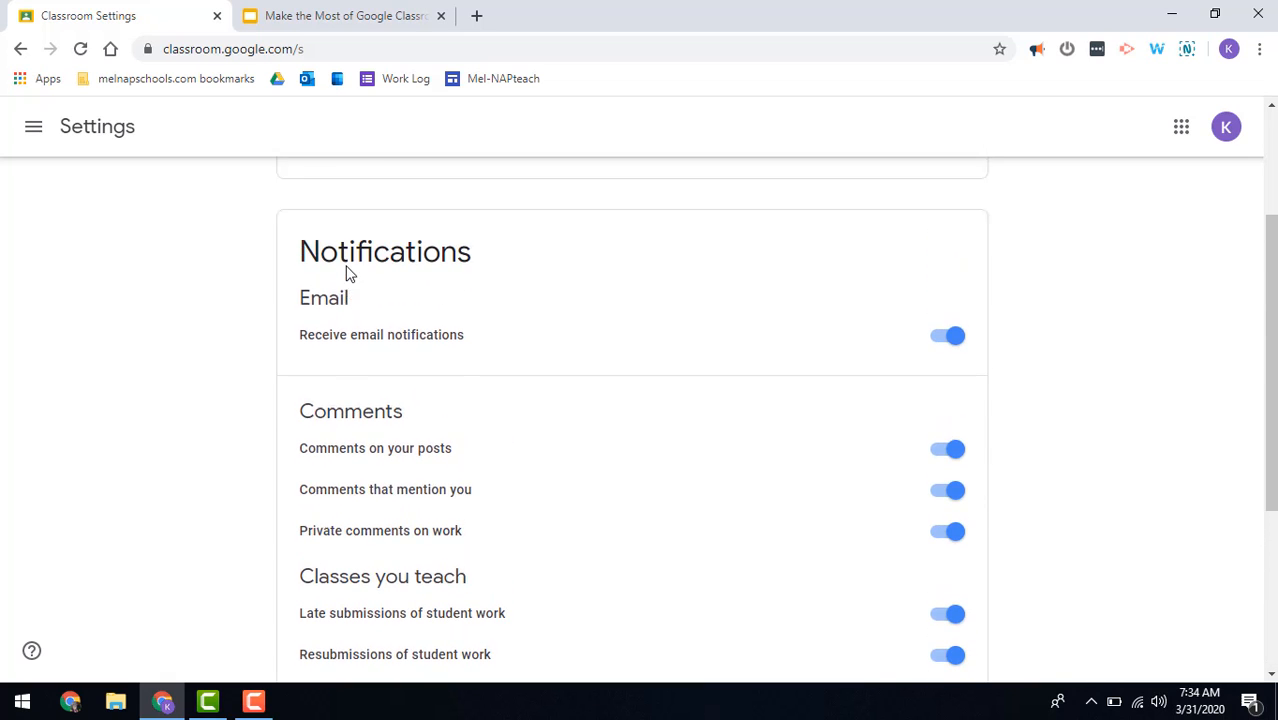
pyautogui.scroll(3)
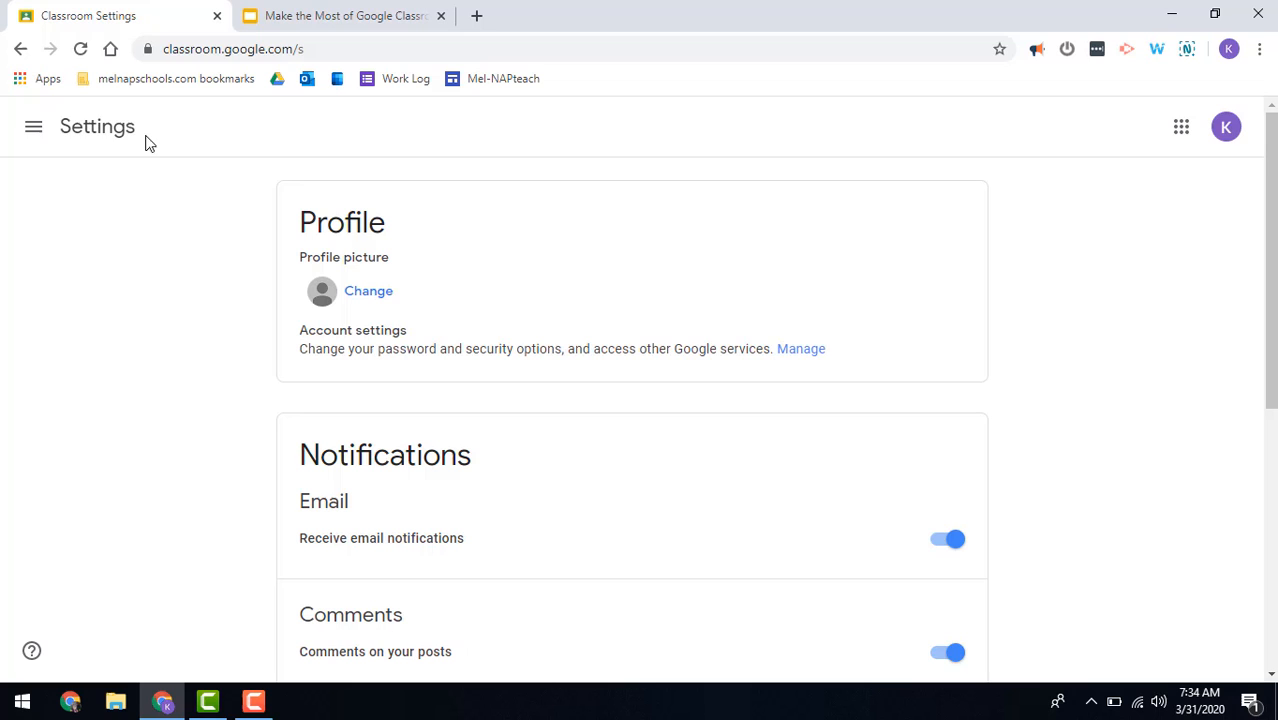
# Step: Open the Guiliano Example class from the menu and view its People page
pyautogui.click(32, 126)
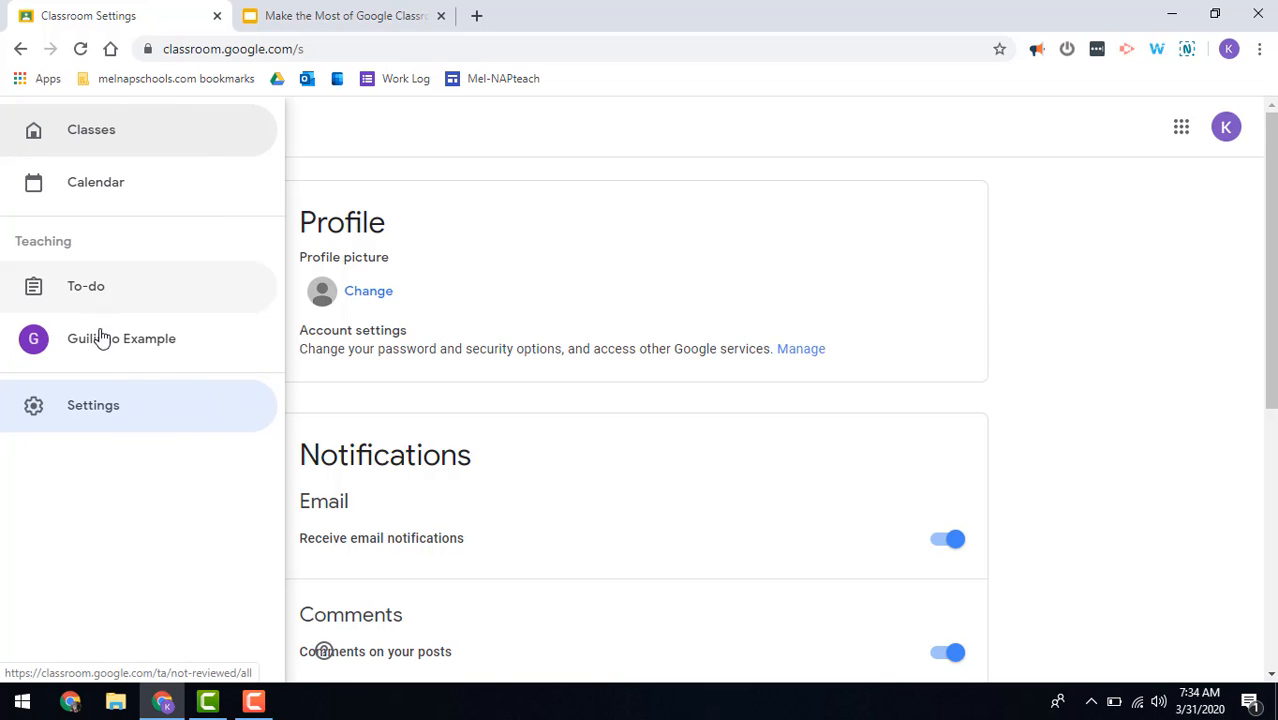
pyautogui.click(122, 338)
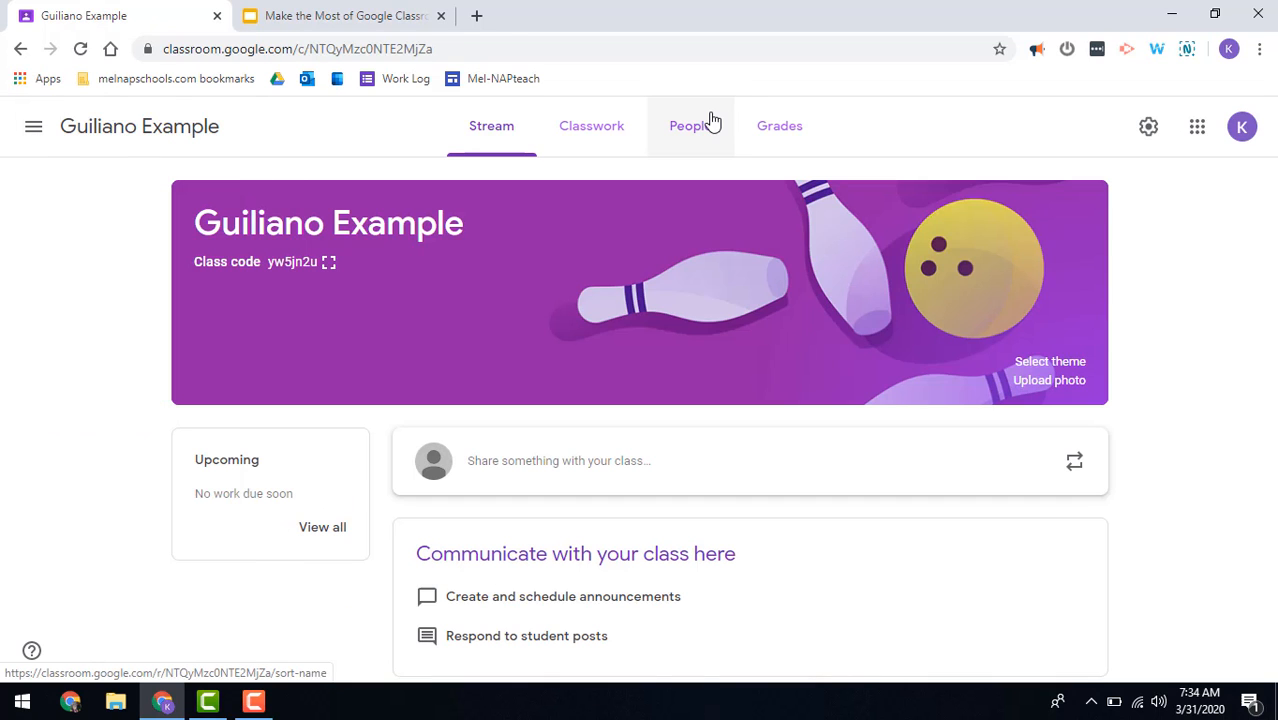
pyautogui.click(690, 124)
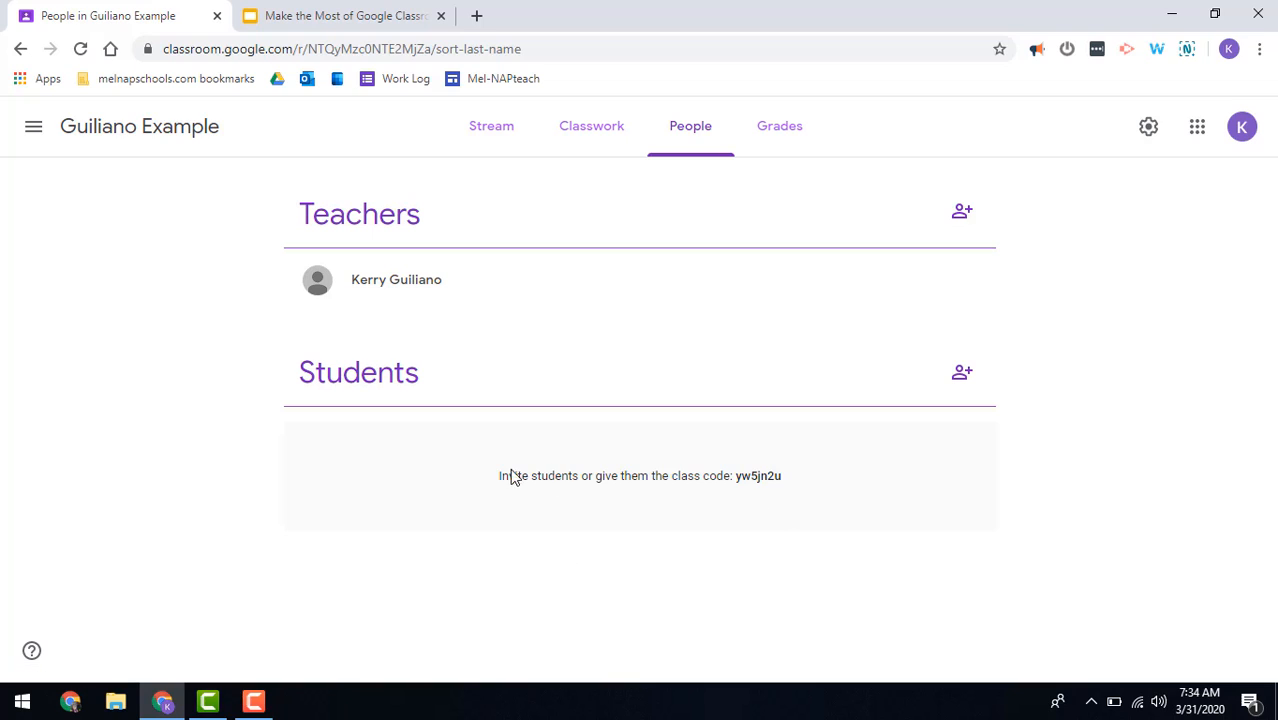
pyautogui.moveTo(304, 518)
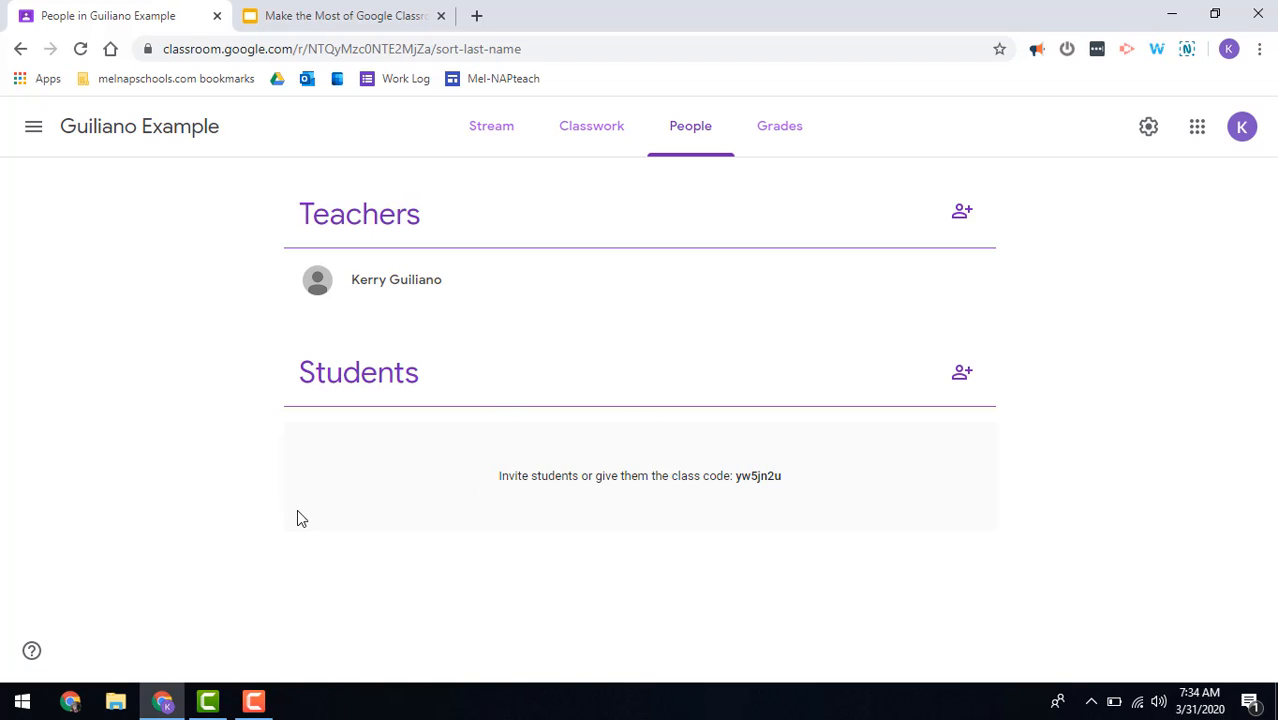
pyautogui.moveTo(674, 554)
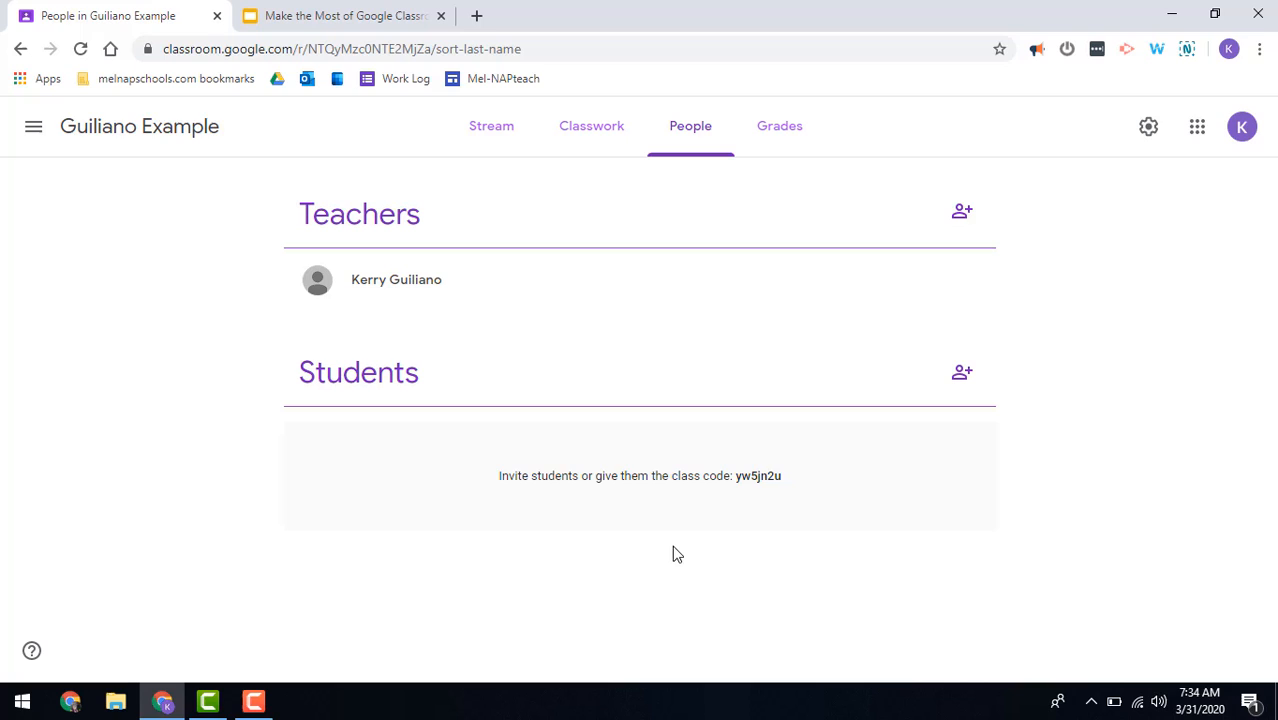
pyautogui.moveTo(328, 470)
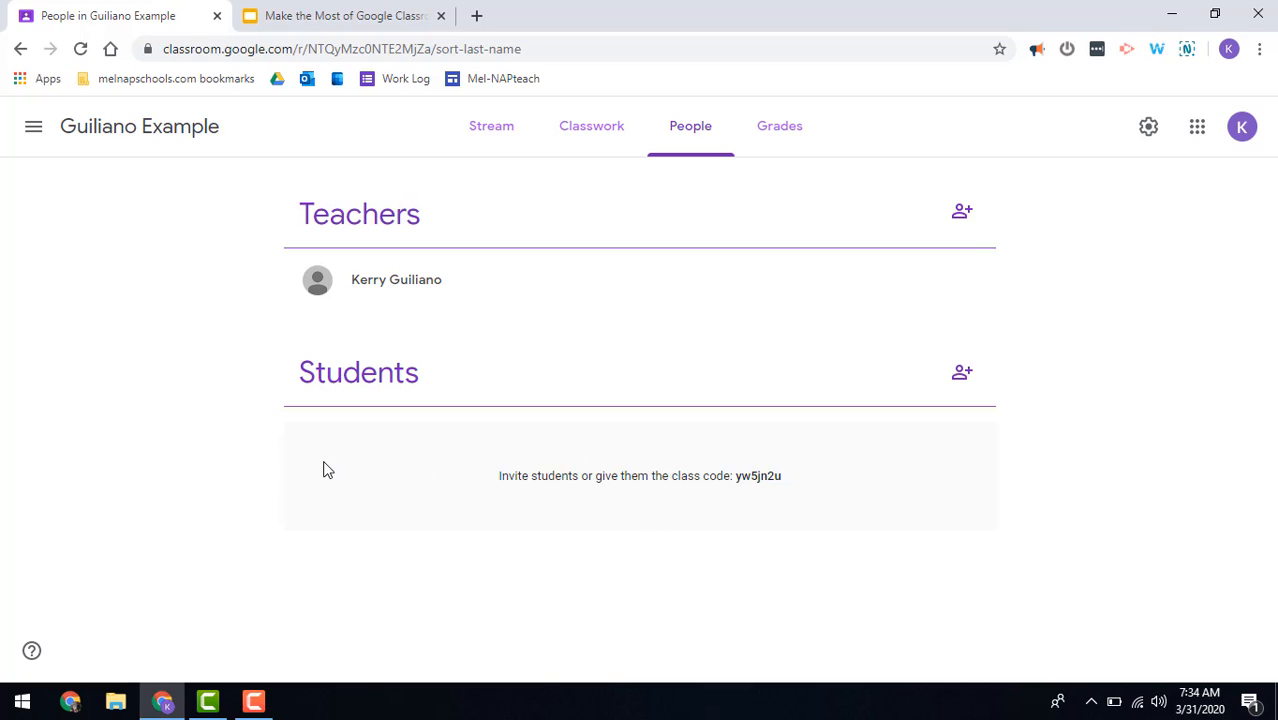
pyautogui.moveTo(396, 378)
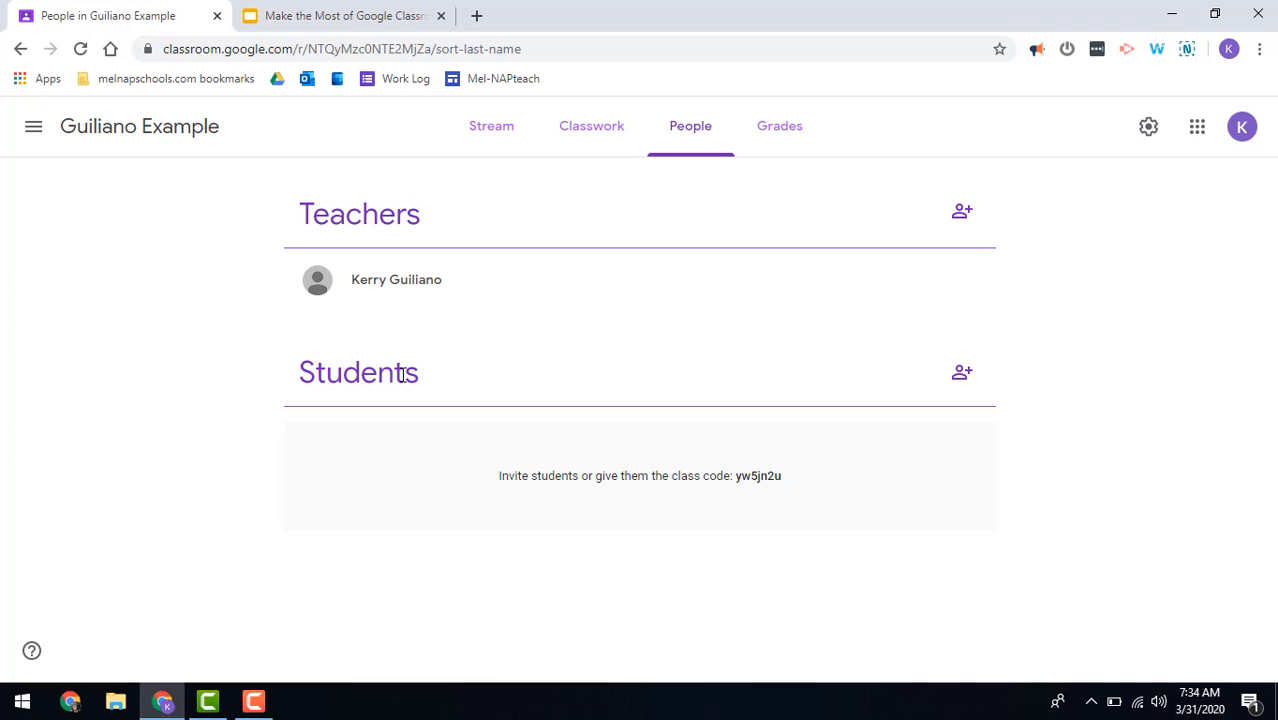
pyautogui.moveTo(622, 386)
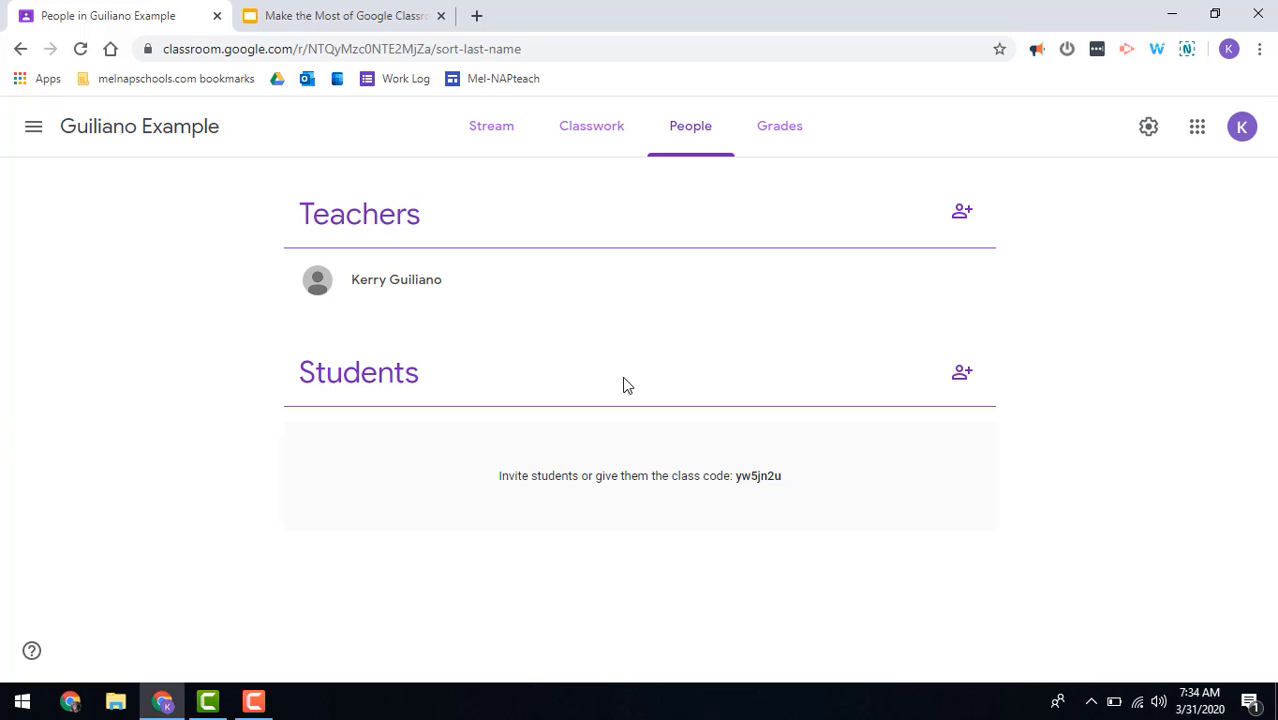
pyautogui.moveTo(592, 162)
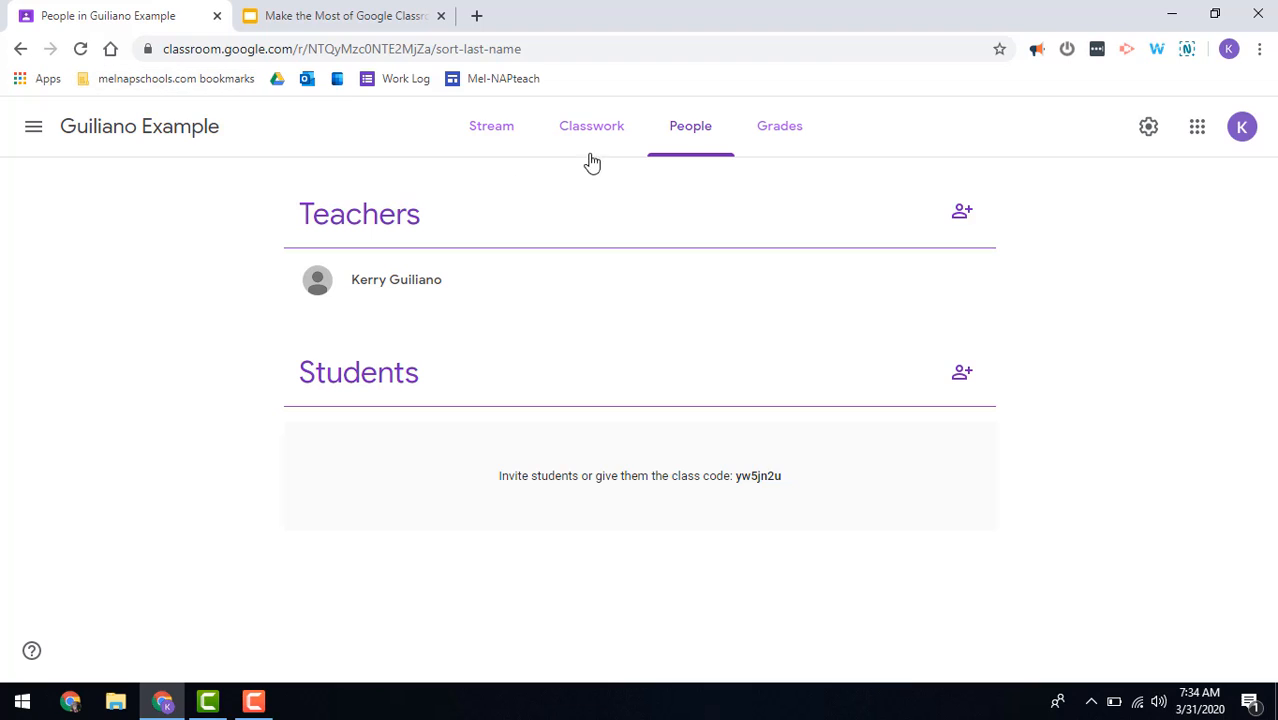
# Step: Show the Classwork page with the Reading Assignment under Week of April 13, 2020
pyautogui.click(584, 124)
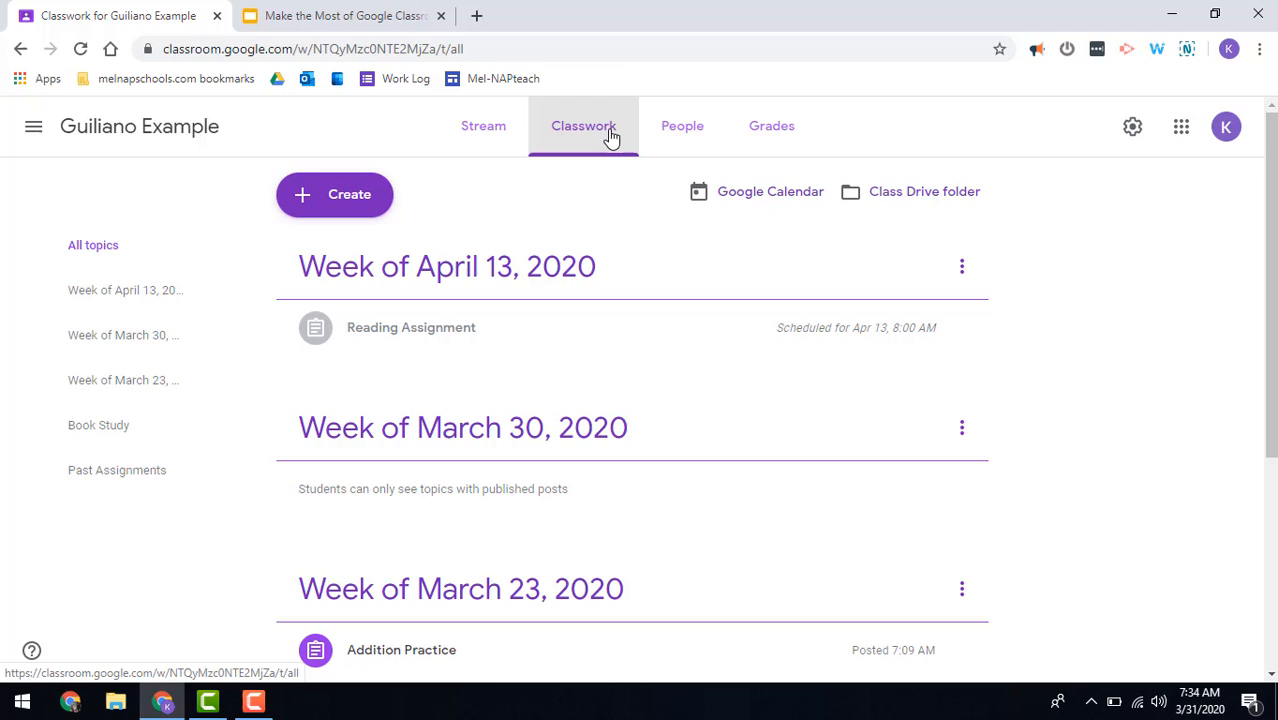
pyautogui.moveTo(252, 60)
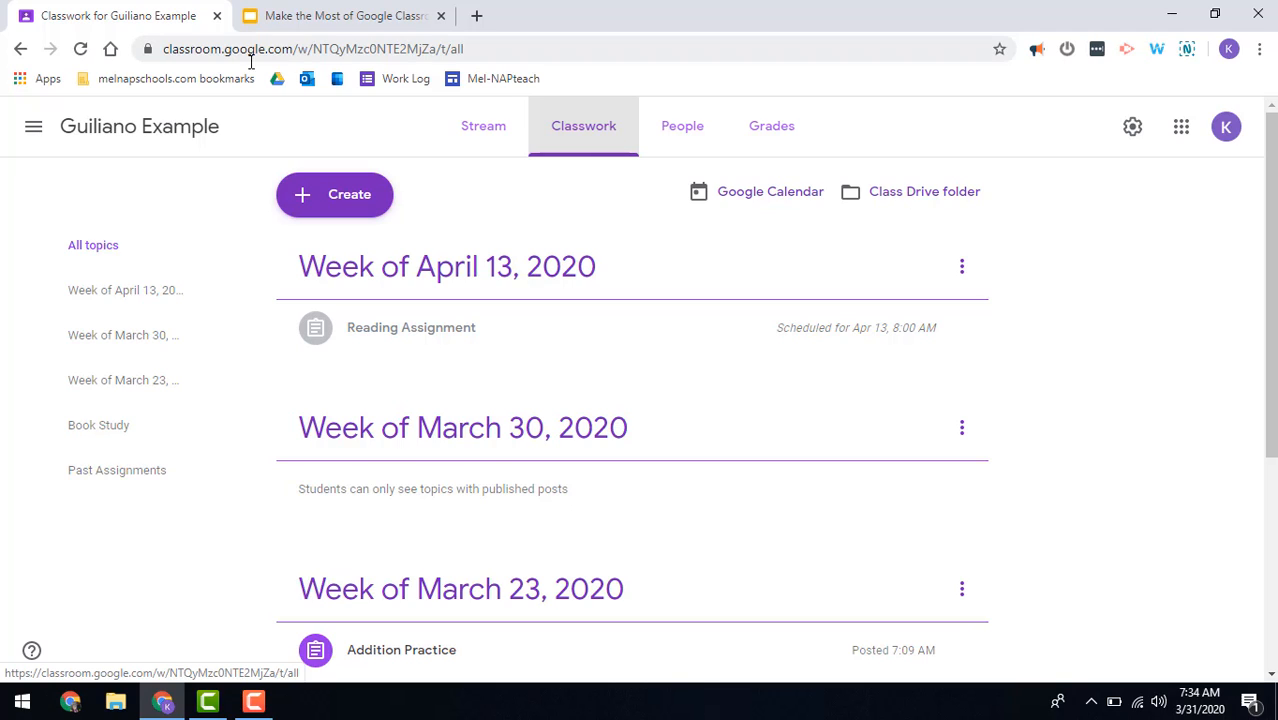
pyautogui.moveTo(464, 172)
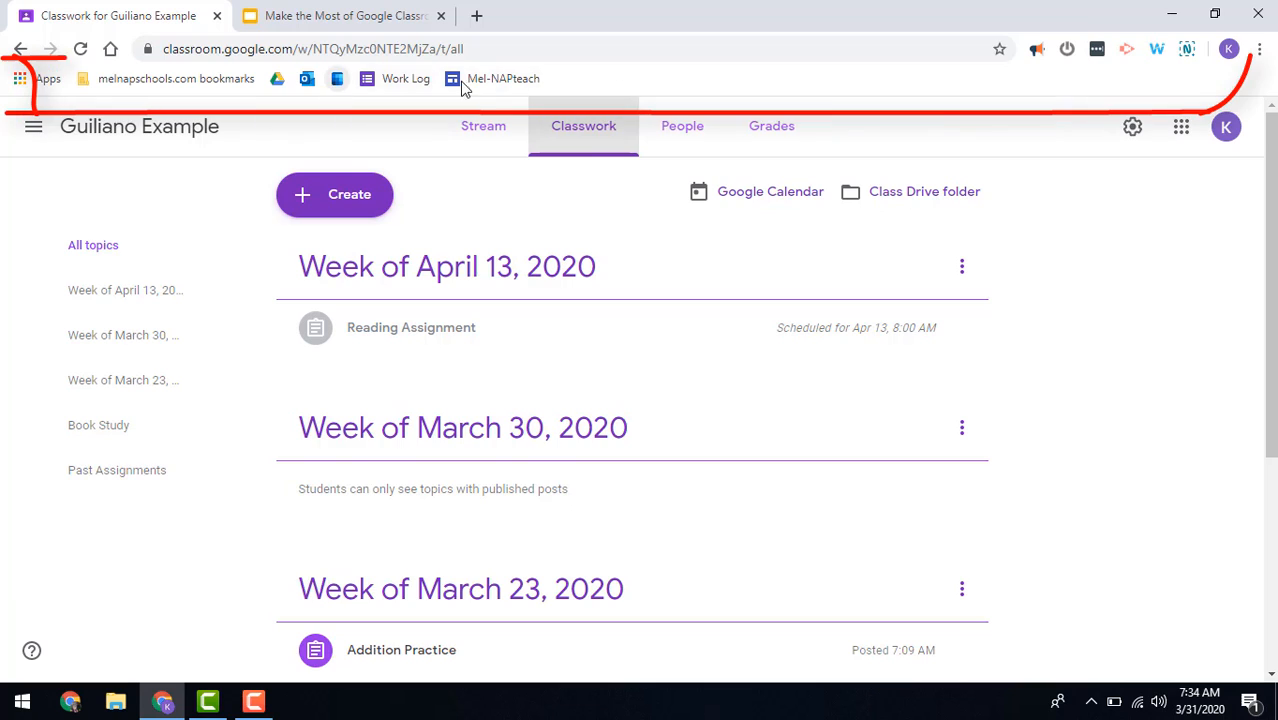
pyautogui.moveTo(1260, 48)
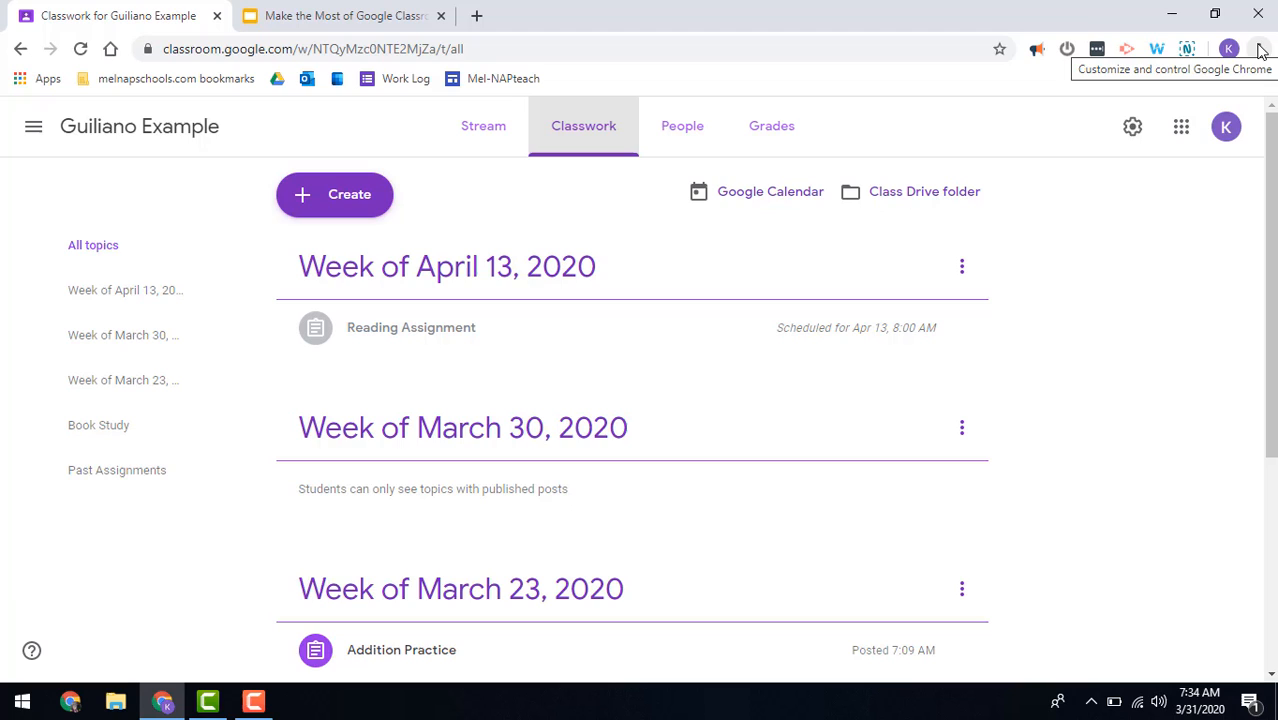
pyautogui.click(1260, 48)
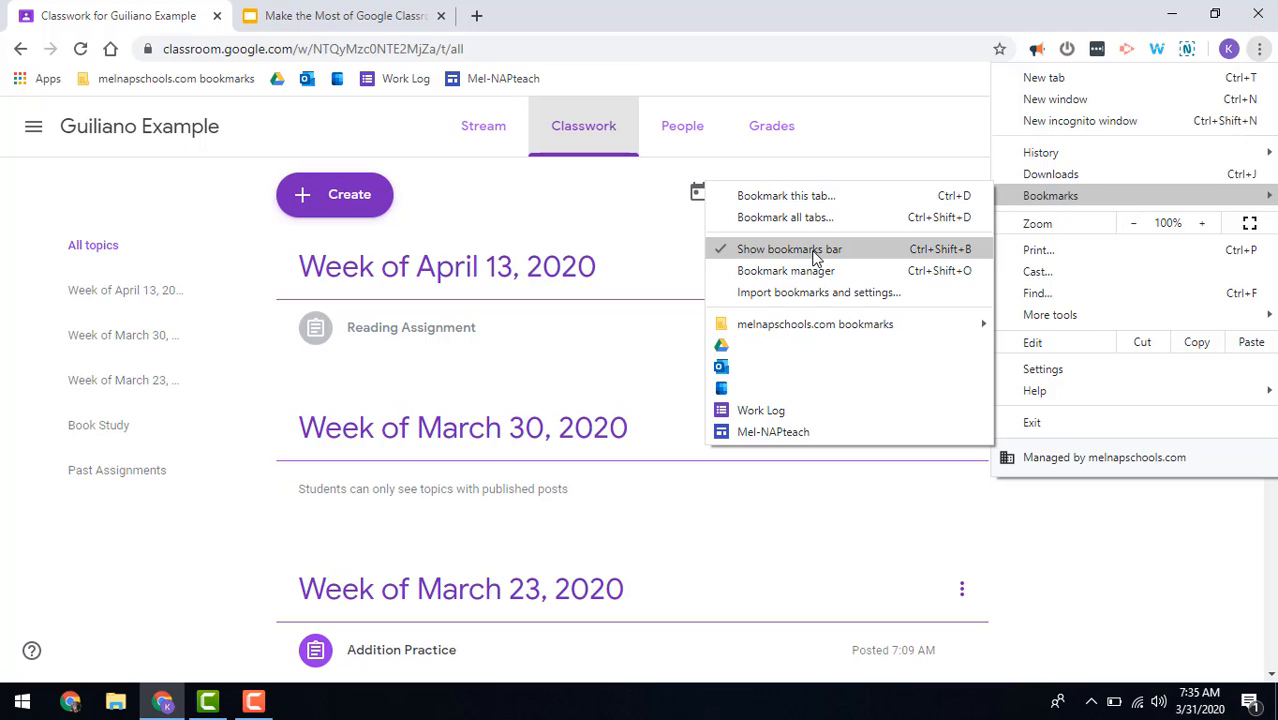
pyautogui.moveTo(620, 120)
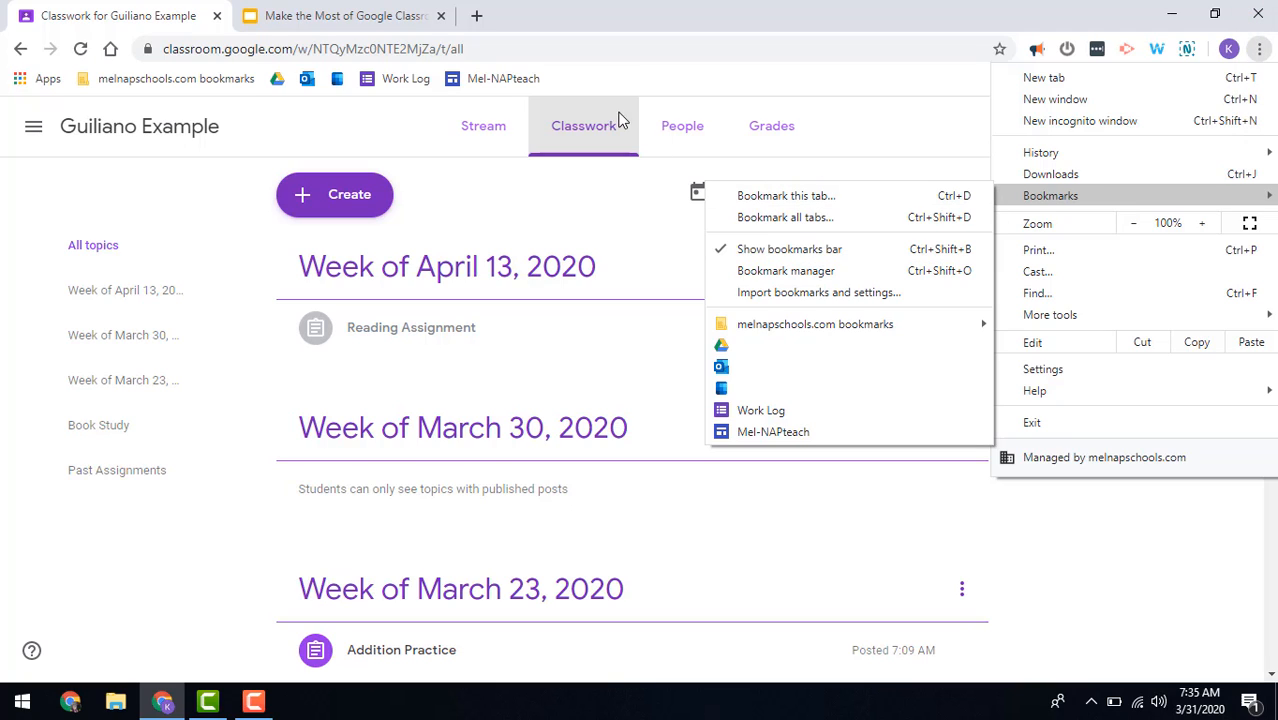
pyautogui.click(284, 138)
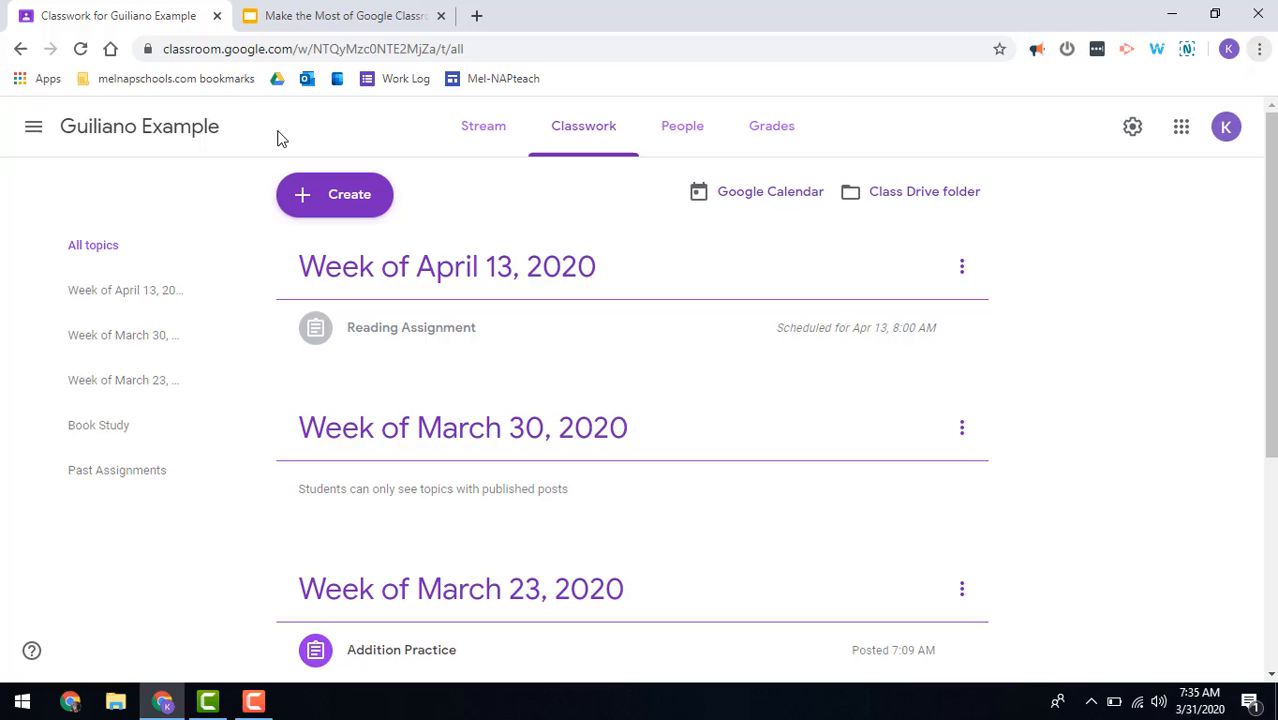
pyautogui.moveTo(1000, 48)
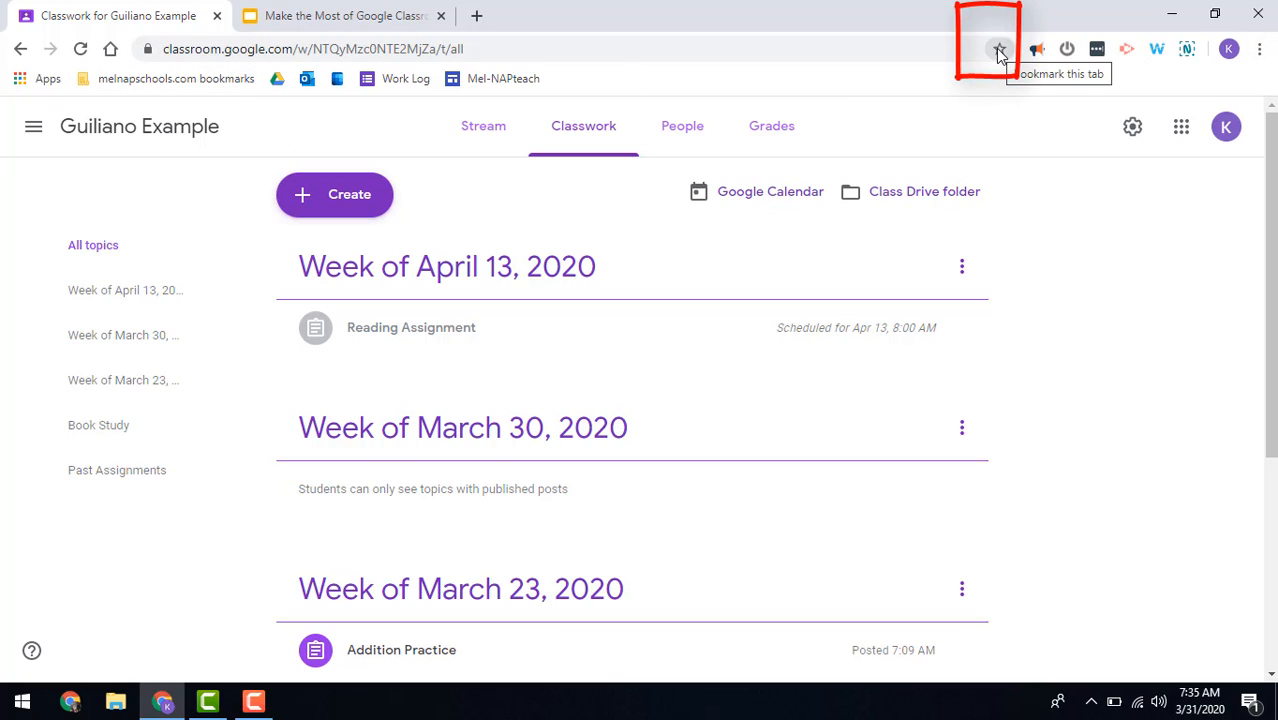
# Step: Bookmark the Classwork page as 'Classwork 1st Hr' on the bookmarks bar
pyautogui.click(998, 48)
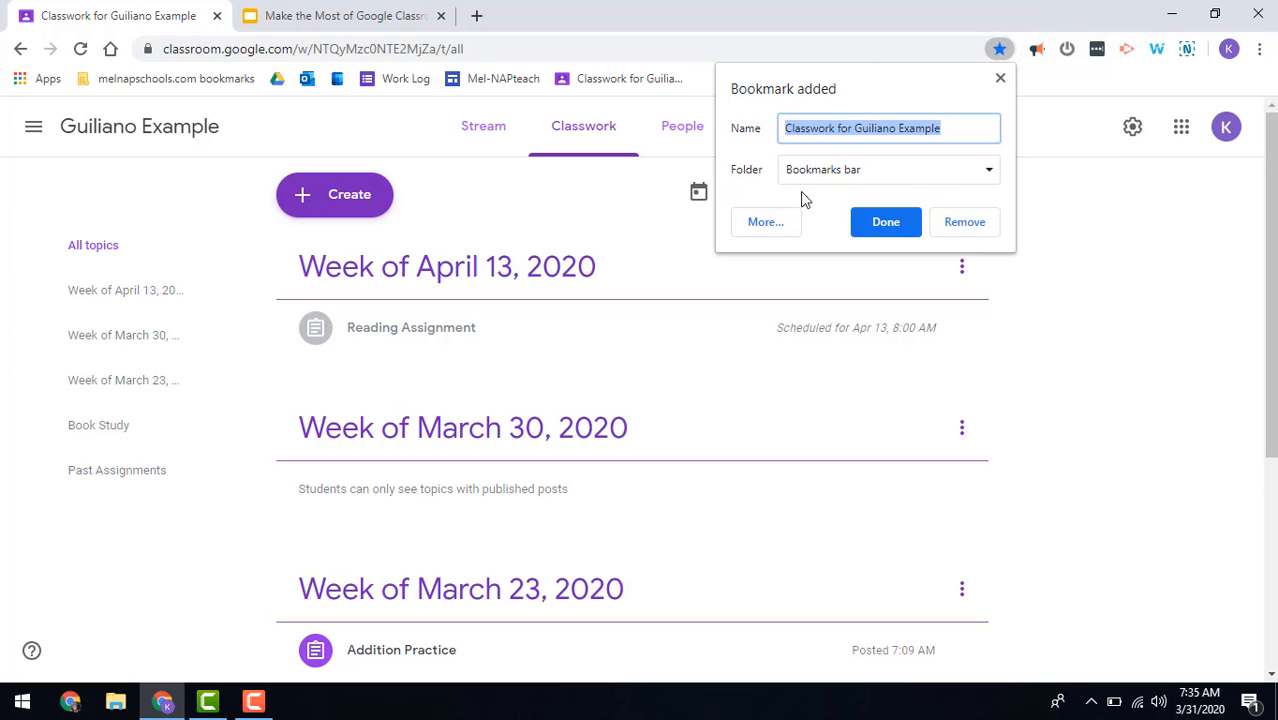
pyautogui.moveTo(884, 176)
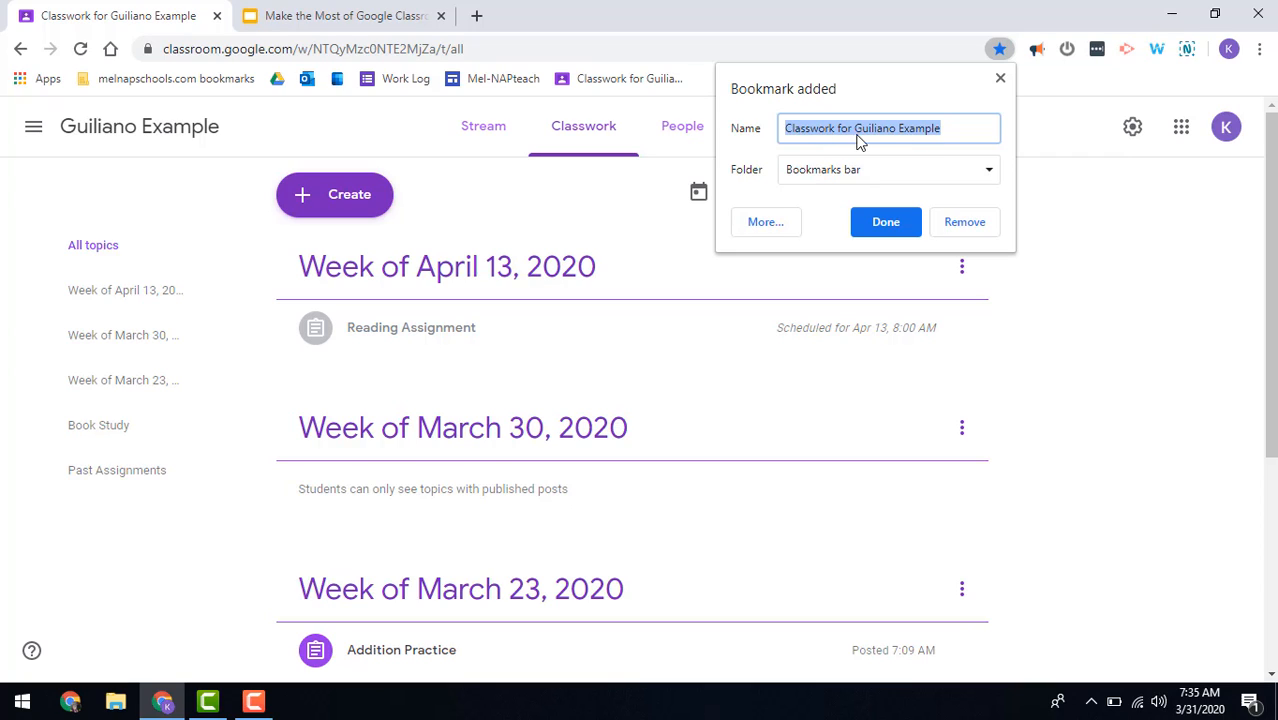
pyautogui.write('Class')
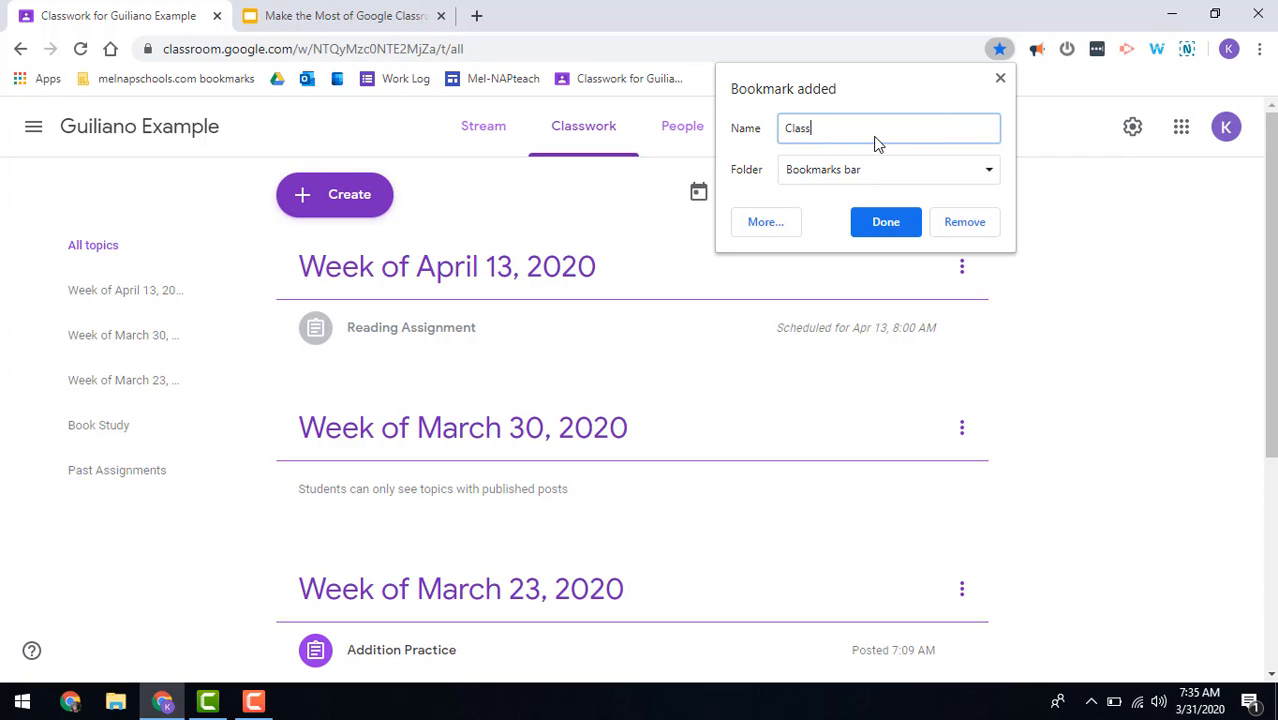
pyautogui.write('work 1s')
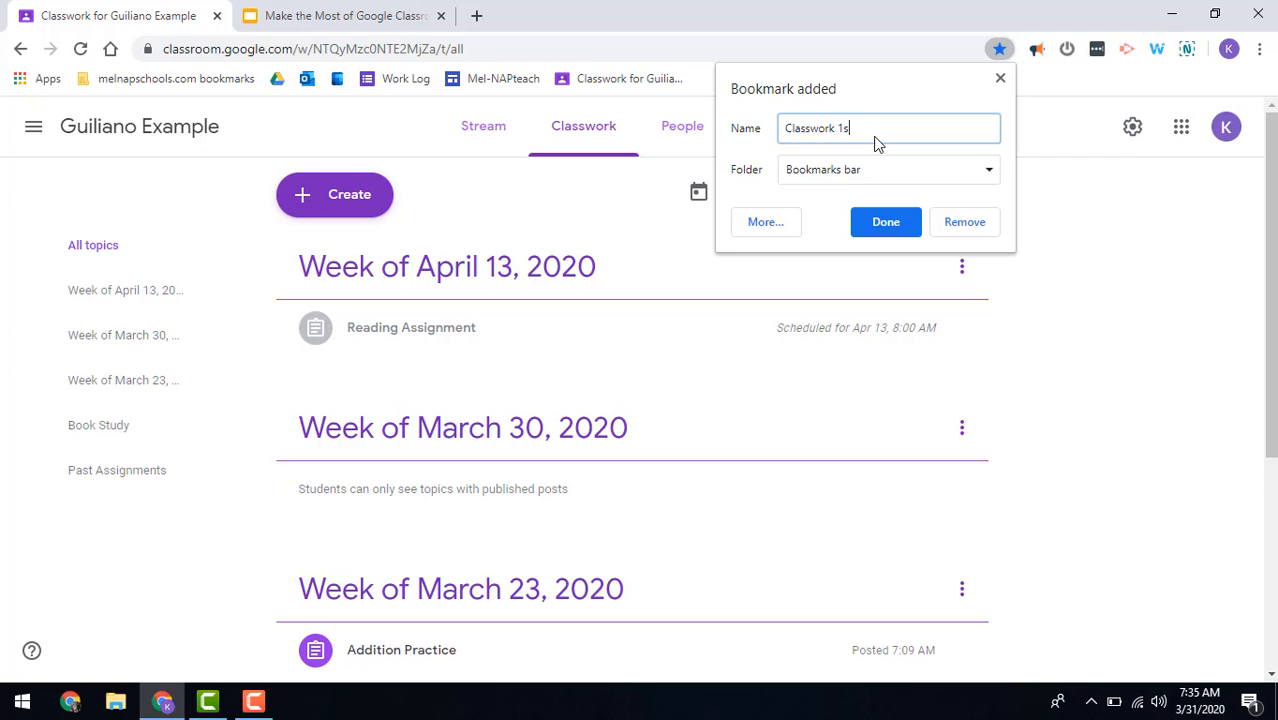
pyautogui.click(884, 220)
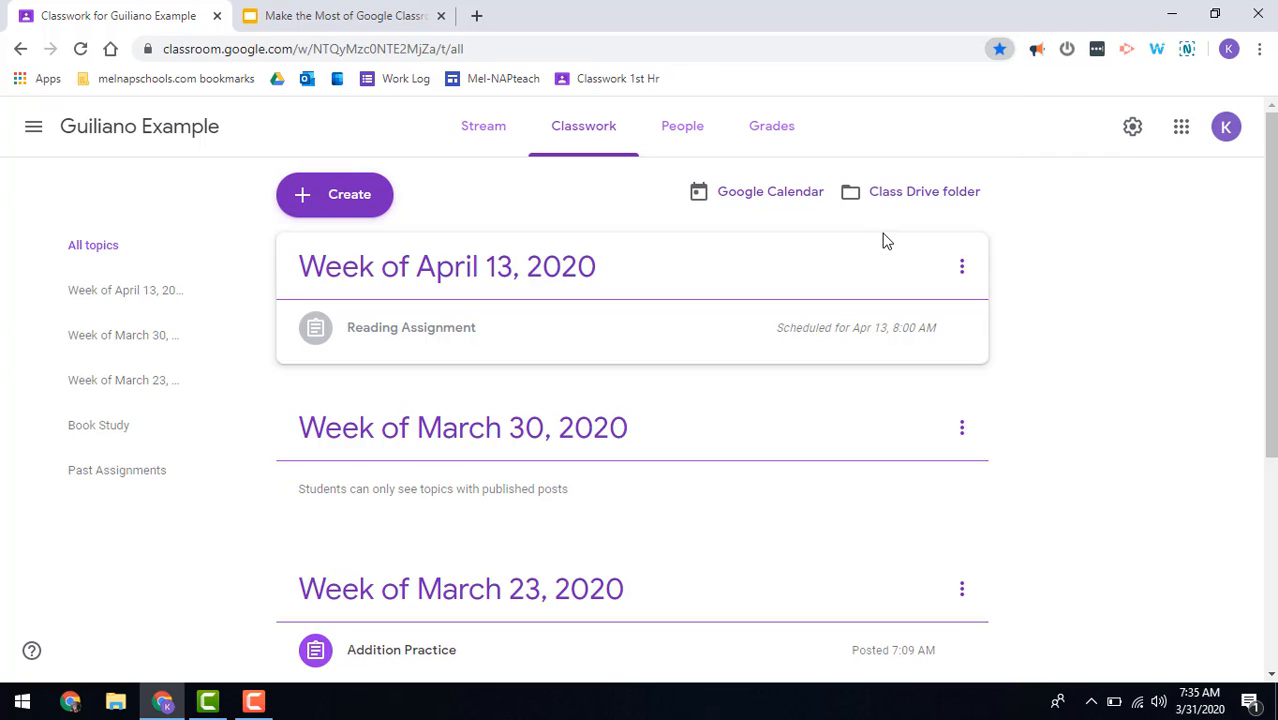
pyautogui.moveTo(616, 100)
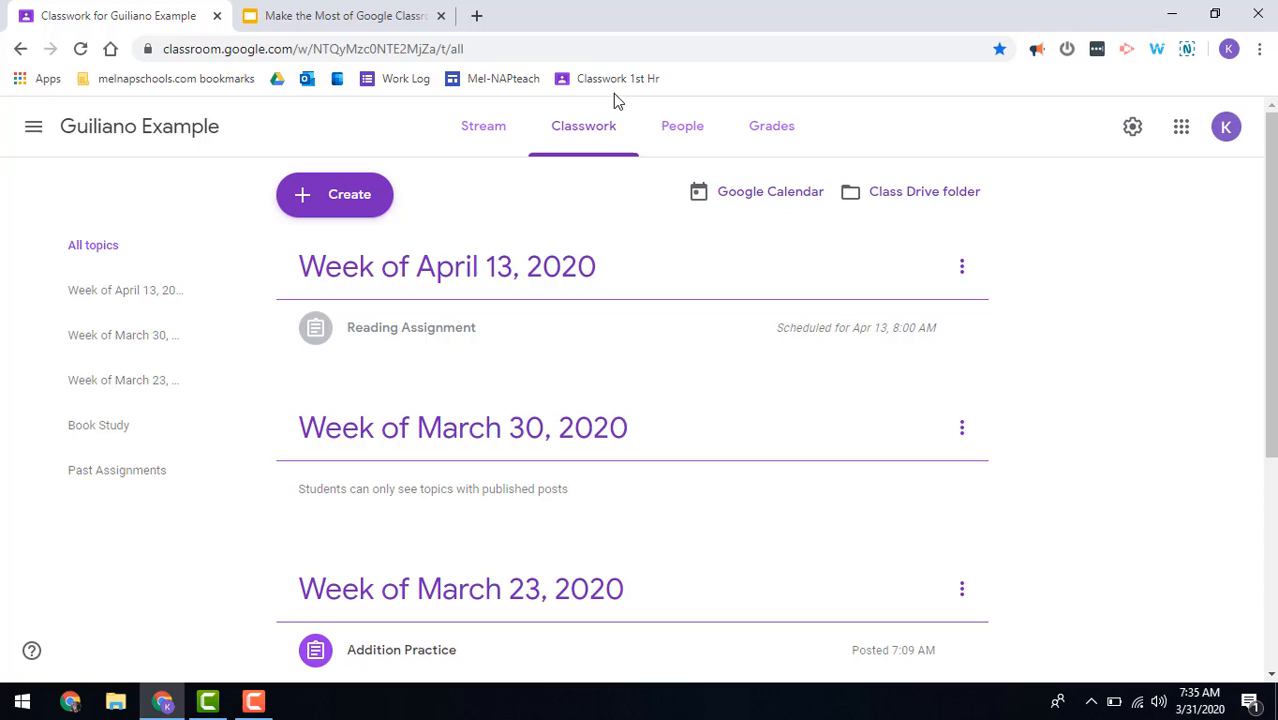
pyautogui.moveTo(144, 48)
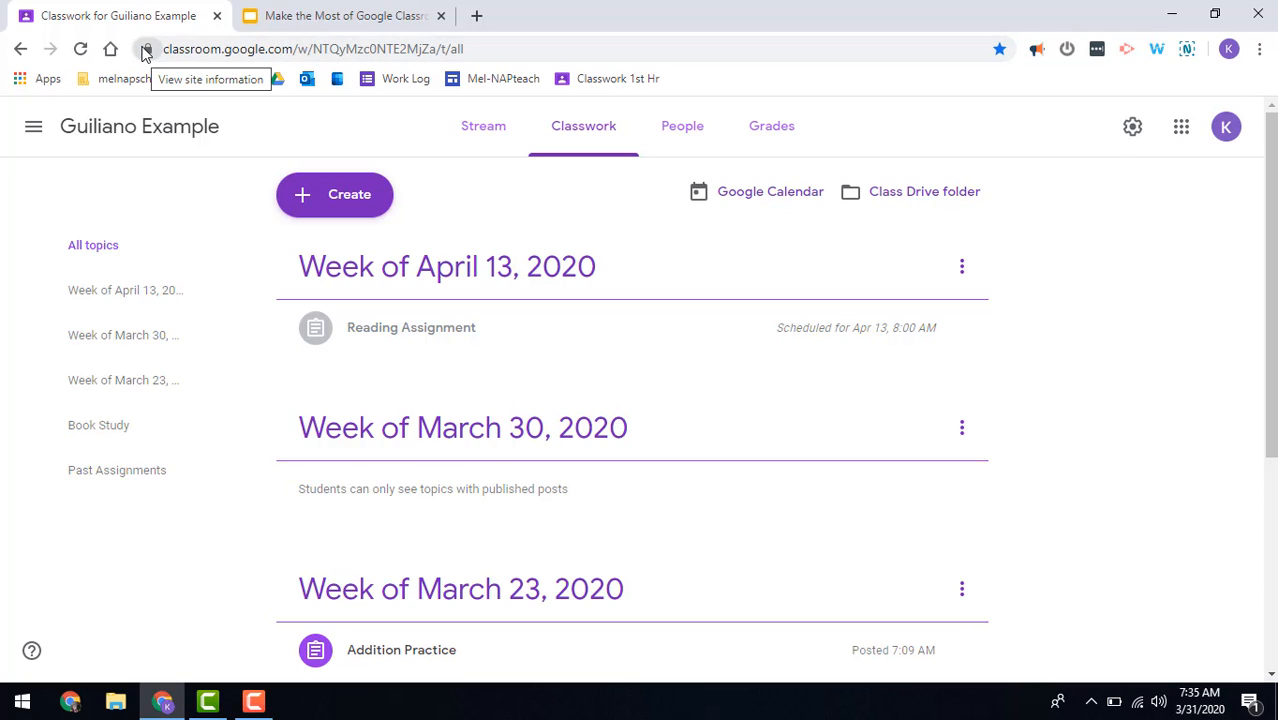